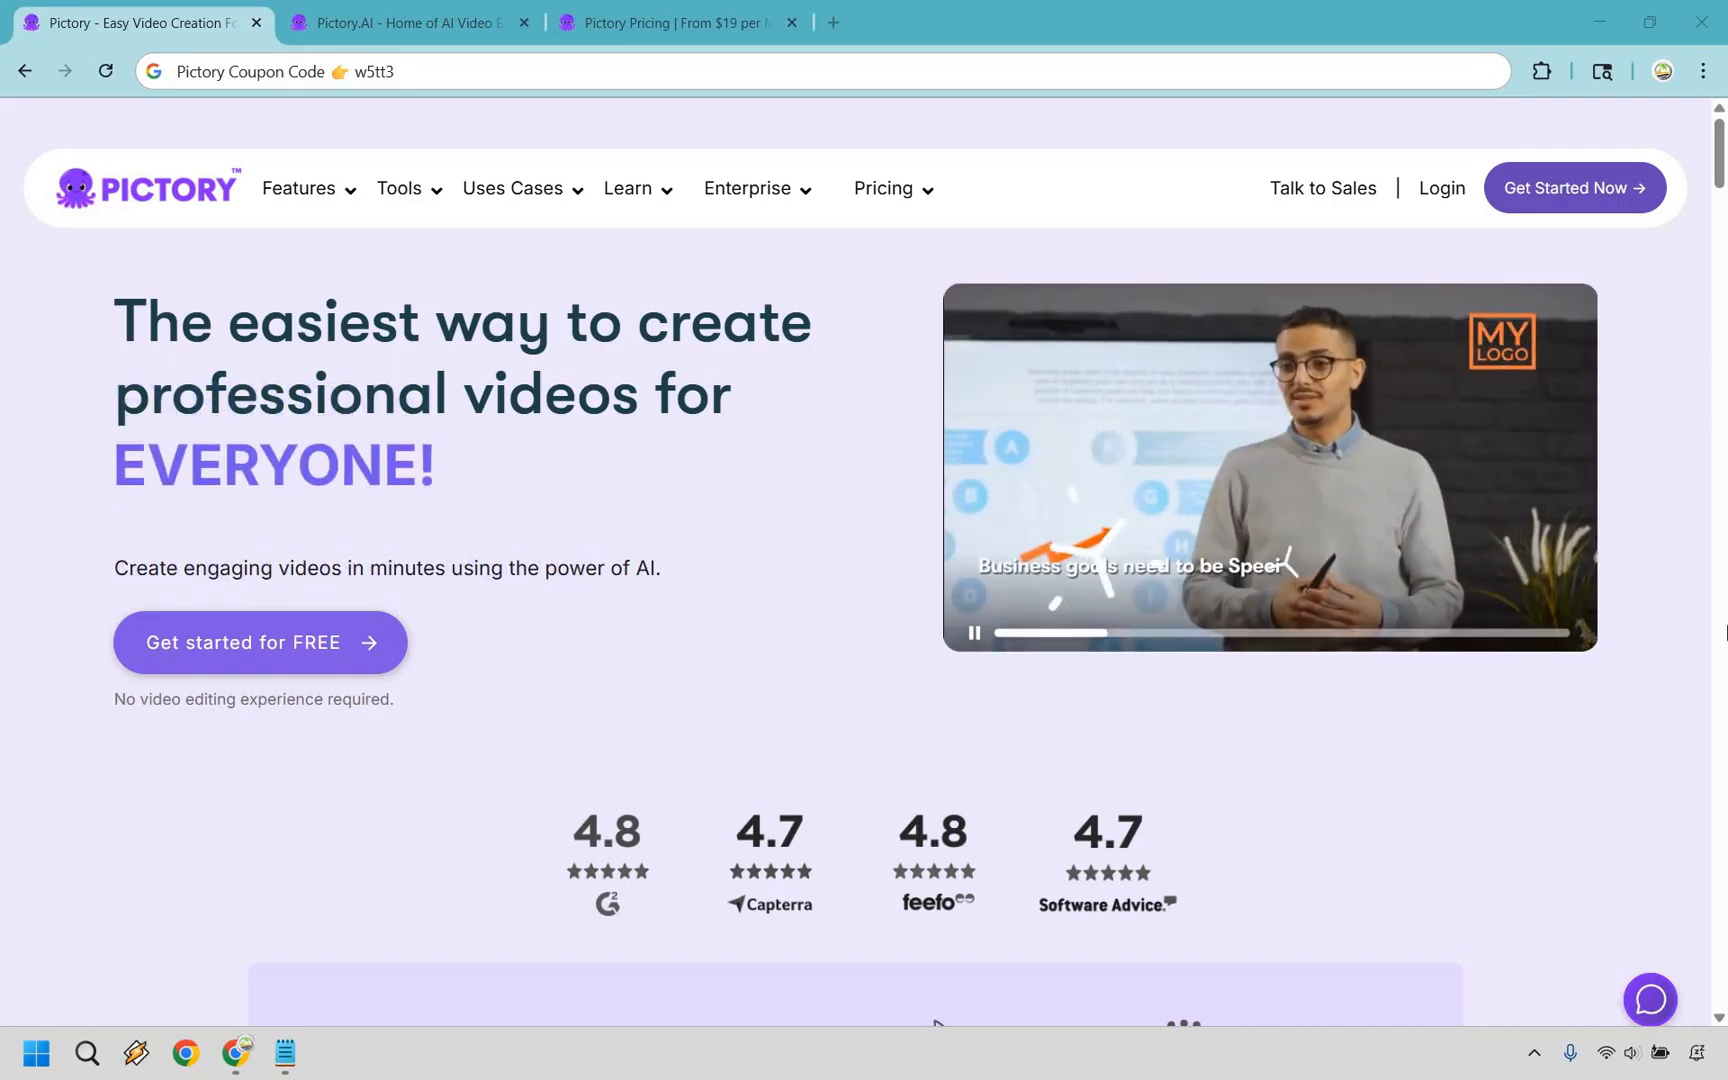
Step: Scroll the homepage down to the 'Create professional videos in minutes' section
{"action": "scroll", "scroll_direction": "down", "scroll_amount": 3}
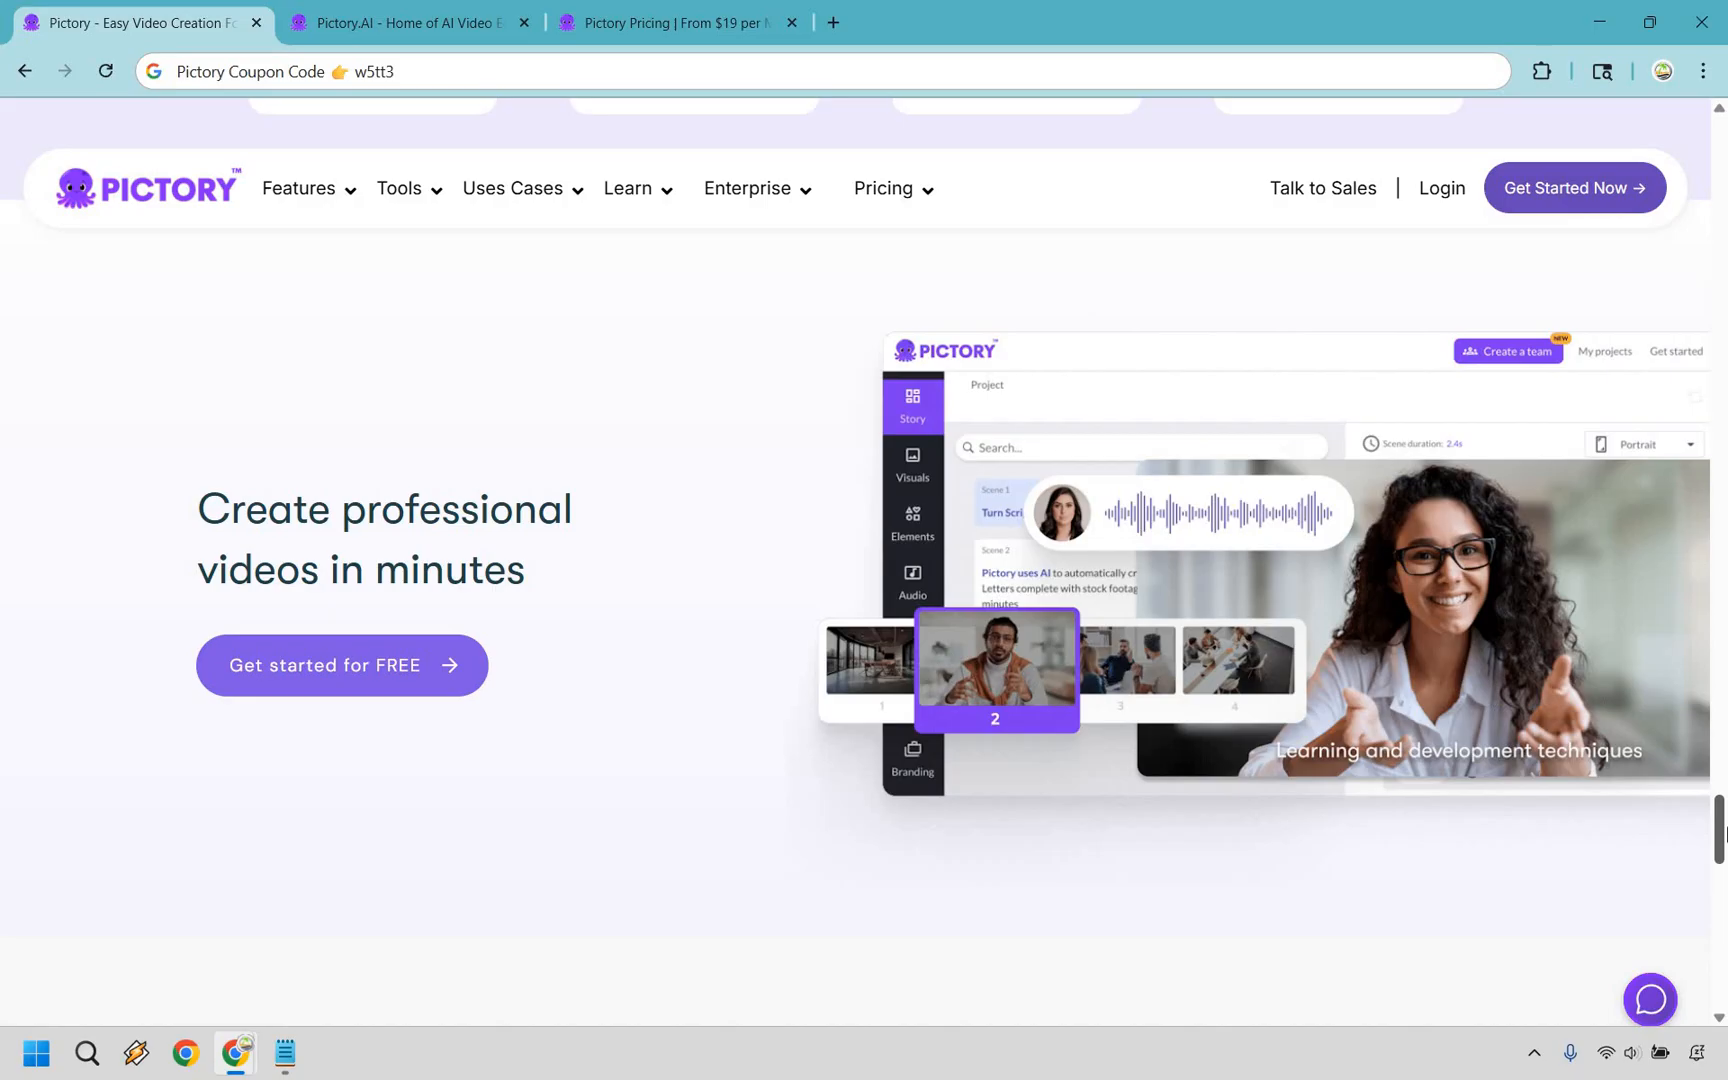
Step: Switch to the Pictory.AI workspace Home dashboard with recent projects
{"action": "left_click", "coordinate": [408, 22]}
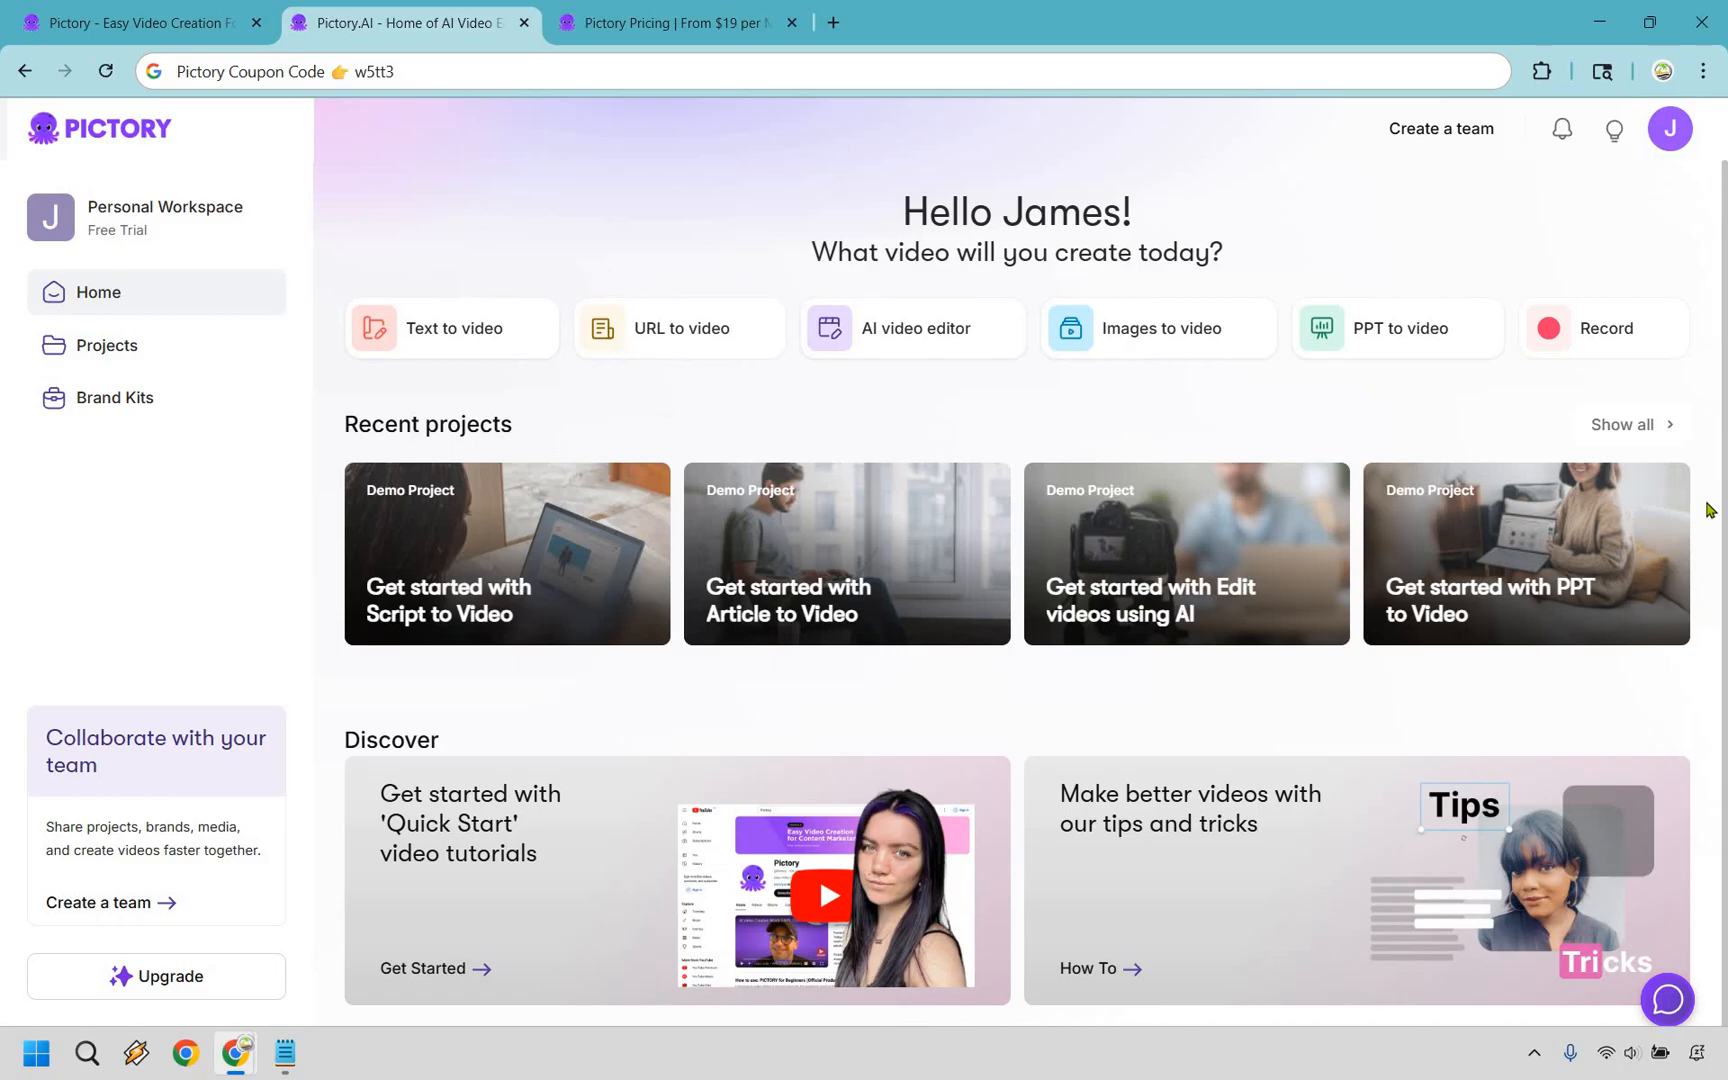
{"action": "mouse_move", "coordinate": [1640, 344]}
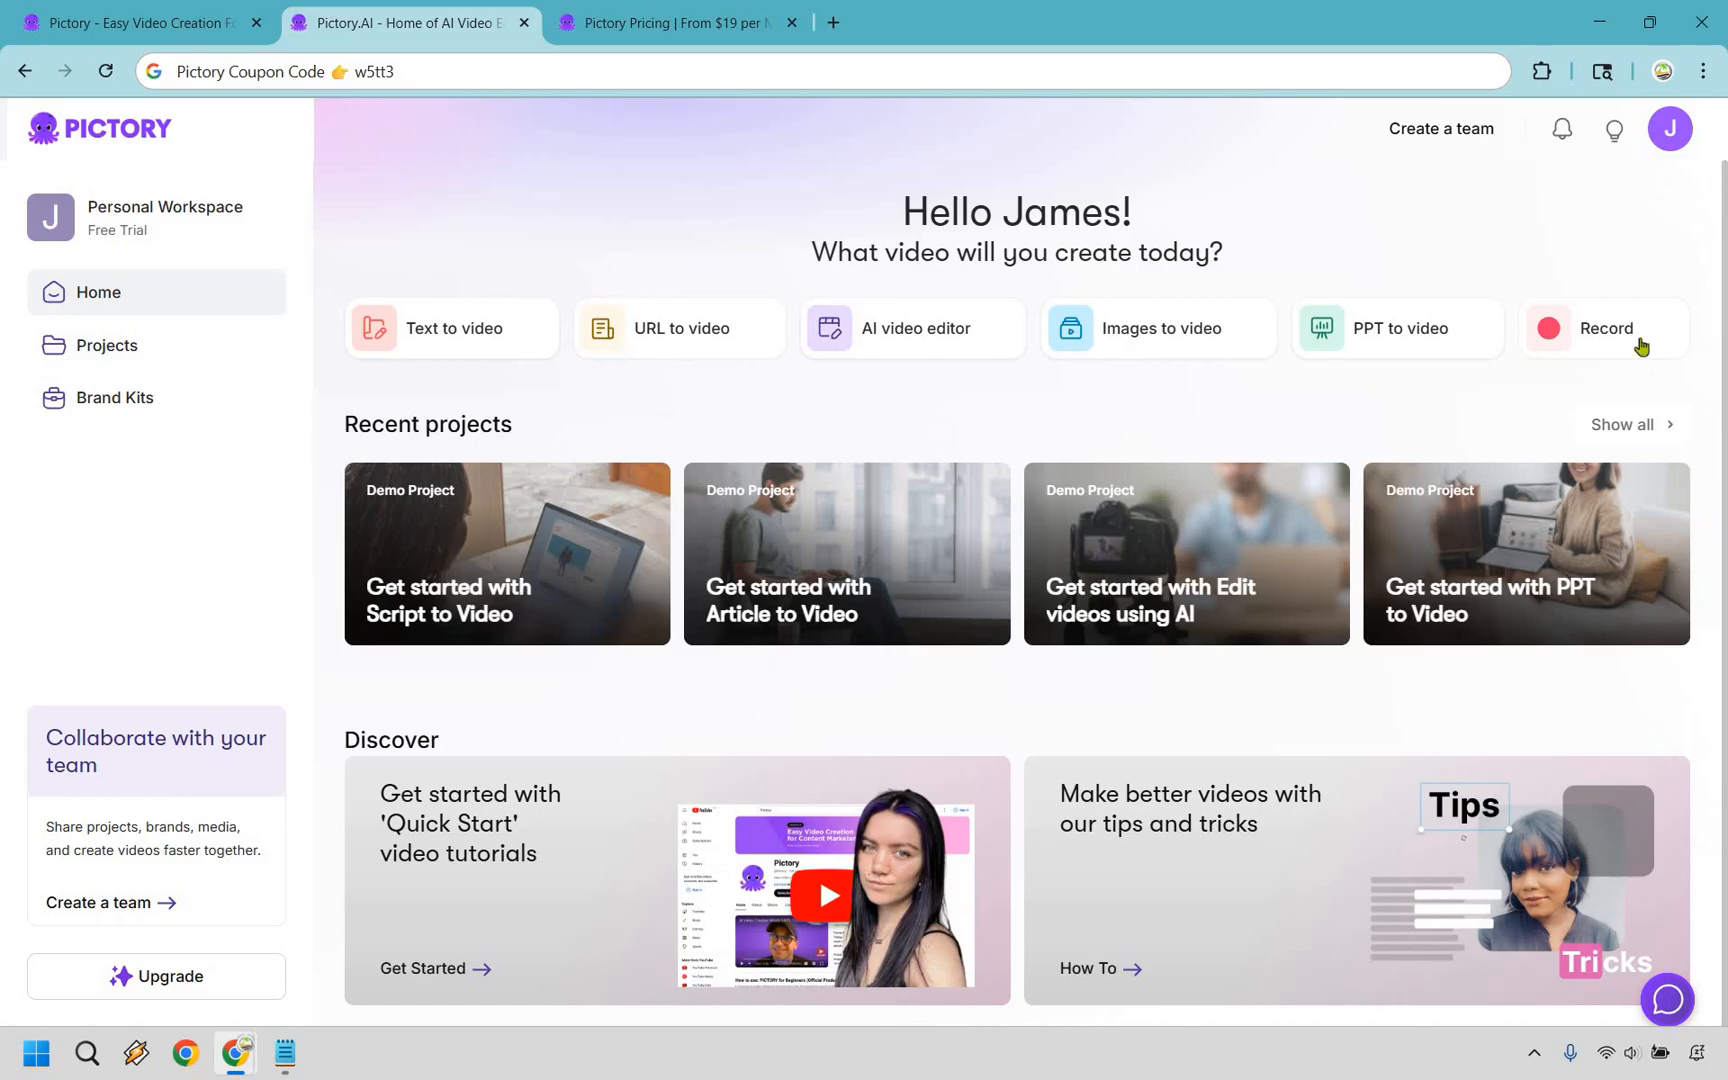
{"action": "mouse_move", "coordinate": [580, 180]}
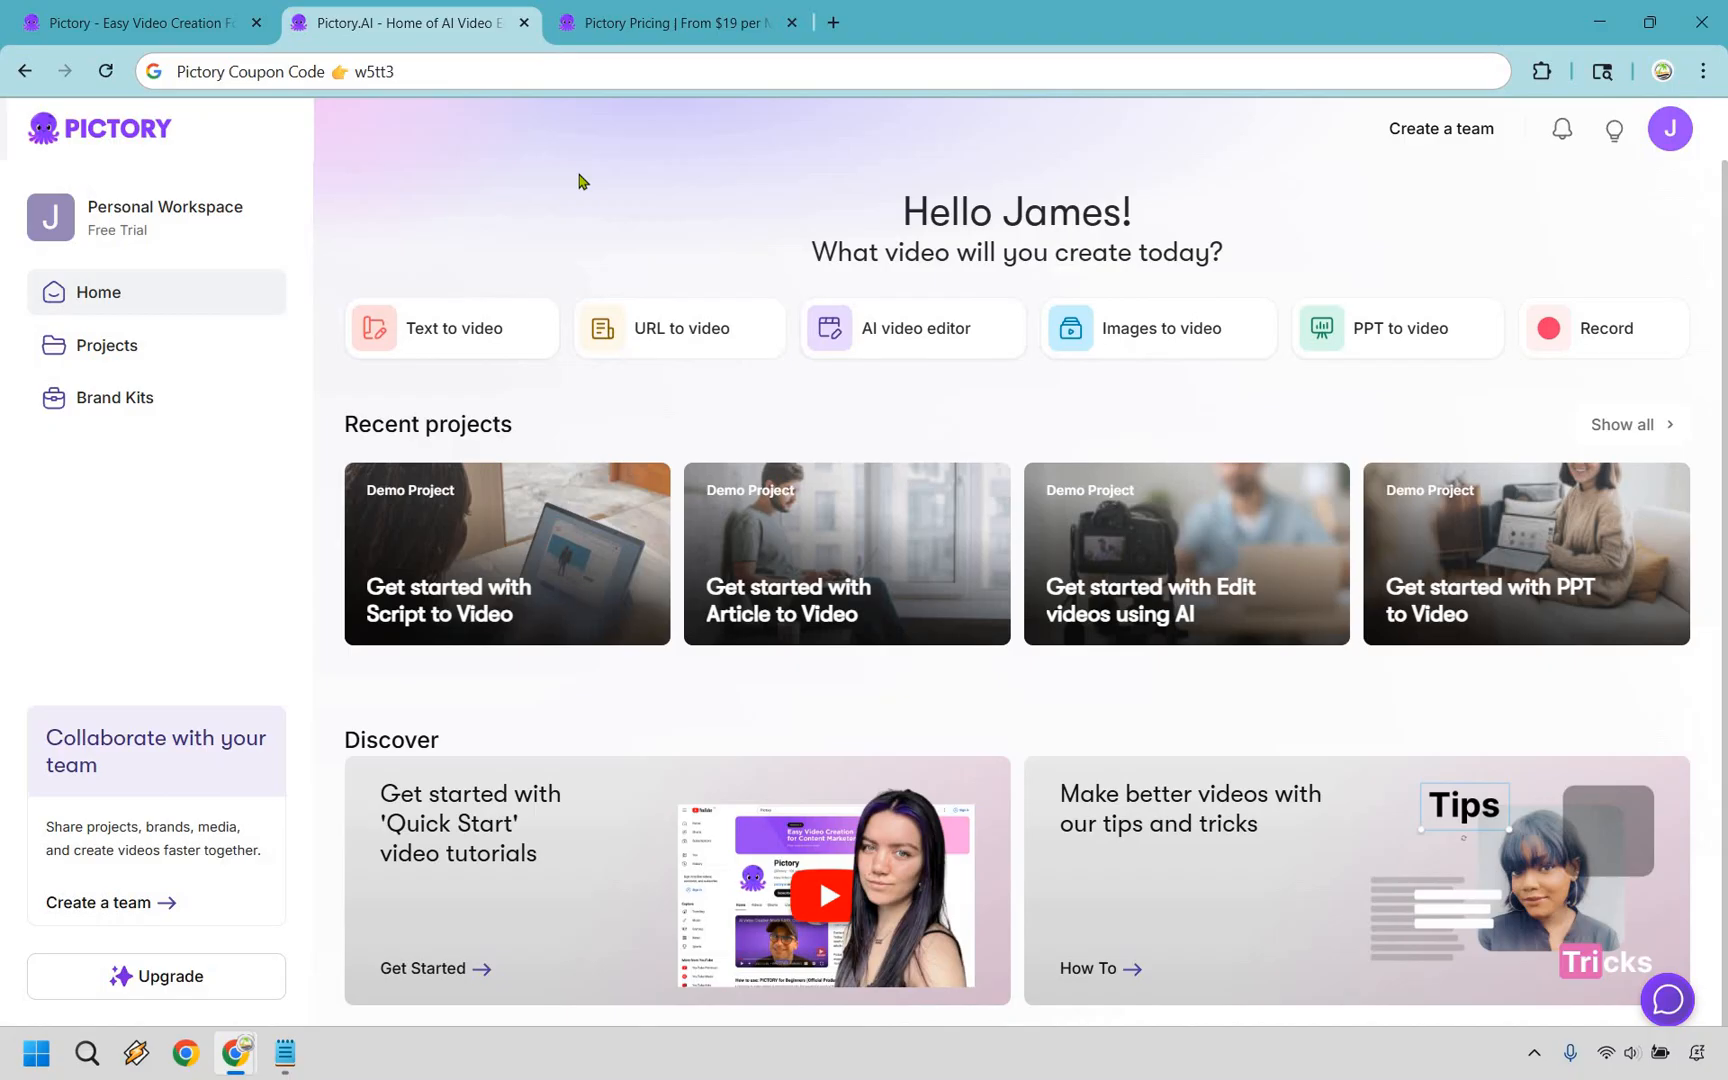
{"action": "mouse_move", "coordinate": [448, 294]}
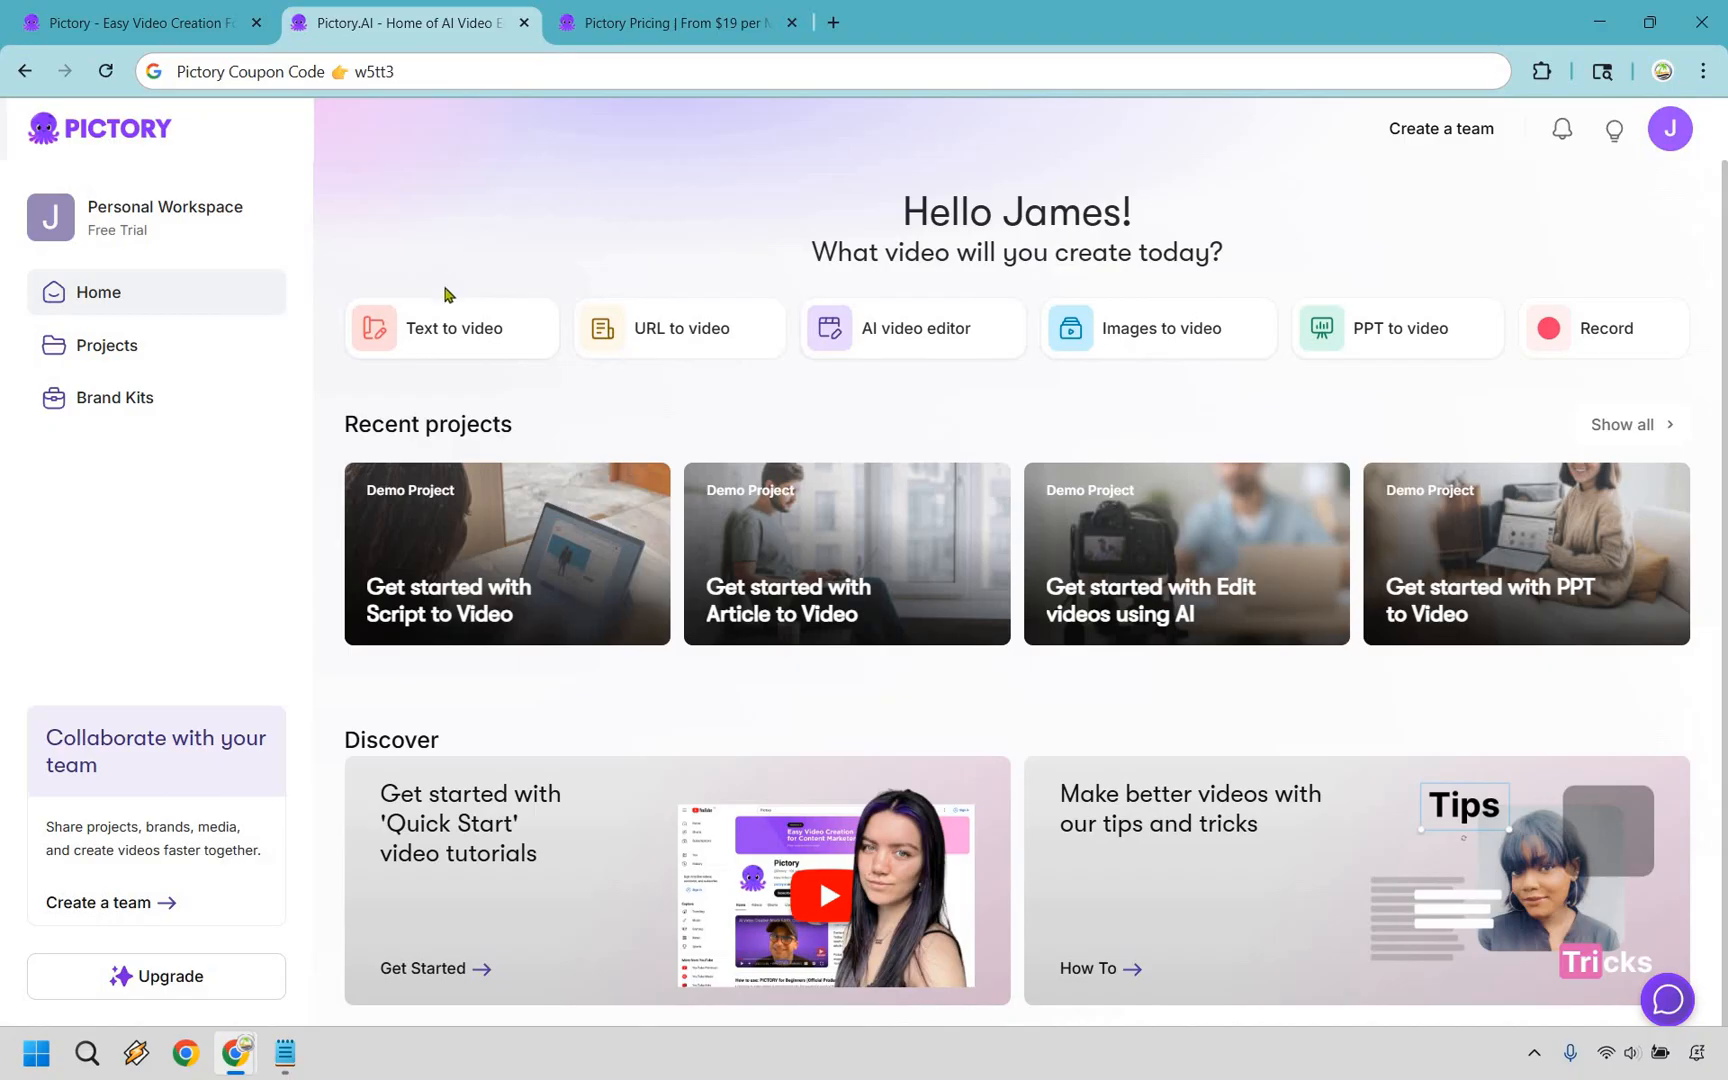
Step: Load the 'Why Golf Is the Most Difficult Sport' script in the editor
{"action": "left_click", "coordinate": [452, 328]}
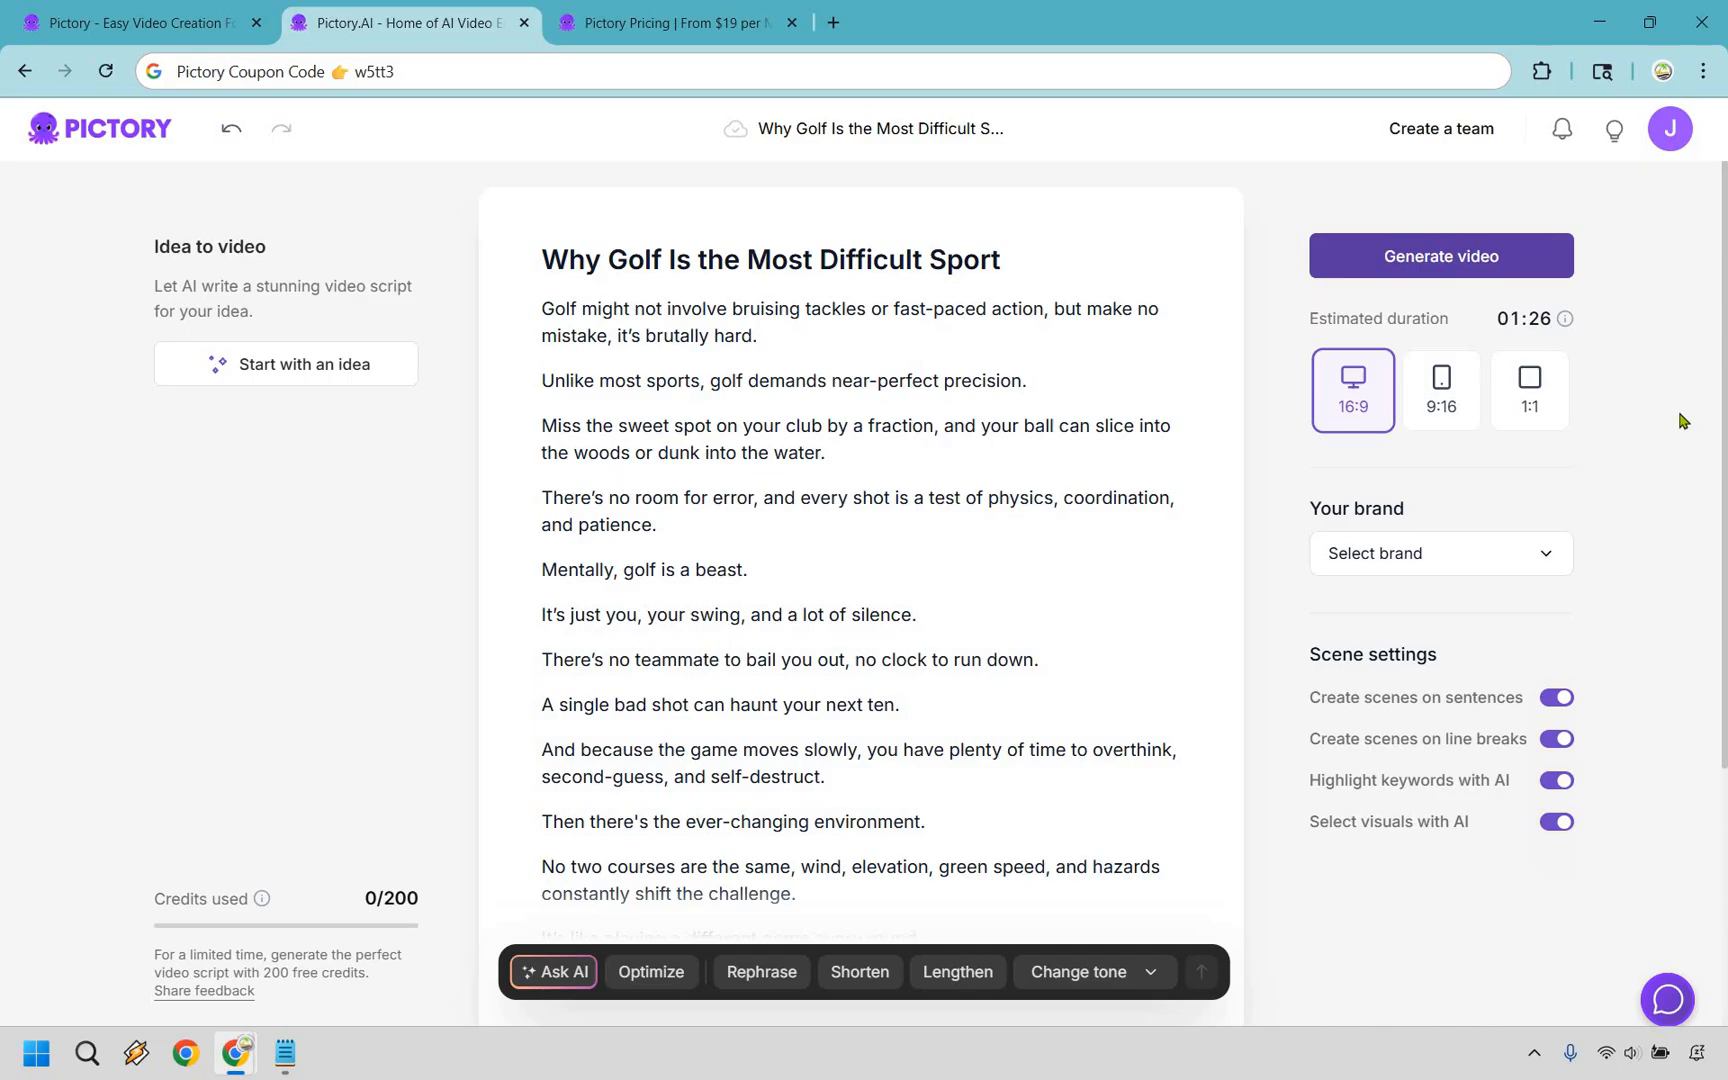
{"action": "mouse_move", "coordinate": [1632, 340]}
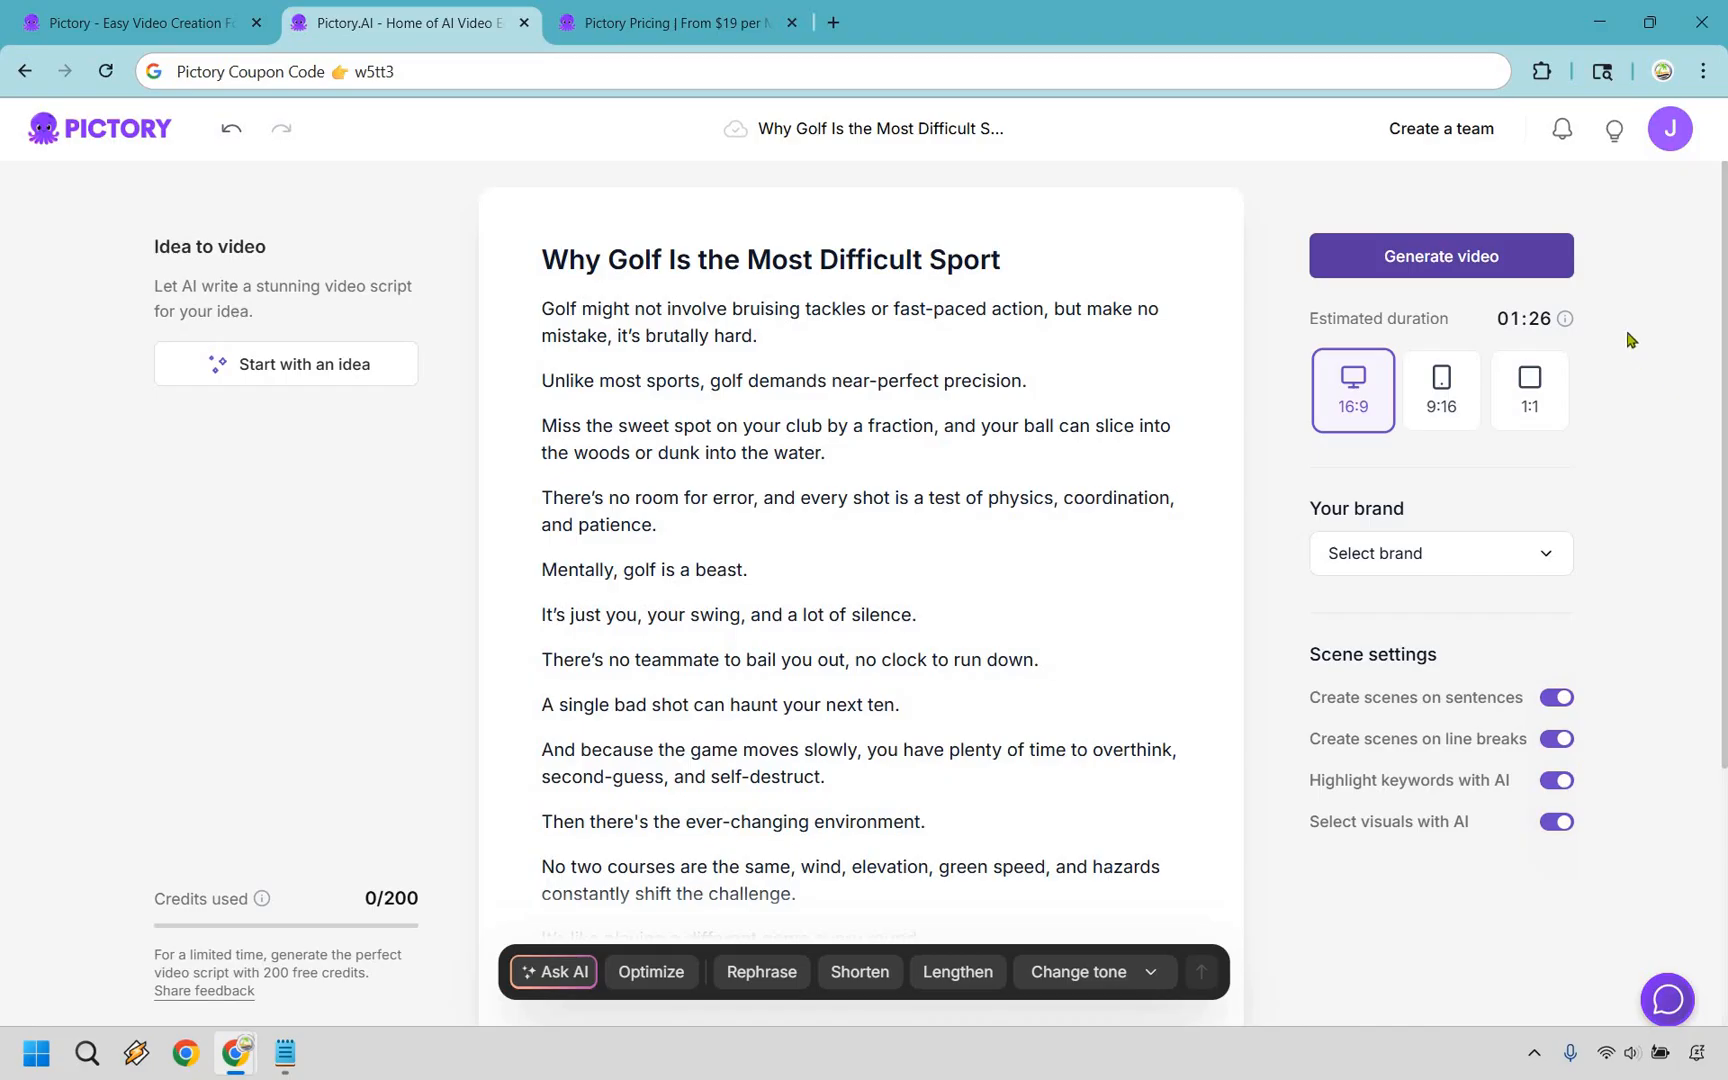
{"action": "mouse_move", "coordinate": [1592, 326]}
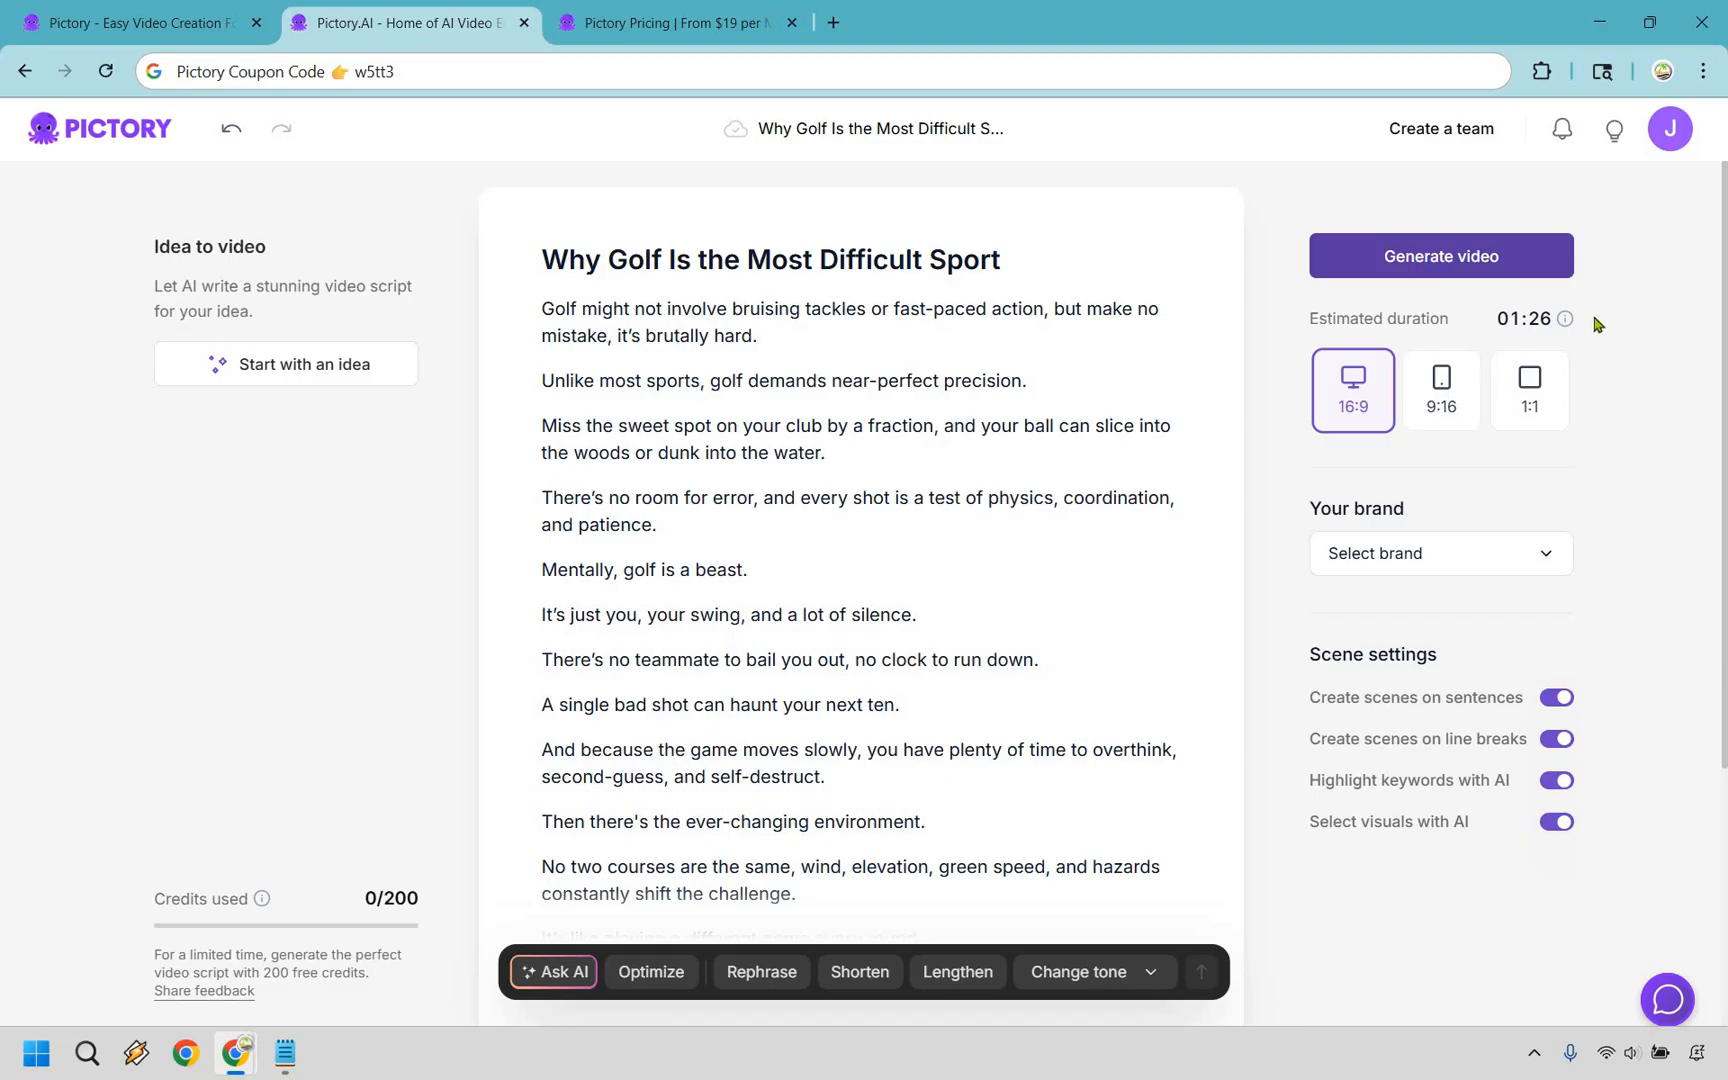
{"action": "mouse_move", "coordinate": [1304, 422]}
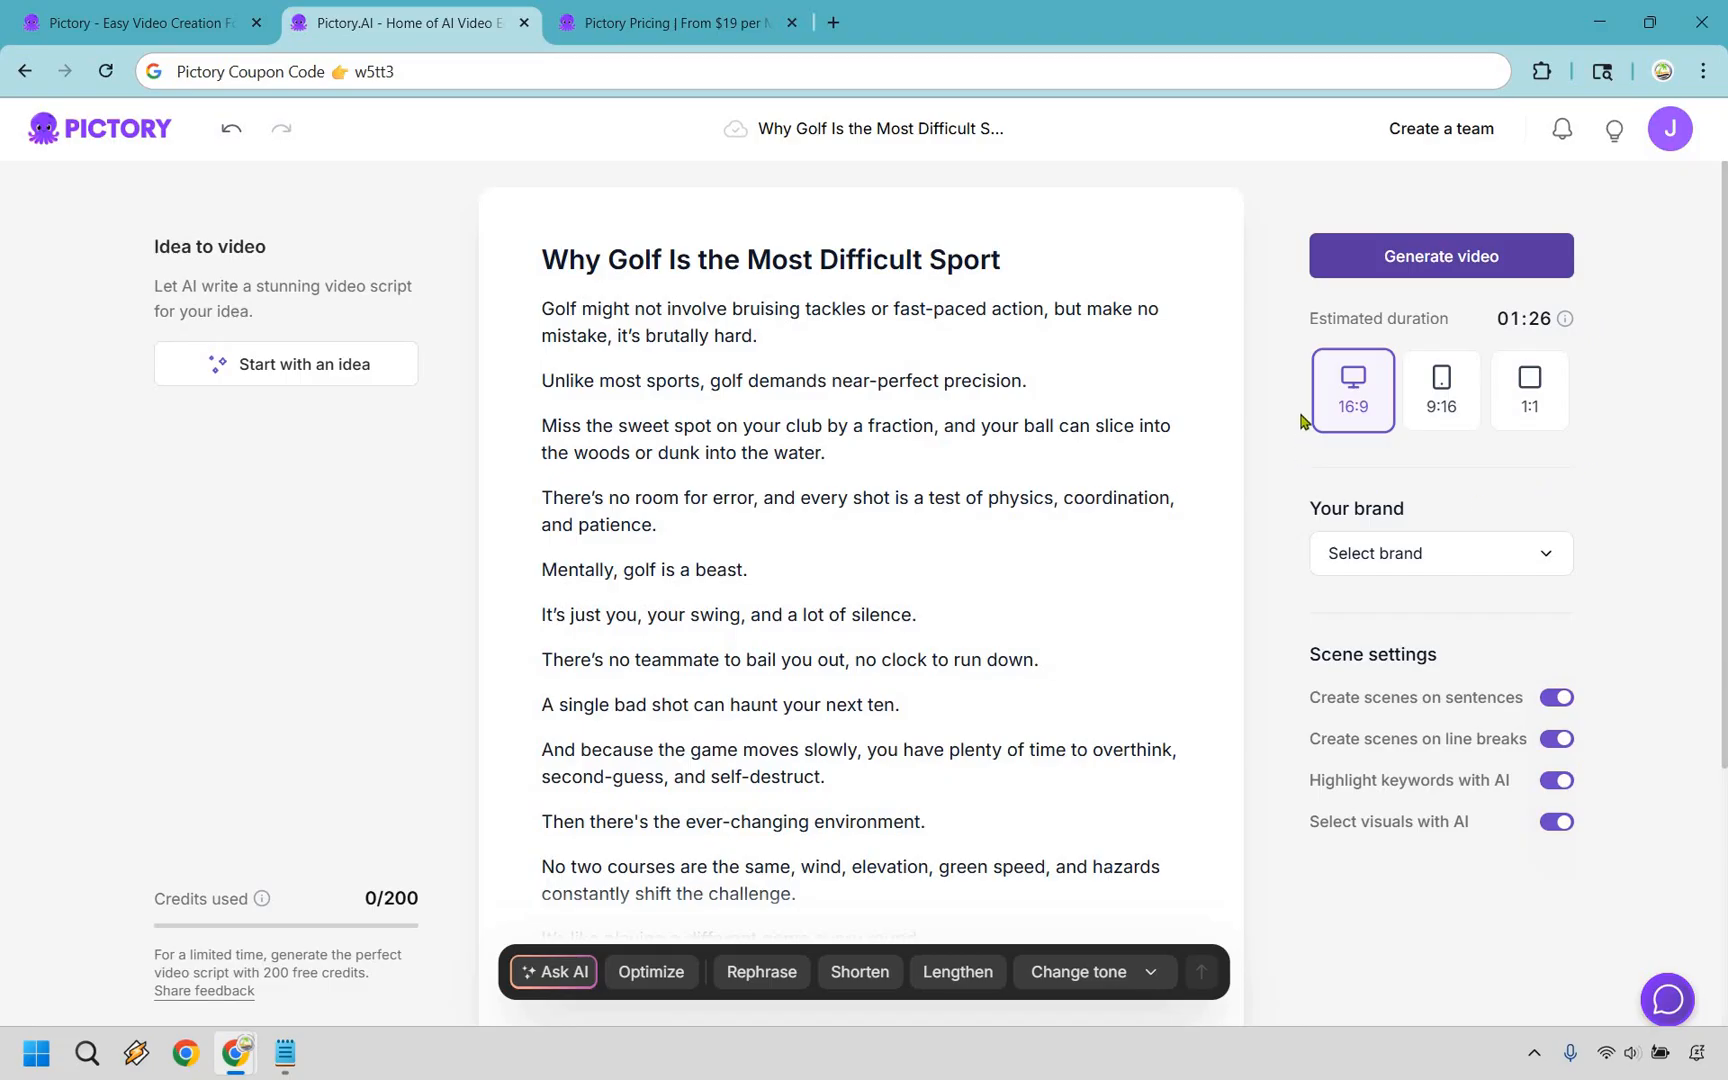
{"action": "mouse_move", "coordinate": [1438, 466]}
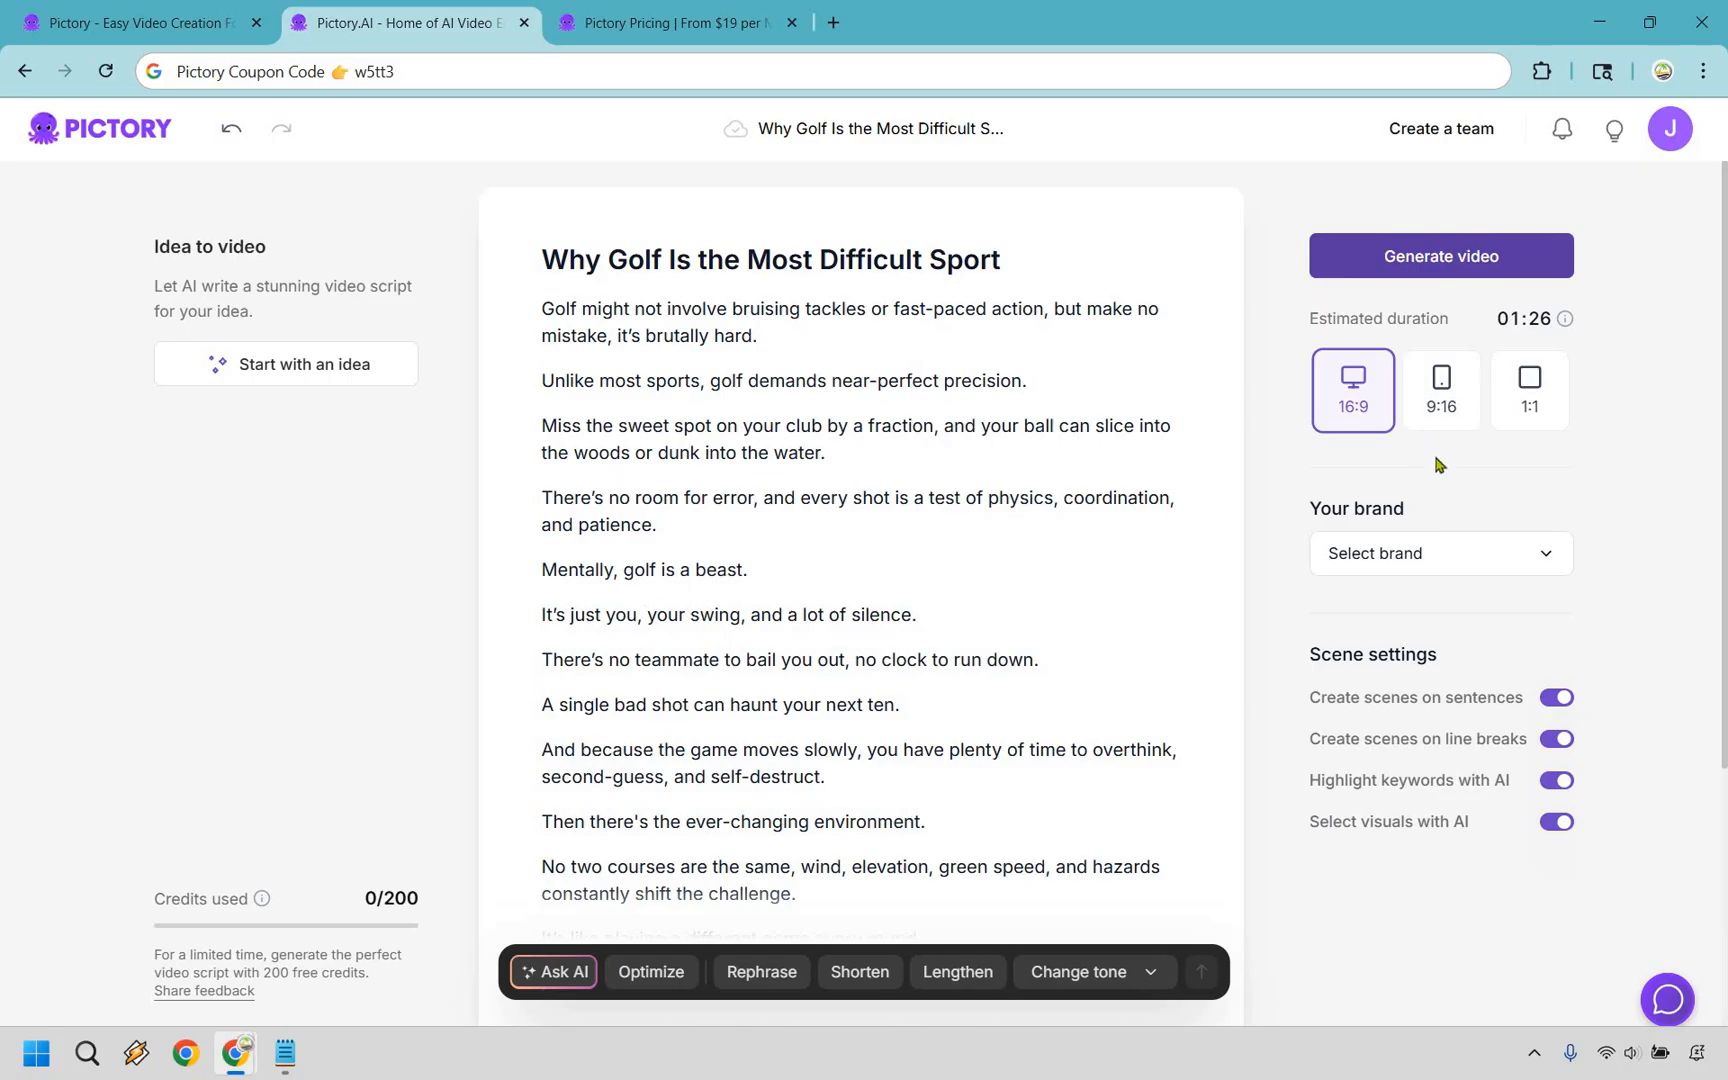
{"action": "mouse_move", "coordinate": [1636, 418]}
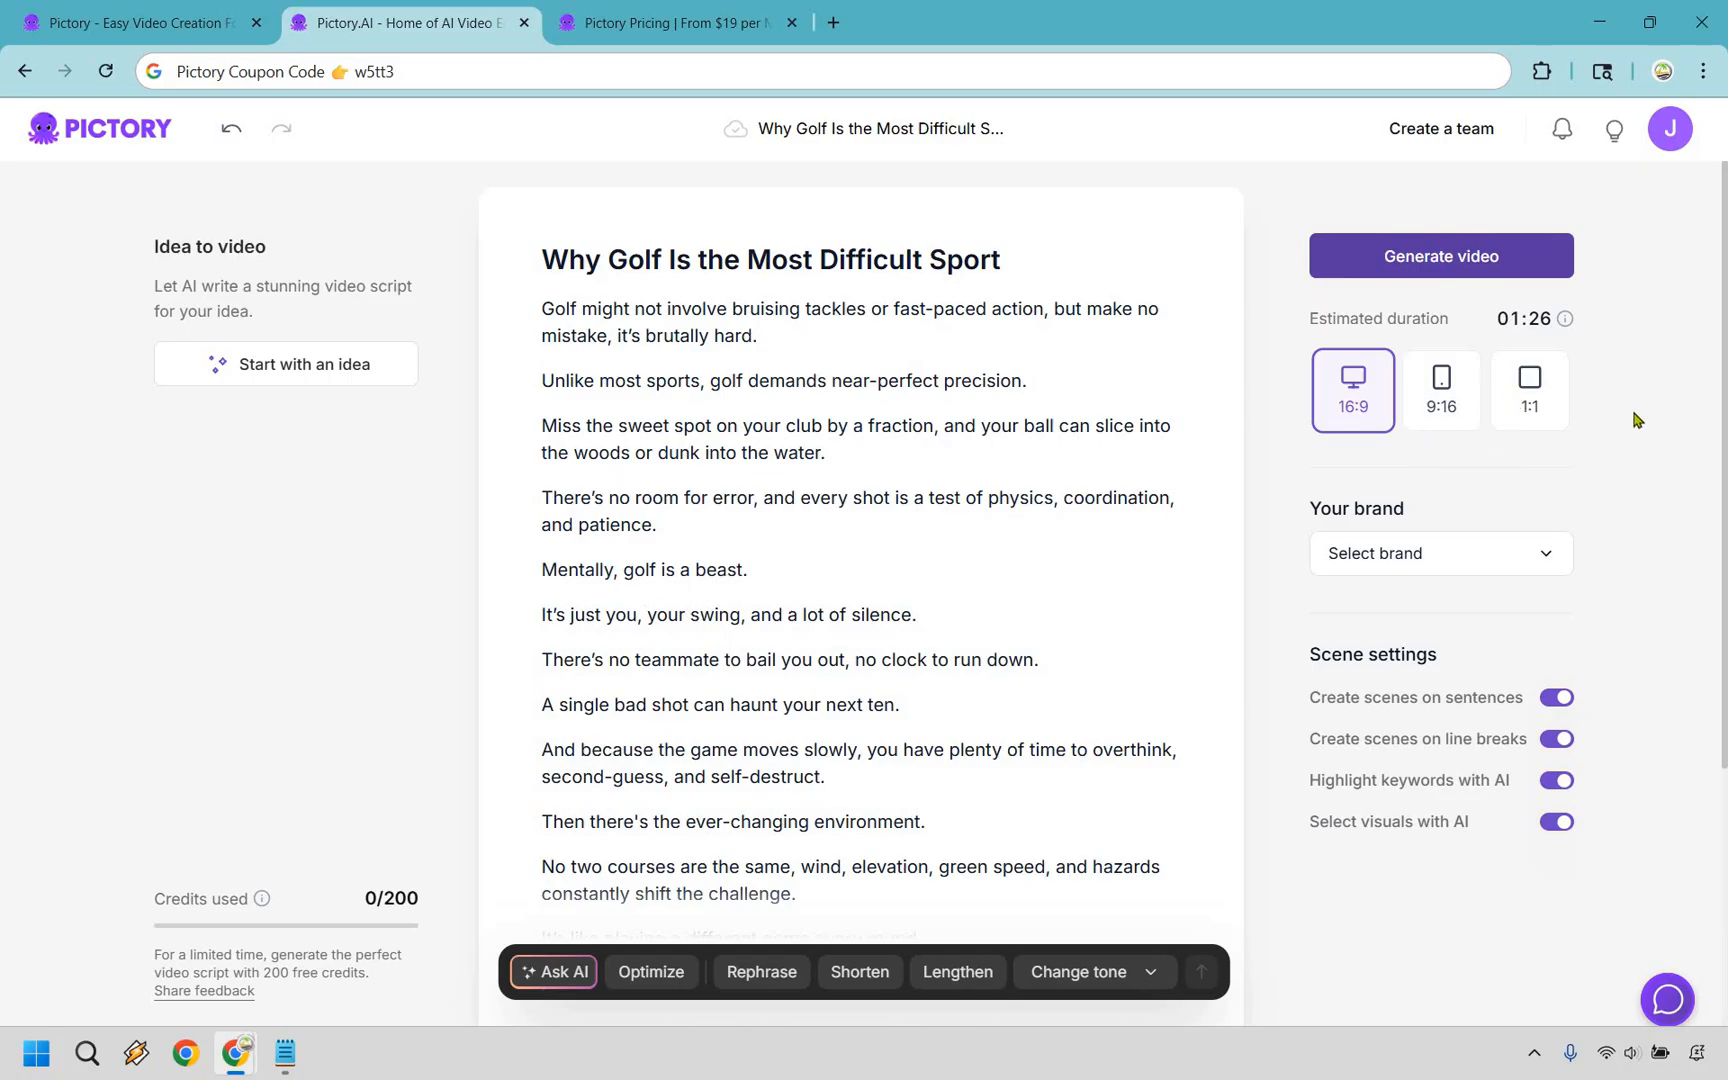
{"action": "mouse_move", "coordinate": [1588, 468]}
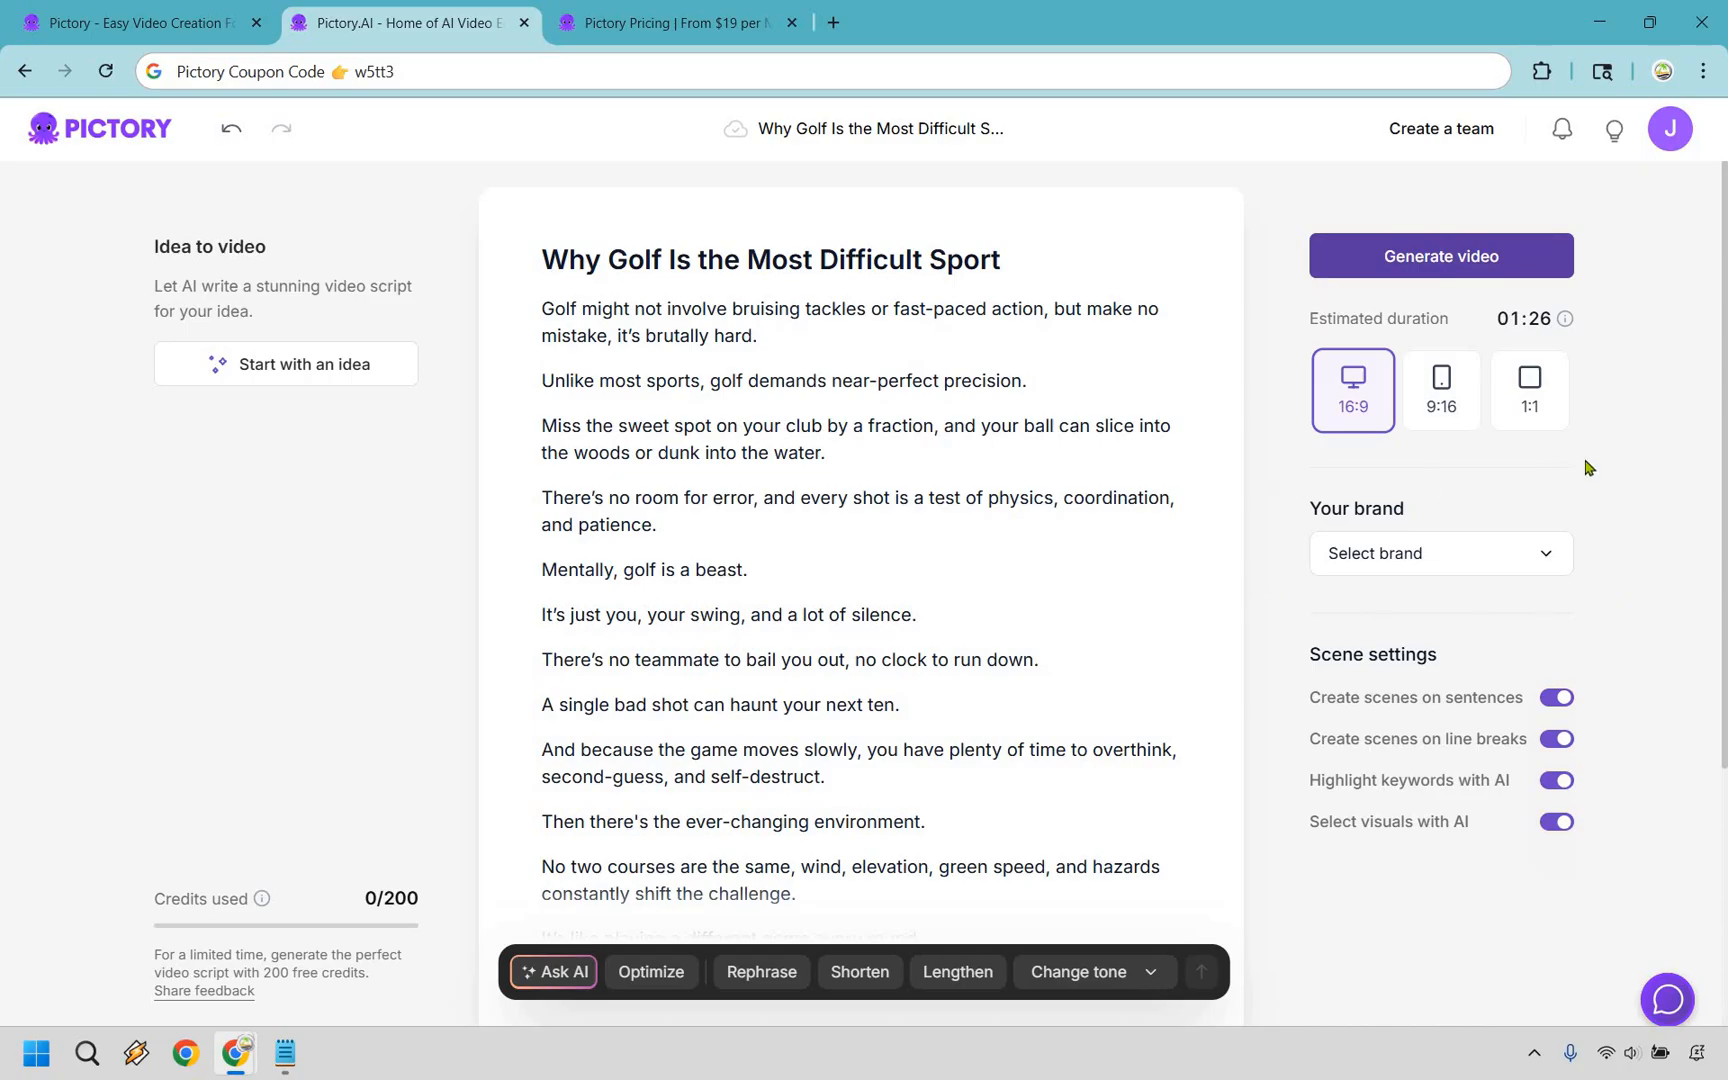
{"action": "mouse_move", "coordinate": [1640, 740]}
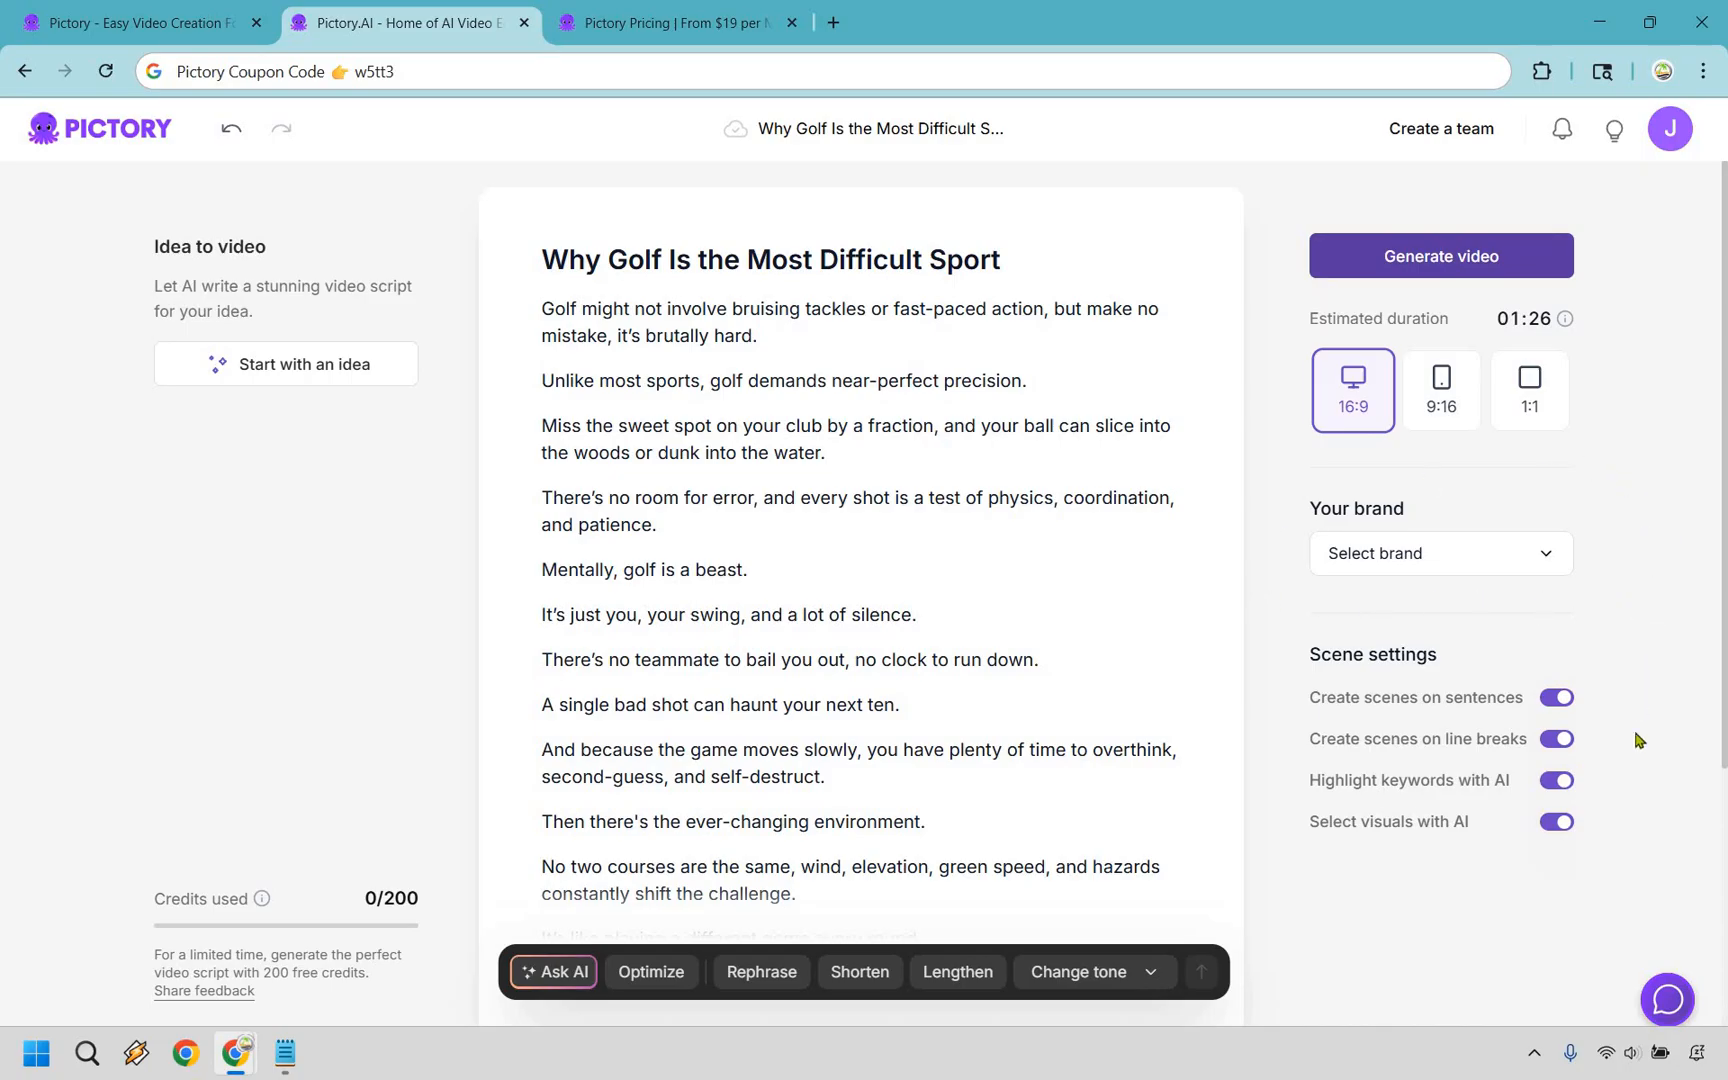
{"action": "mouse_move", "coordinate": [1622, 696]}
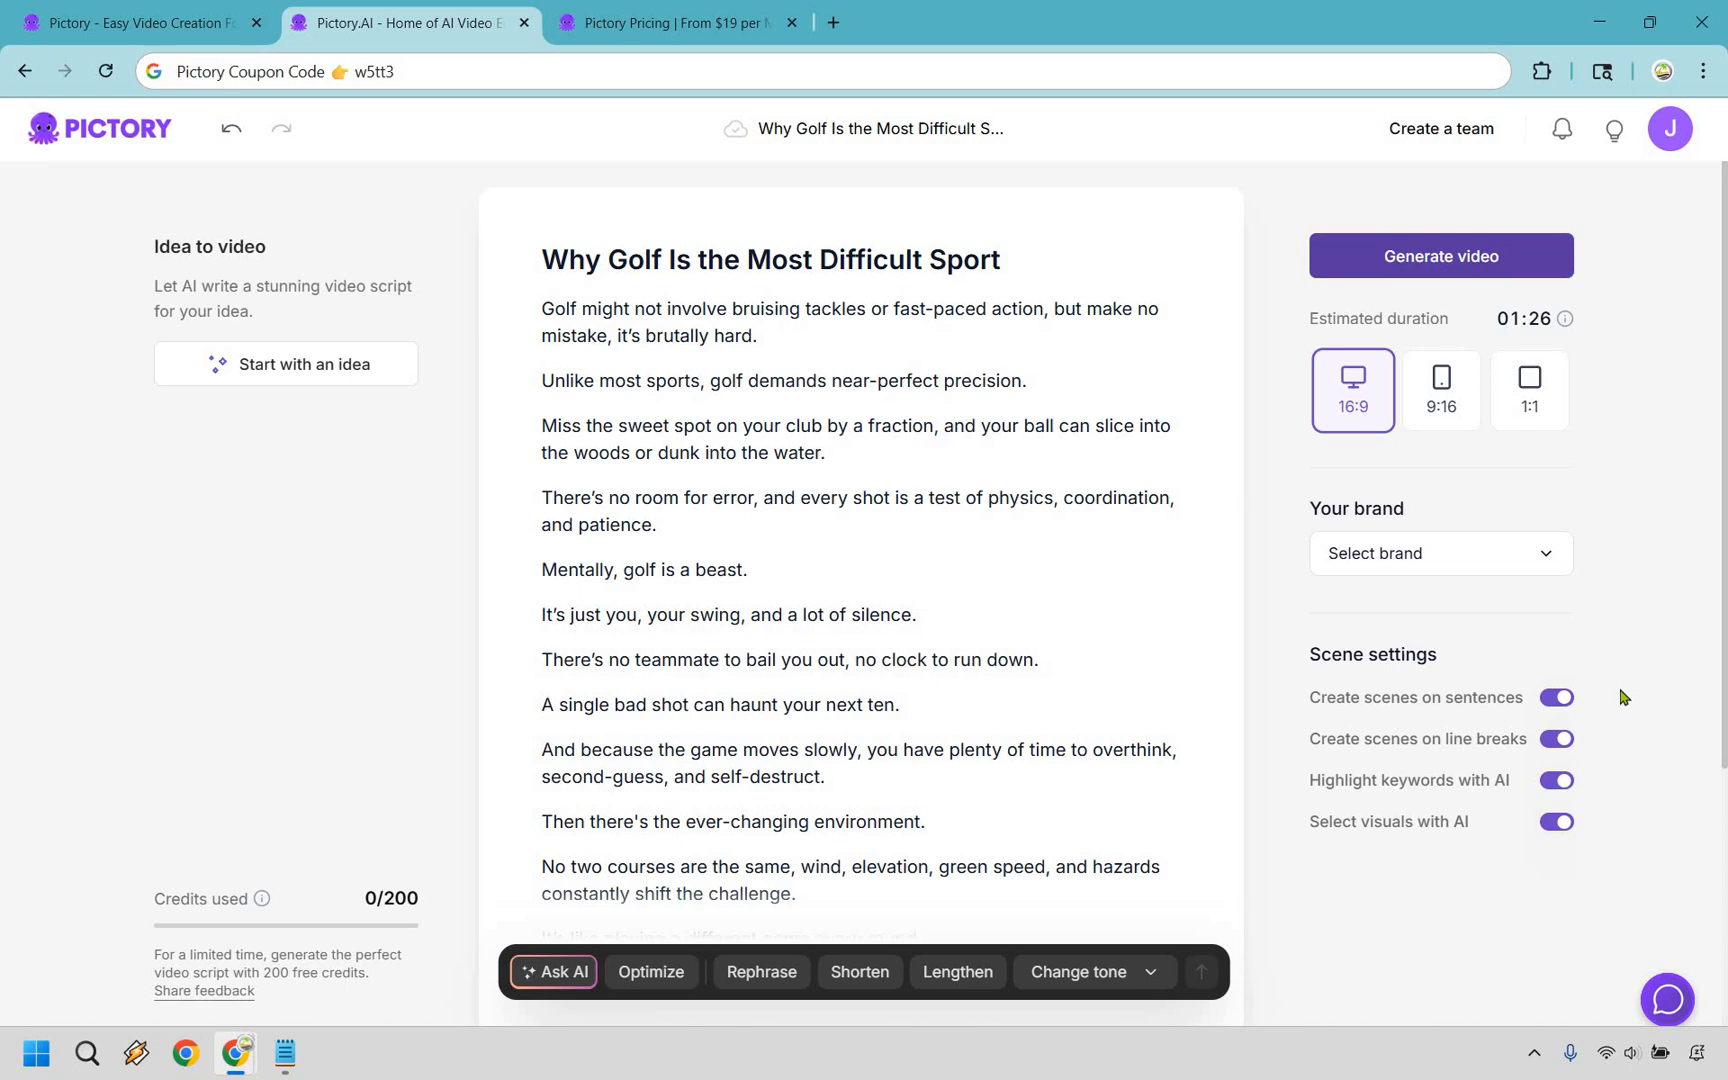
{"action": "mouse_move", "coordinate": [1494, 784]}
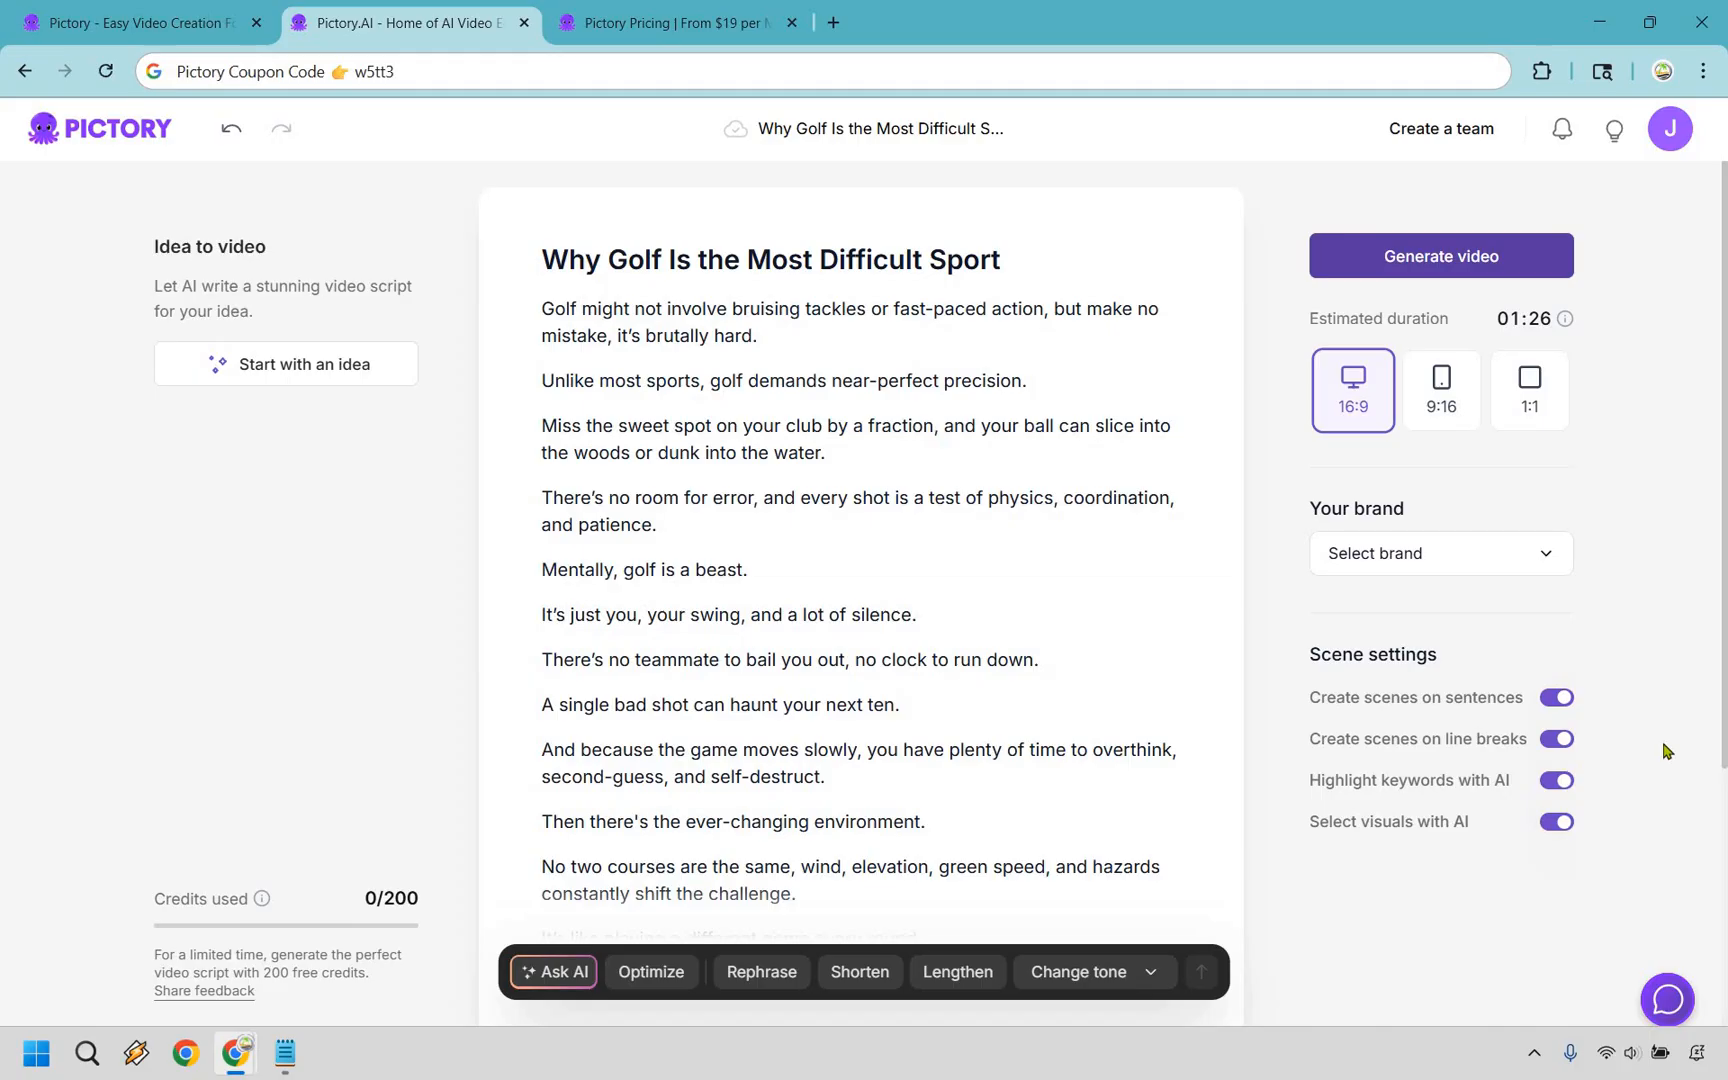
{"action": "mouse_move", "coordinate": [1654, 328]}
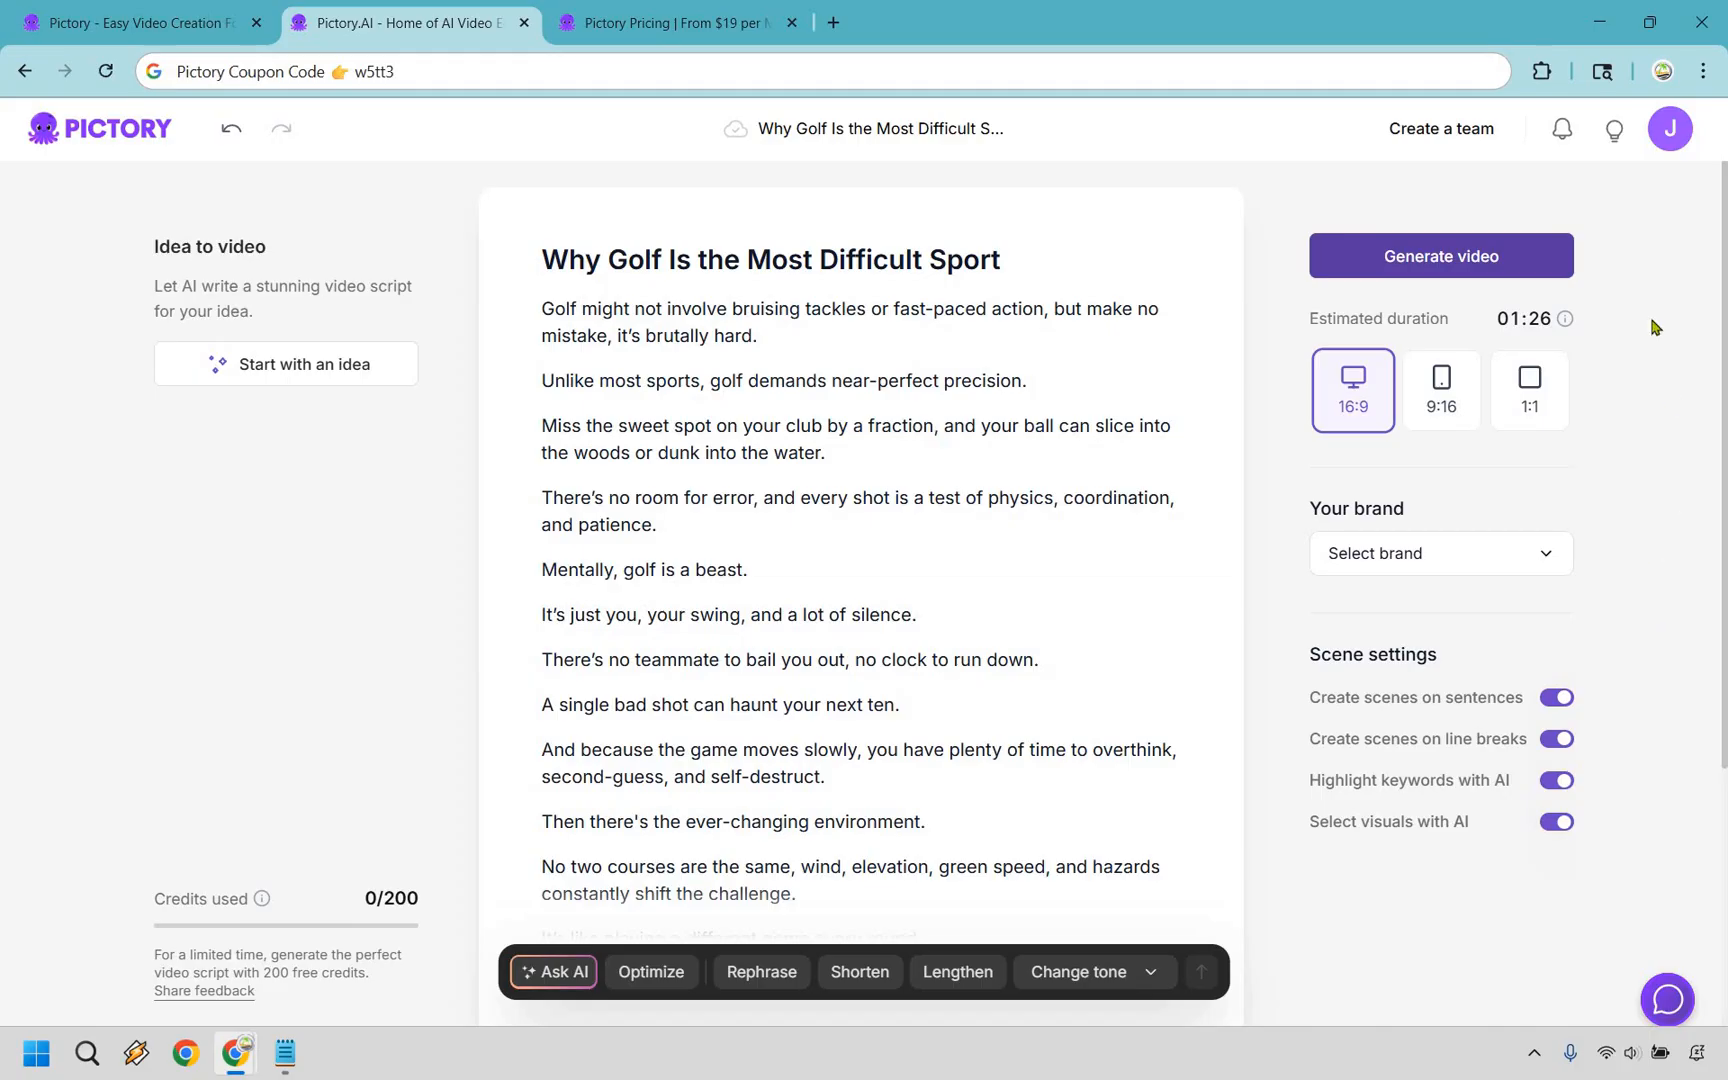
Step: Generate the golf video storyboard with scene-by-scene stock footage
{"action": "left_click", "coordinate": [1440, 256]}
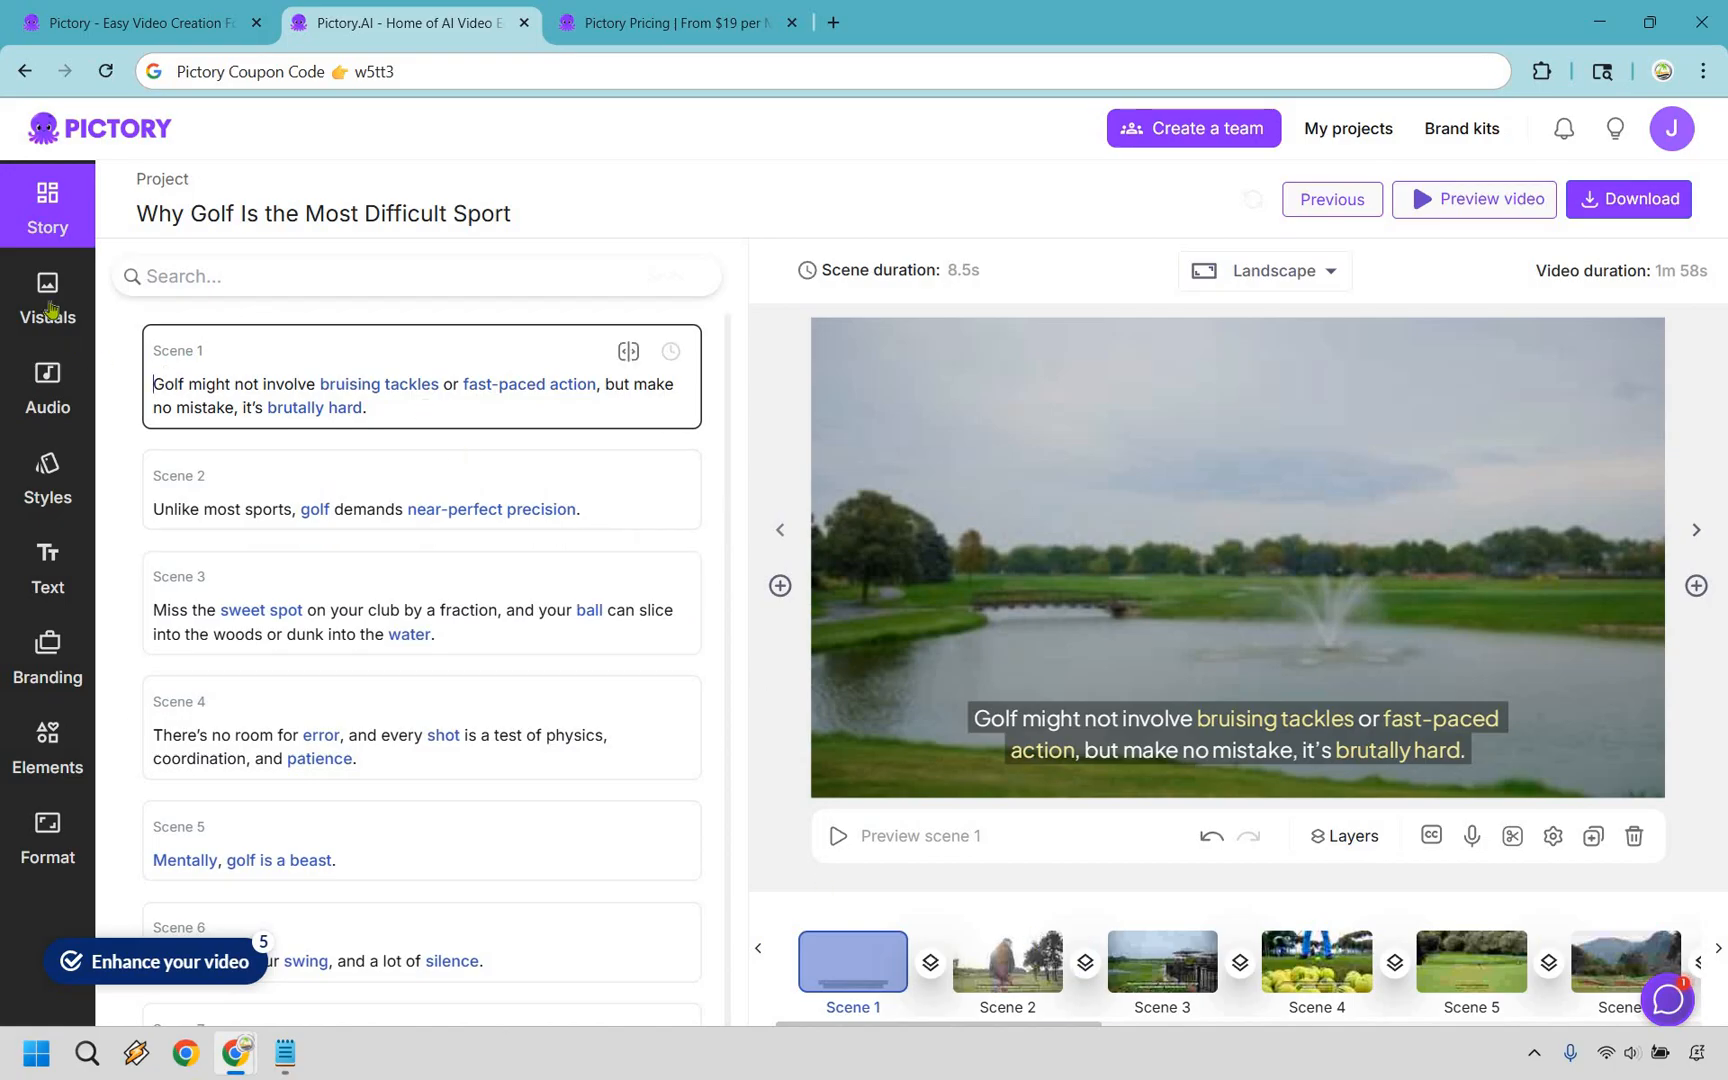
Step: Search the stock visuals library for 'golf' clips and browse the results
{"action": "left_click", "coordinate": [48, 298]}
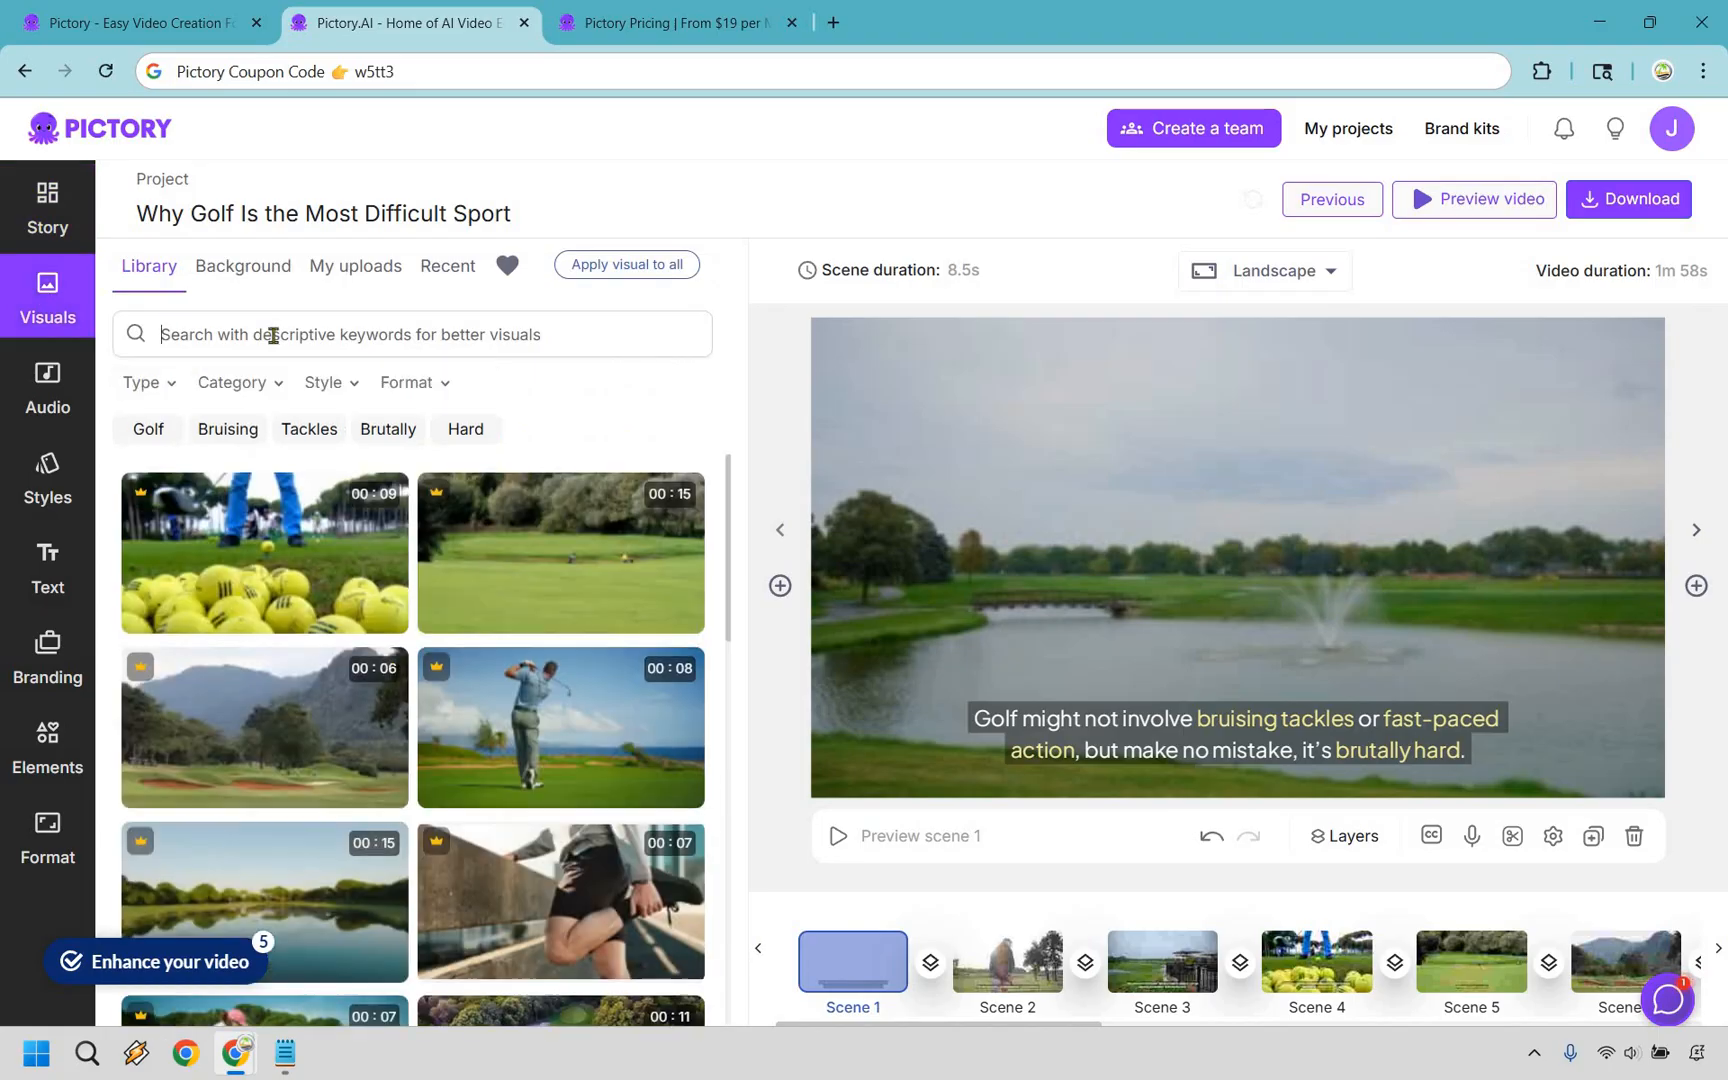
{"action": "type", "text": "golf"}
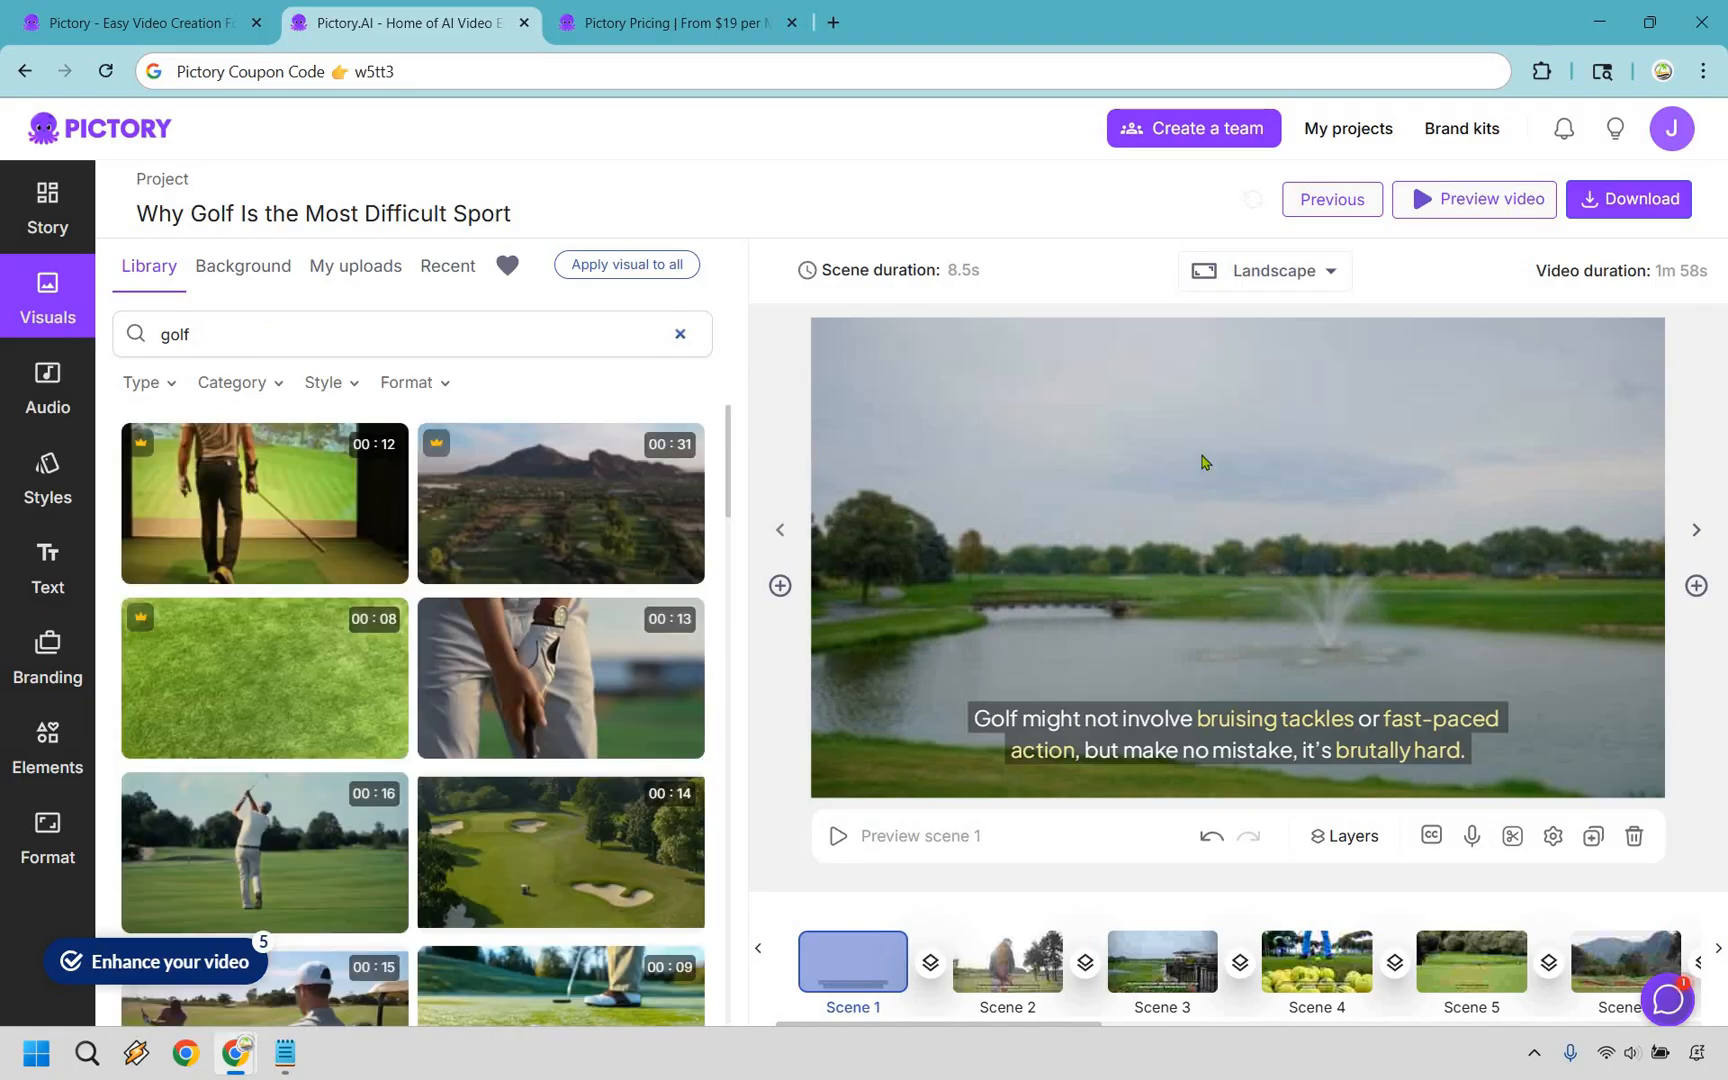
{"action": "mouse_move", "coordinate": [760, 588]}
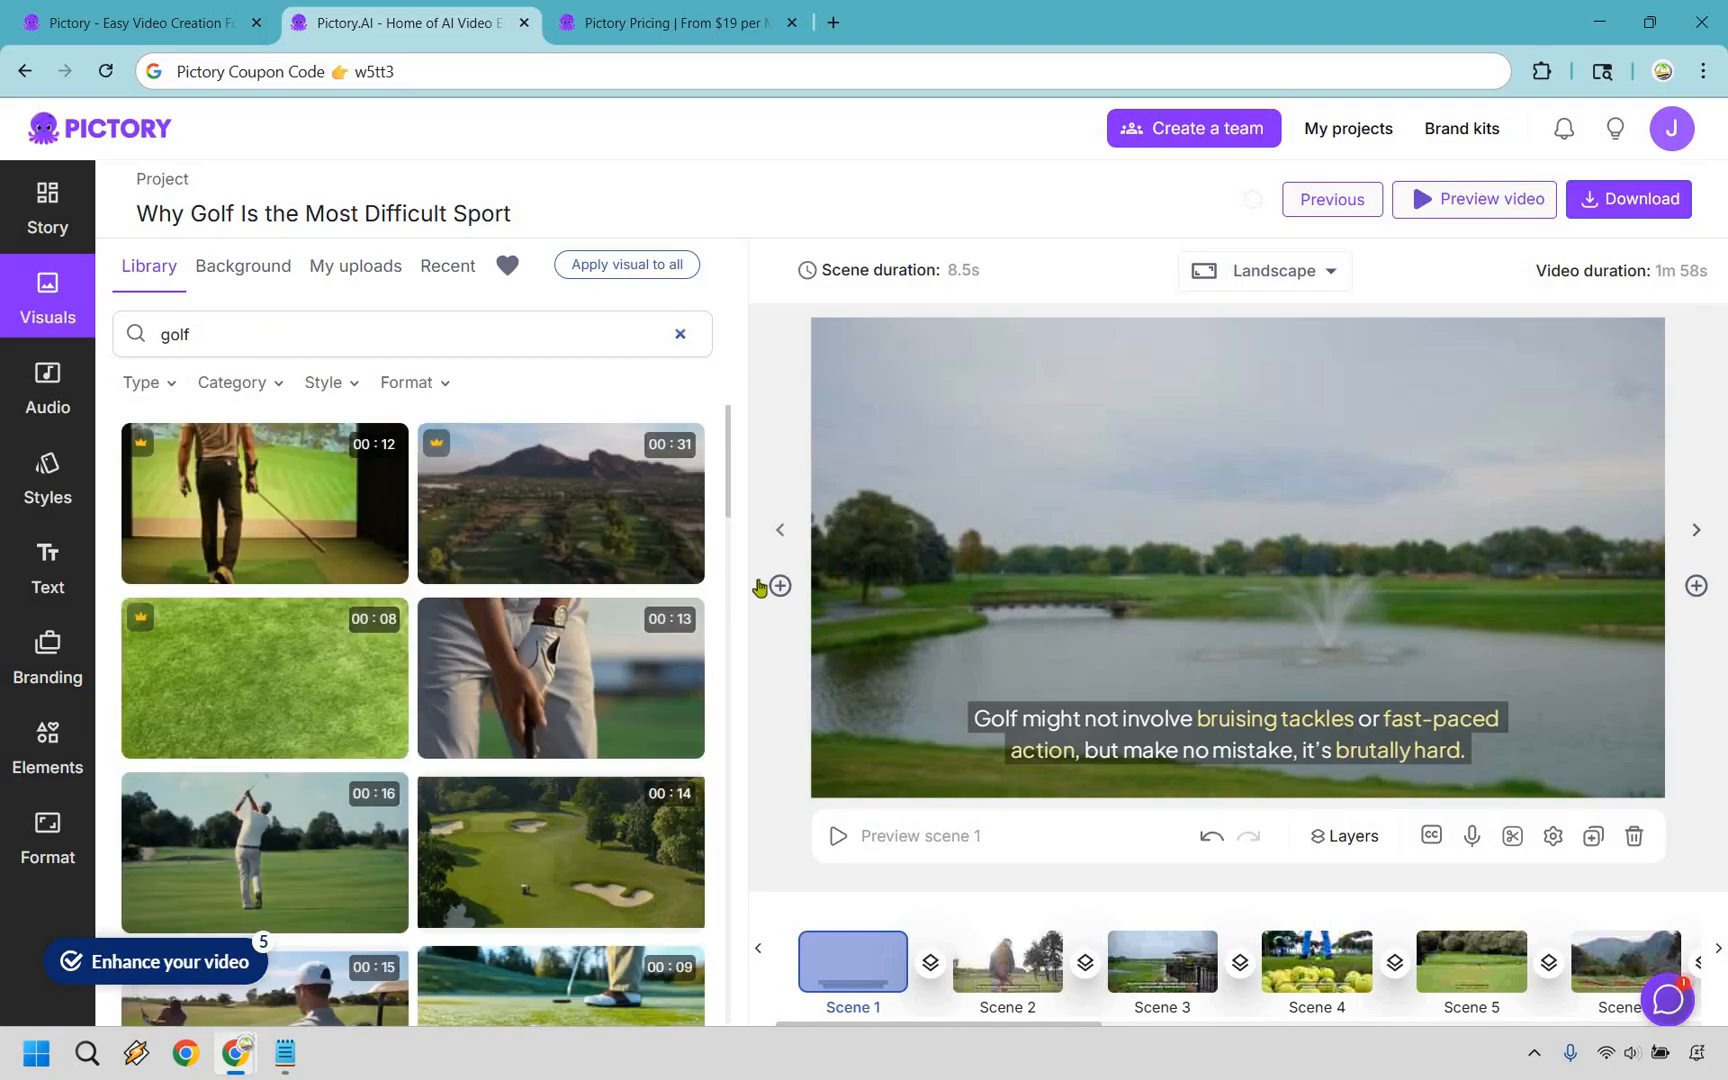
{"action": "scroll", "scroll_direction": "down", "scroll_amount": 3}
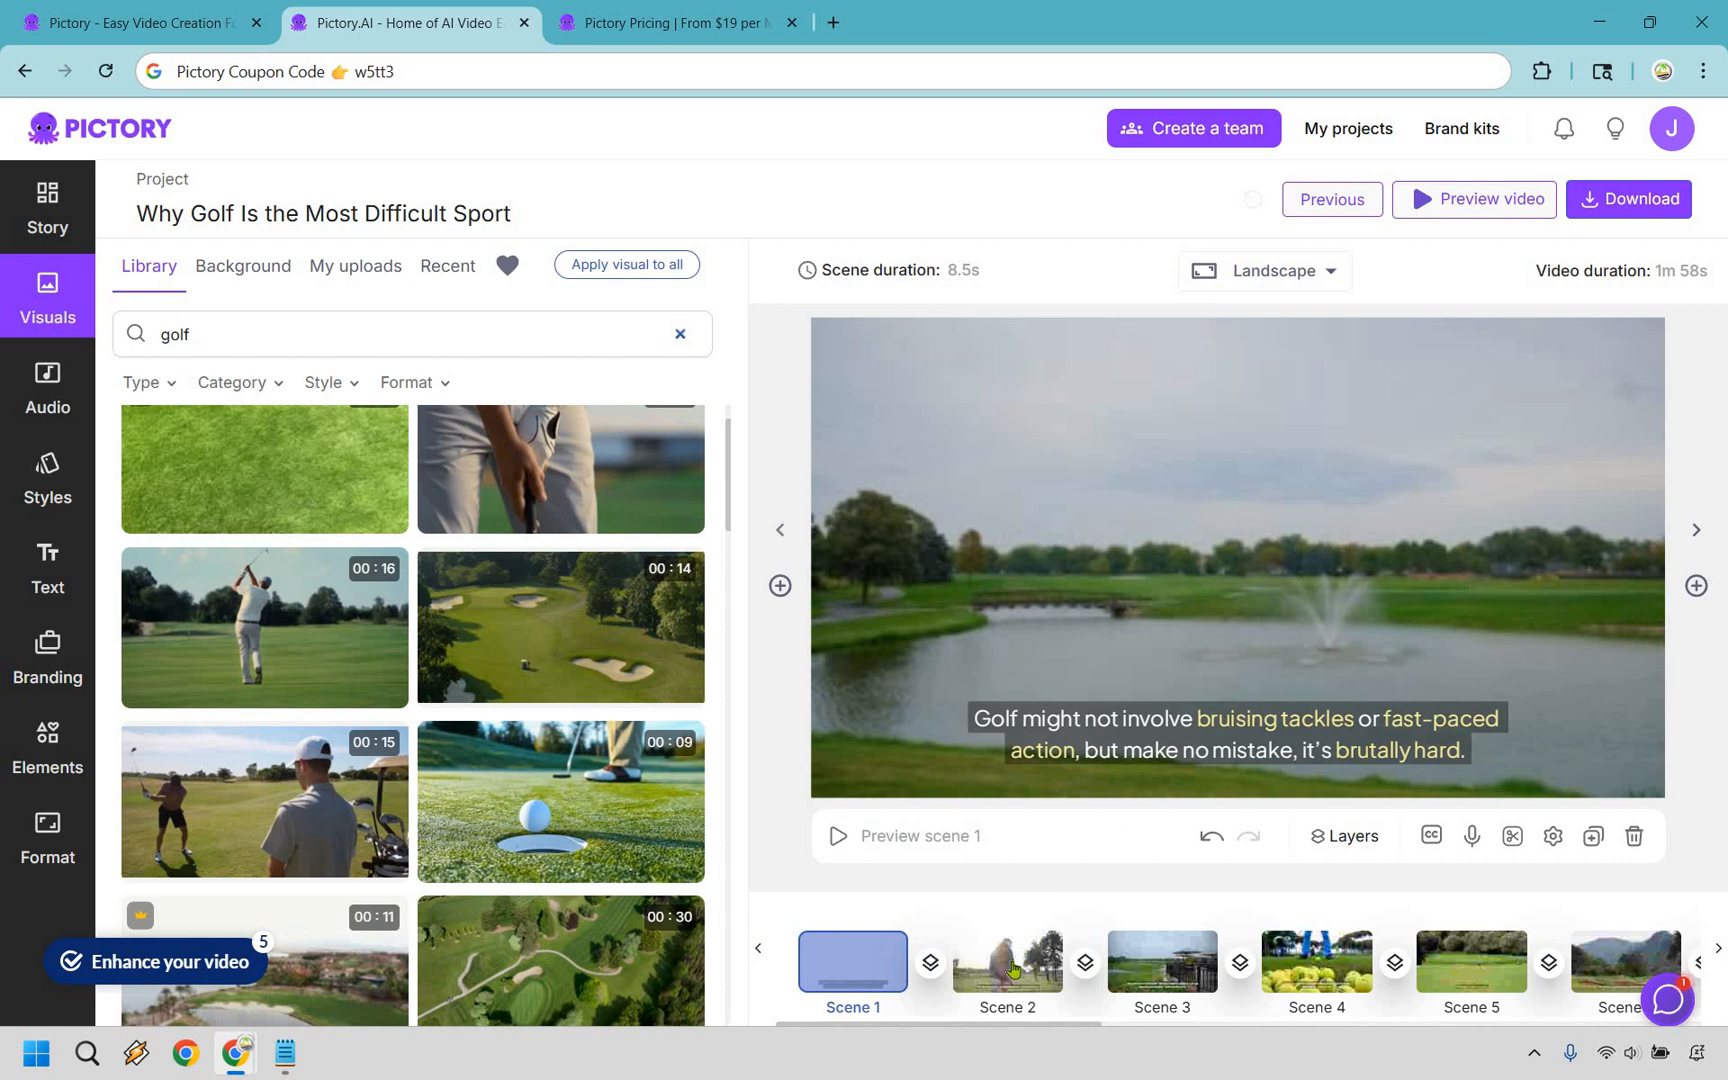
Step: Preview scenes 2, 9, 10 and 17 of the golf video in the player
{"action": "left_click", "coordinate": [1004, 960]}
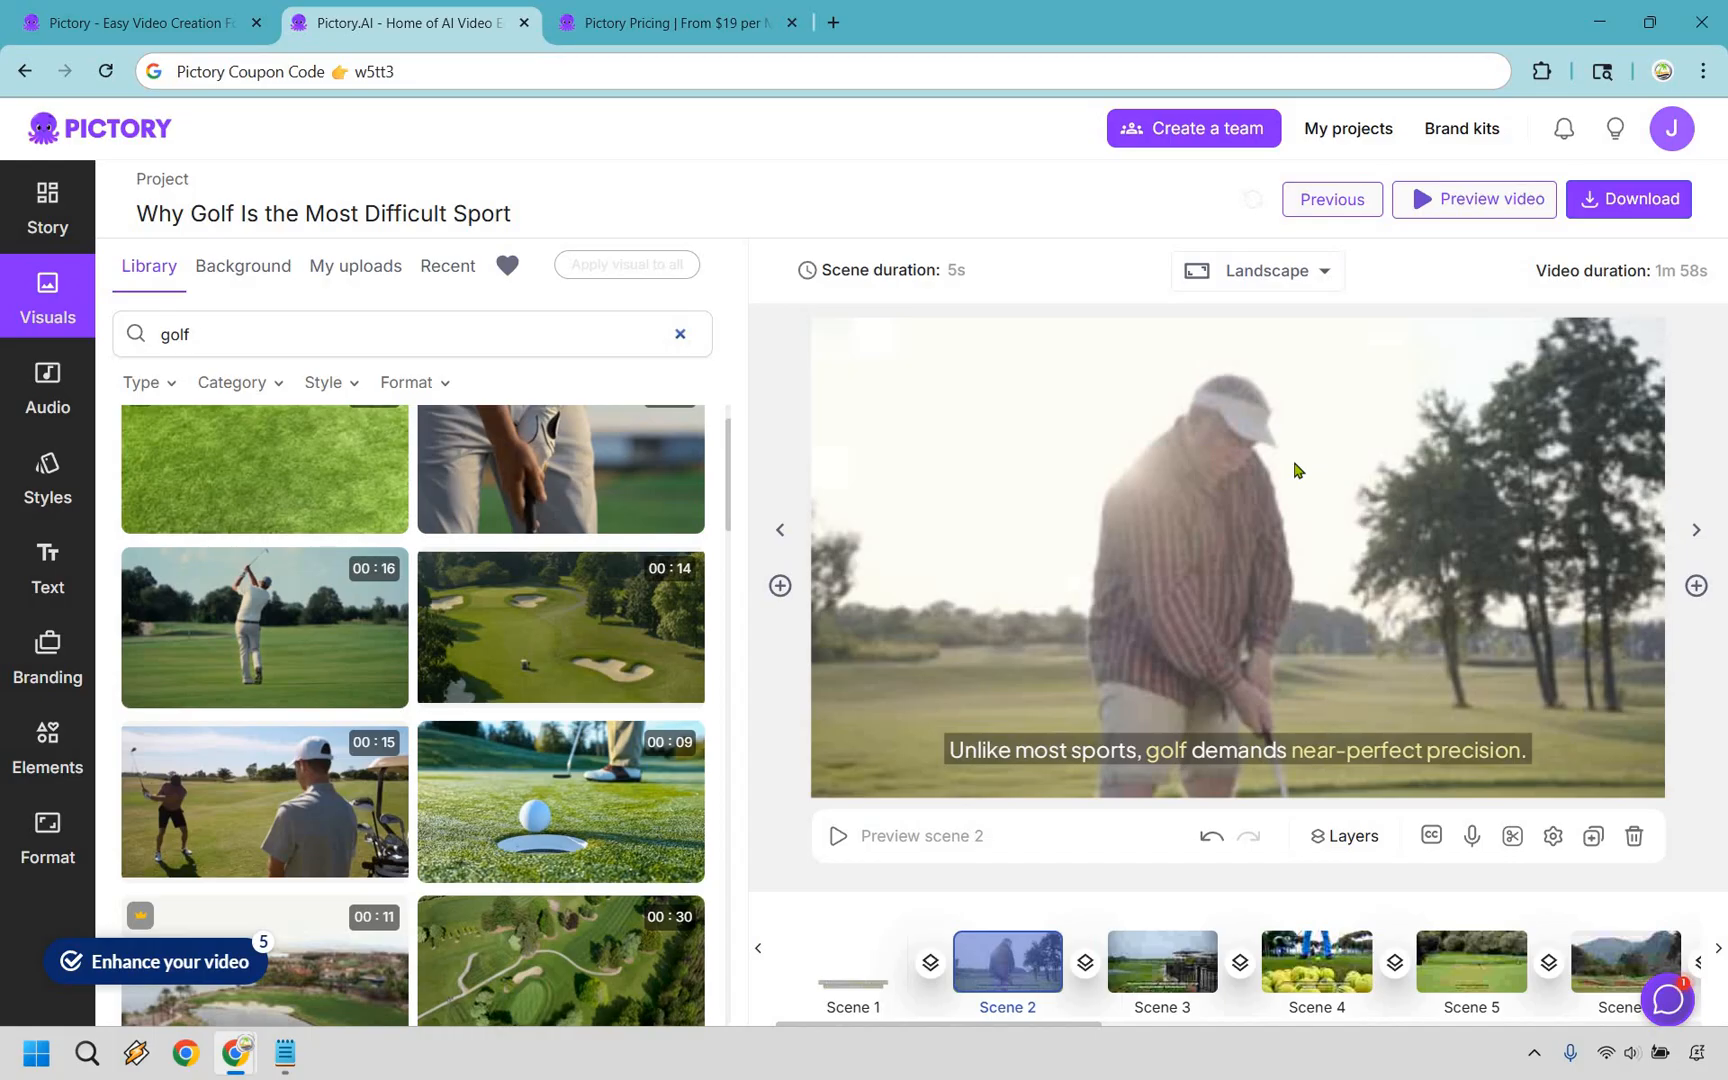
{"action": "mouse_move", "coordinate": [1318, 492]}
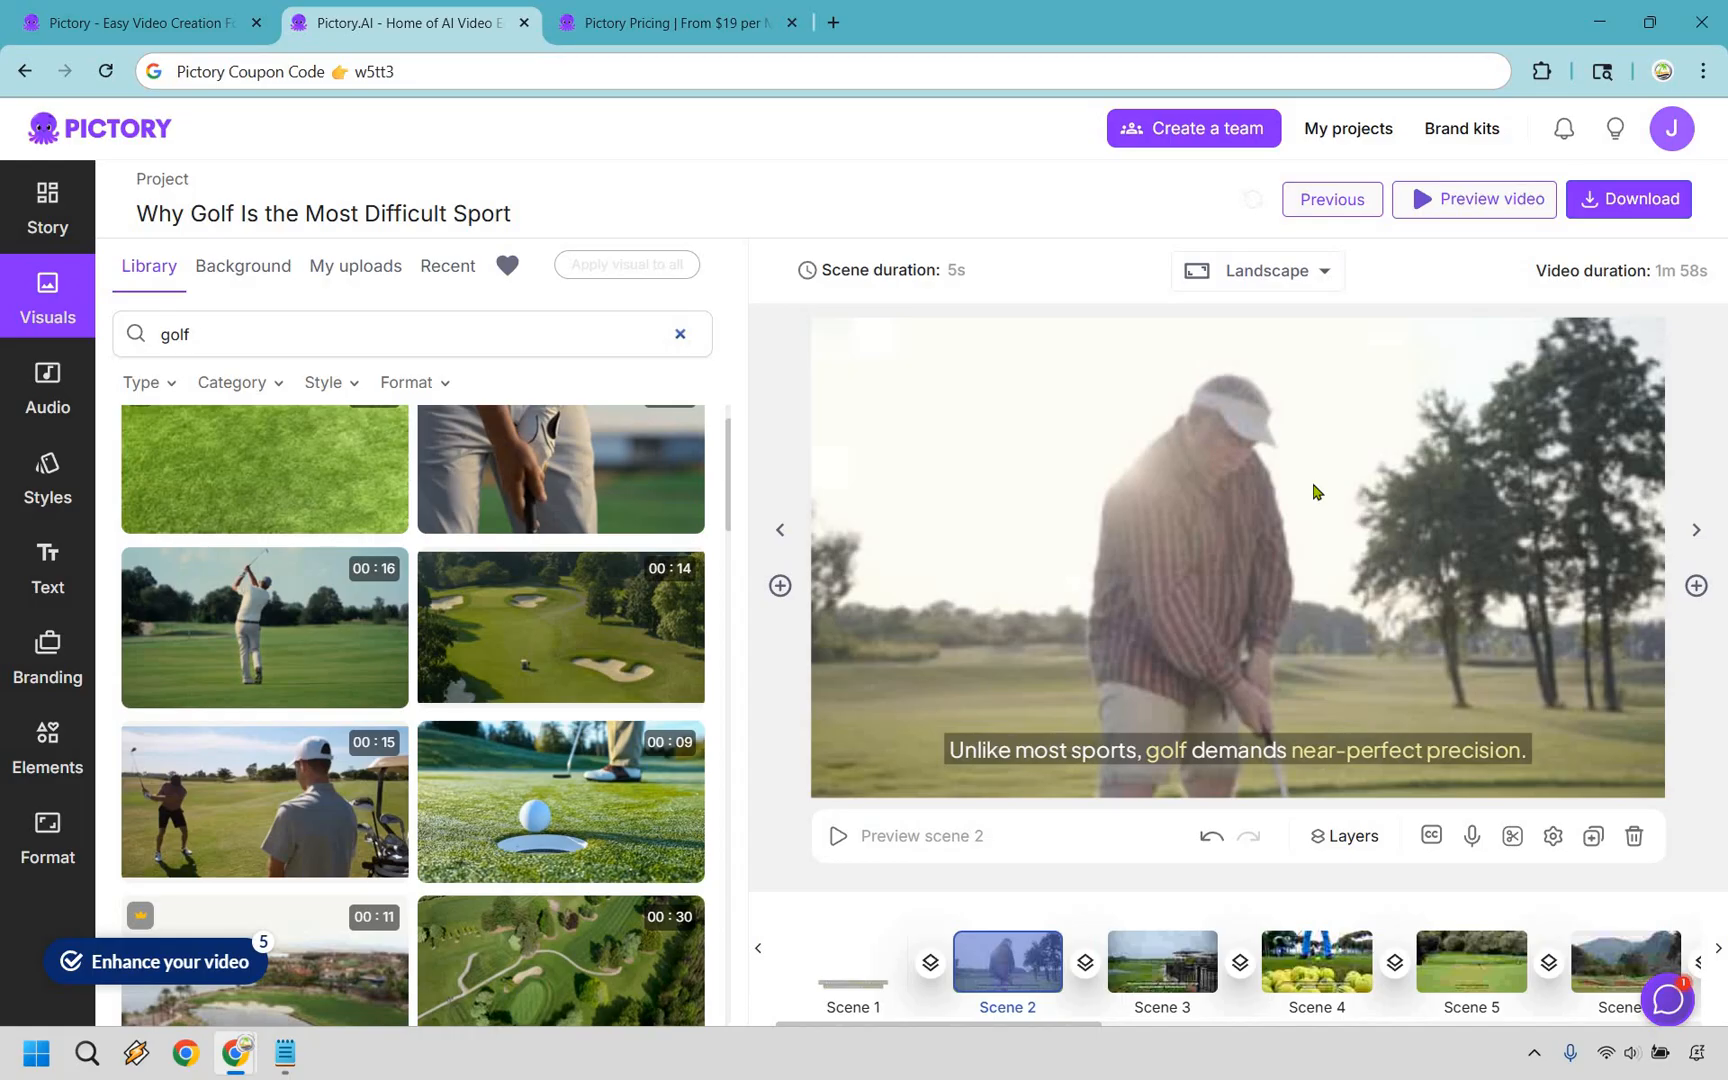
{"action": "mouse_move", "coordinate": [1716, 946]}
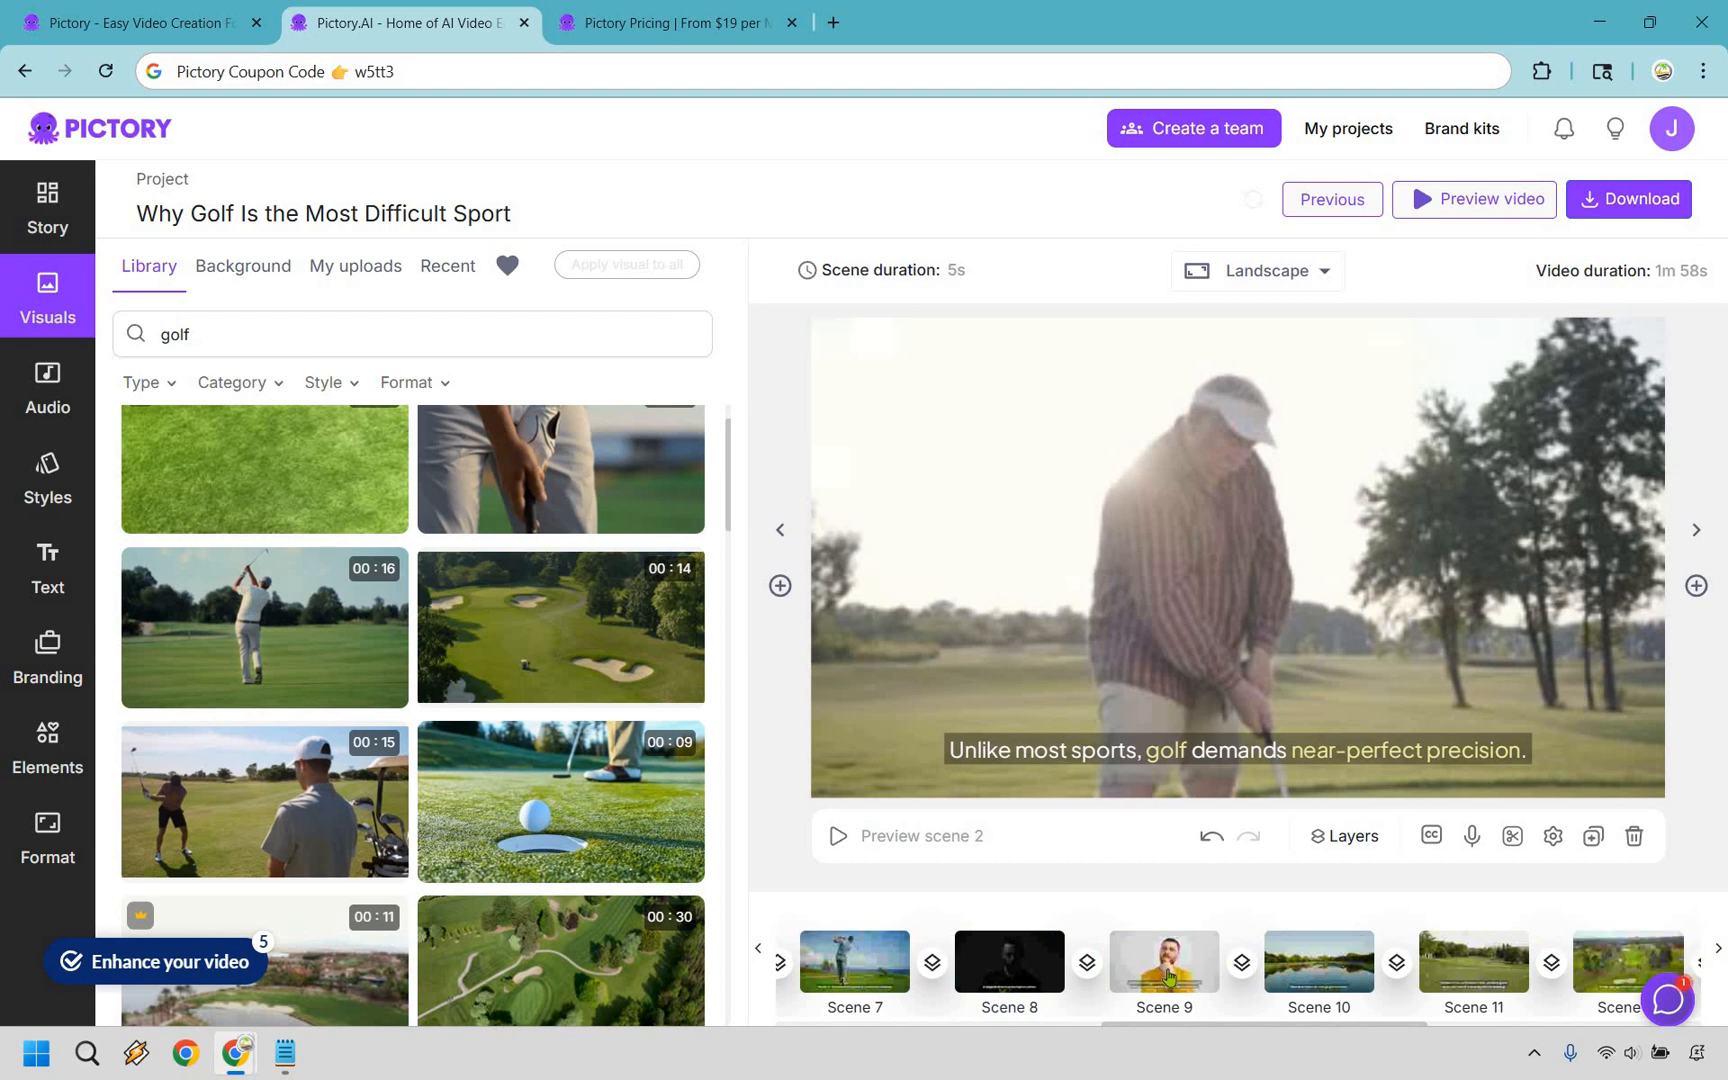
{"action": "left_click", "coordinate": [1162, 958]}
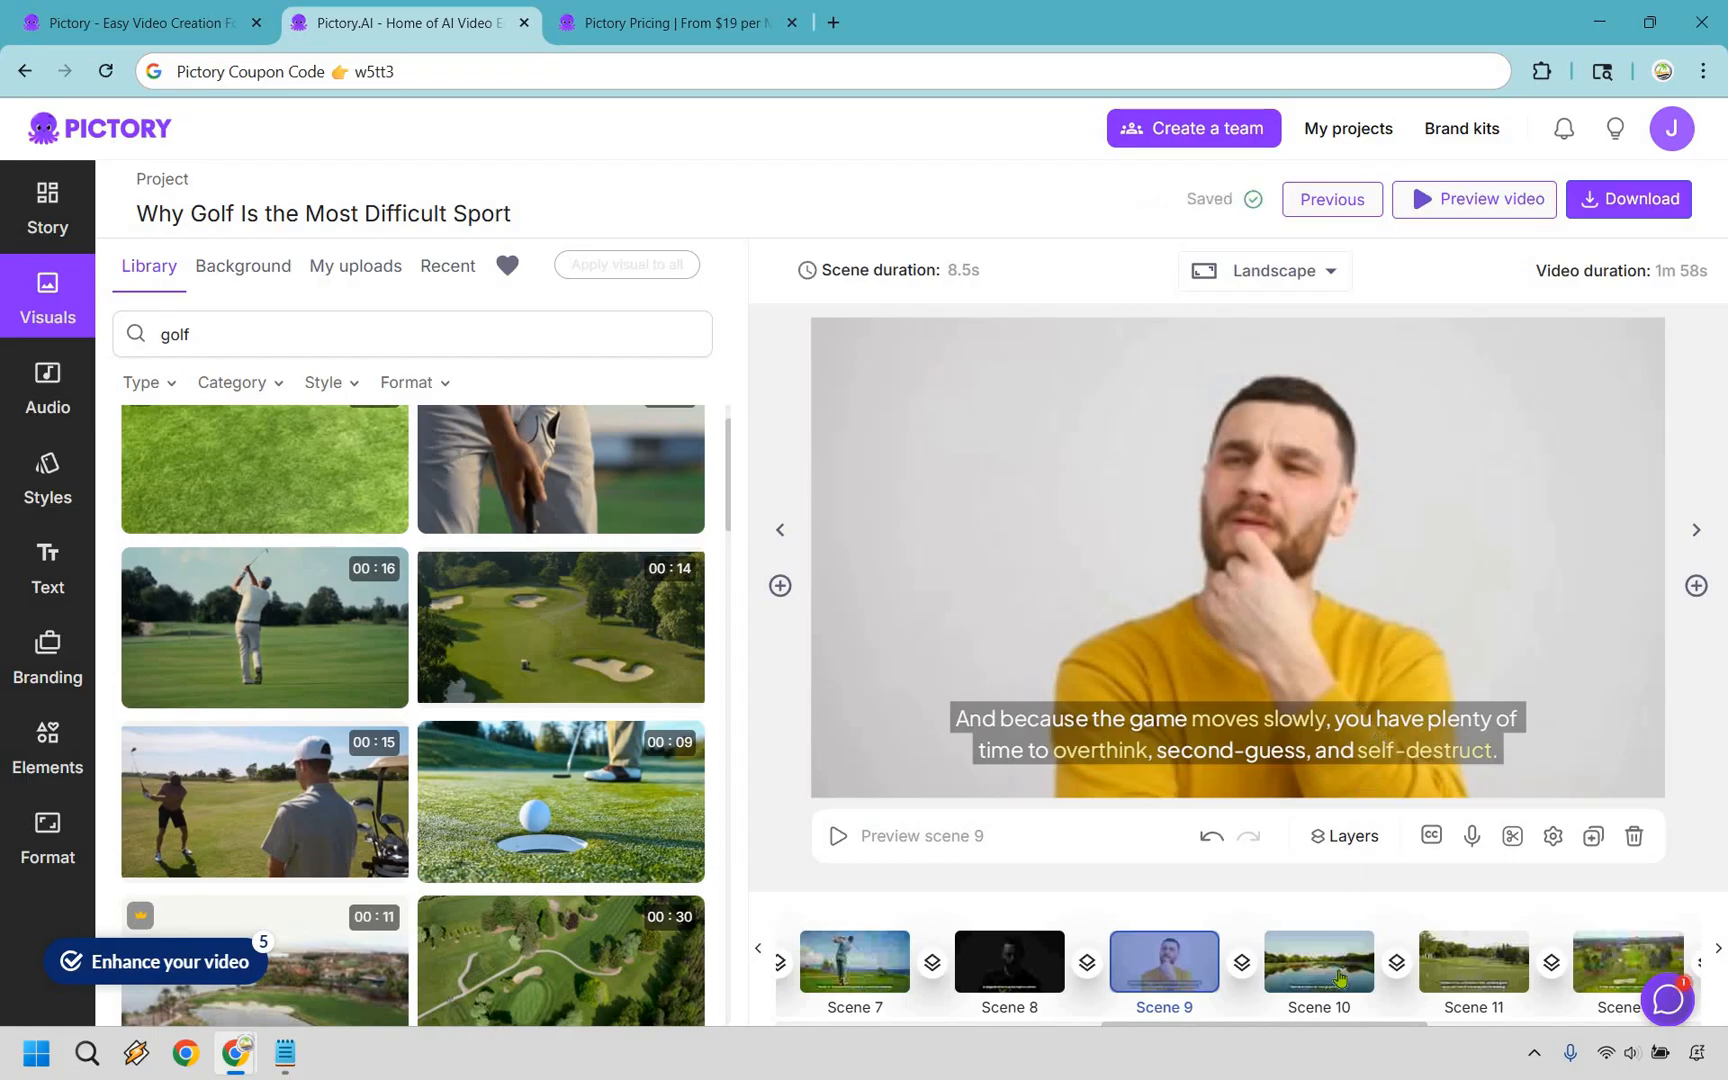
{"action": "left_click", "coordinate": [1316, 960]}
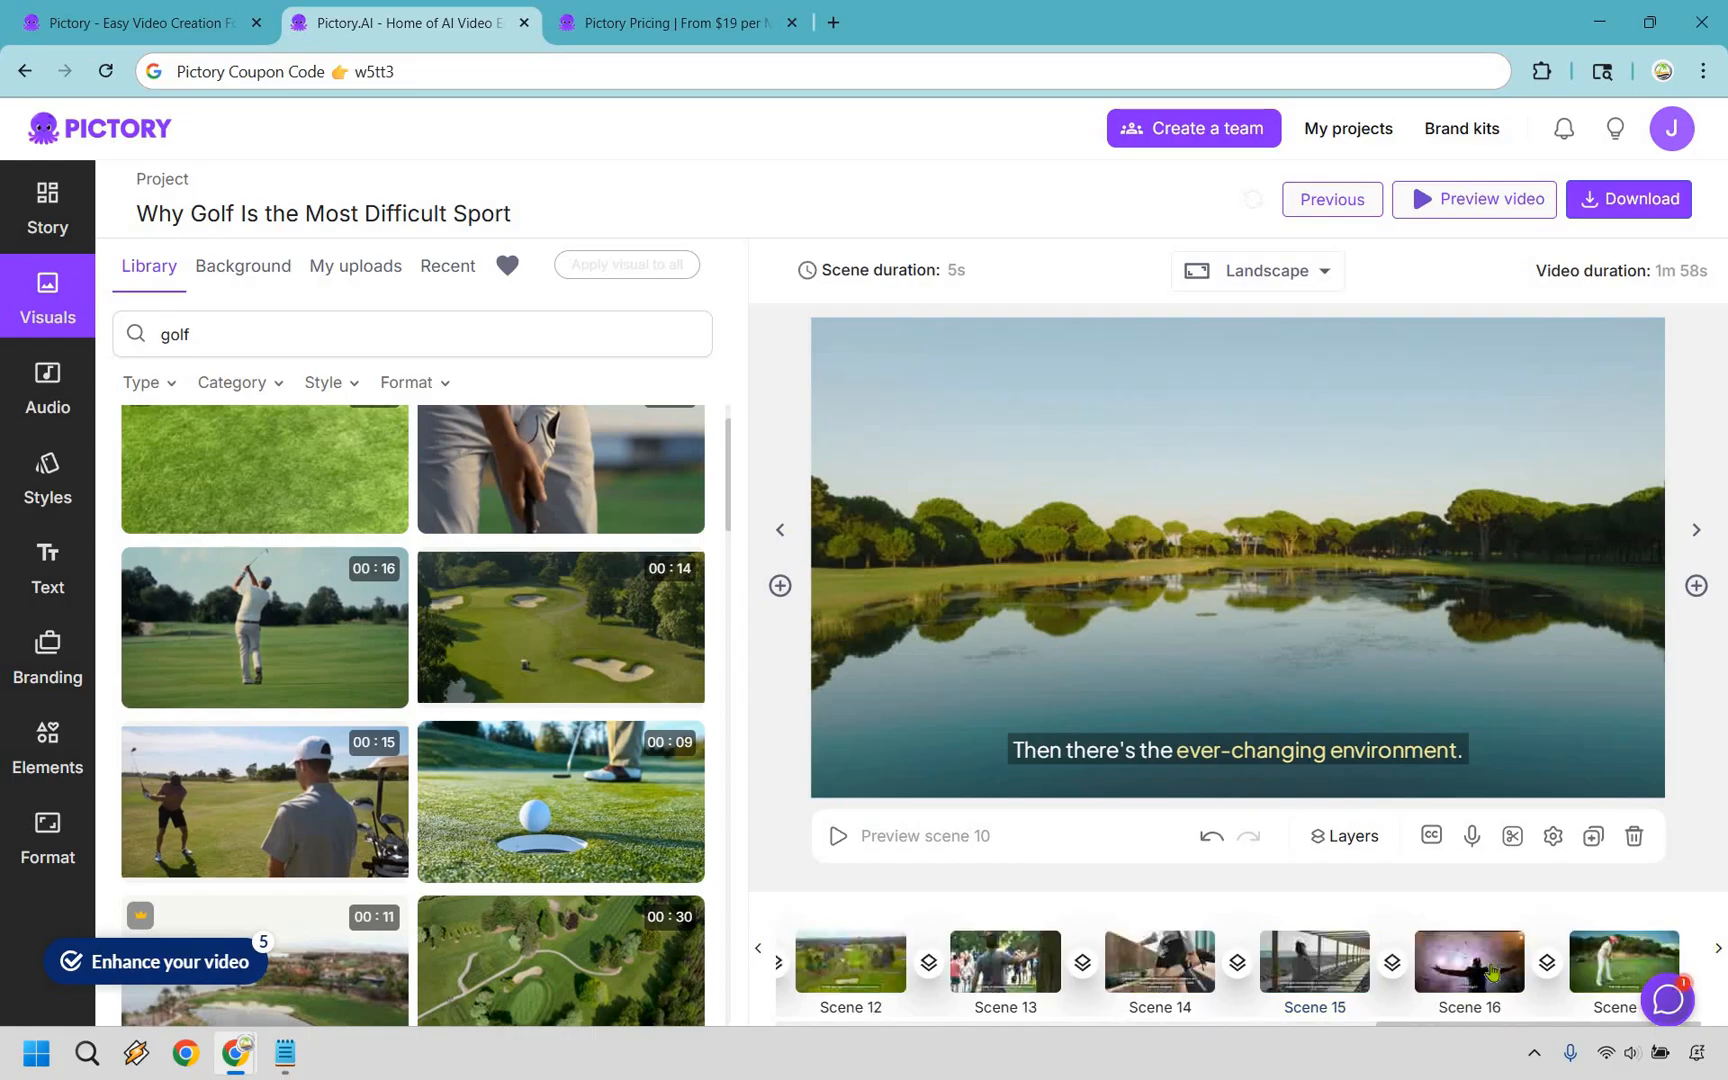
{"action": "left_click", "coordinate": [1466, 960]}
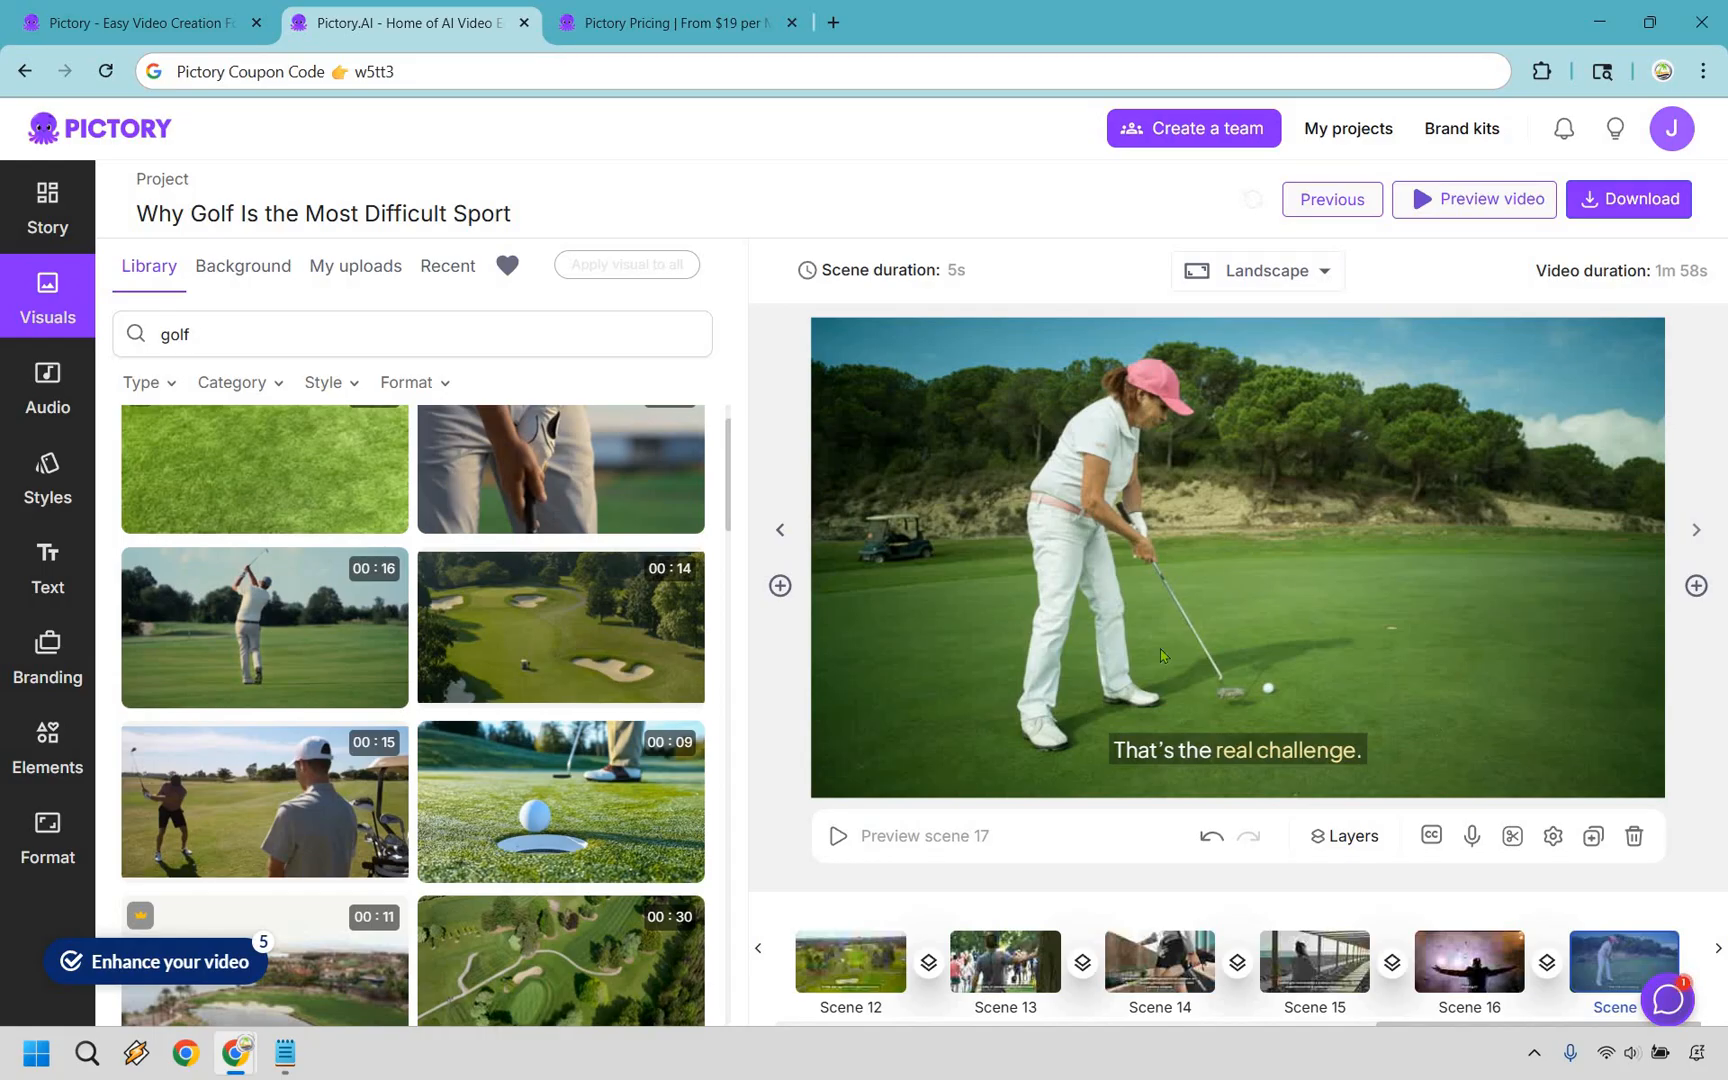
{"action": "mouse_move", "coordinate": [1278, 636]}
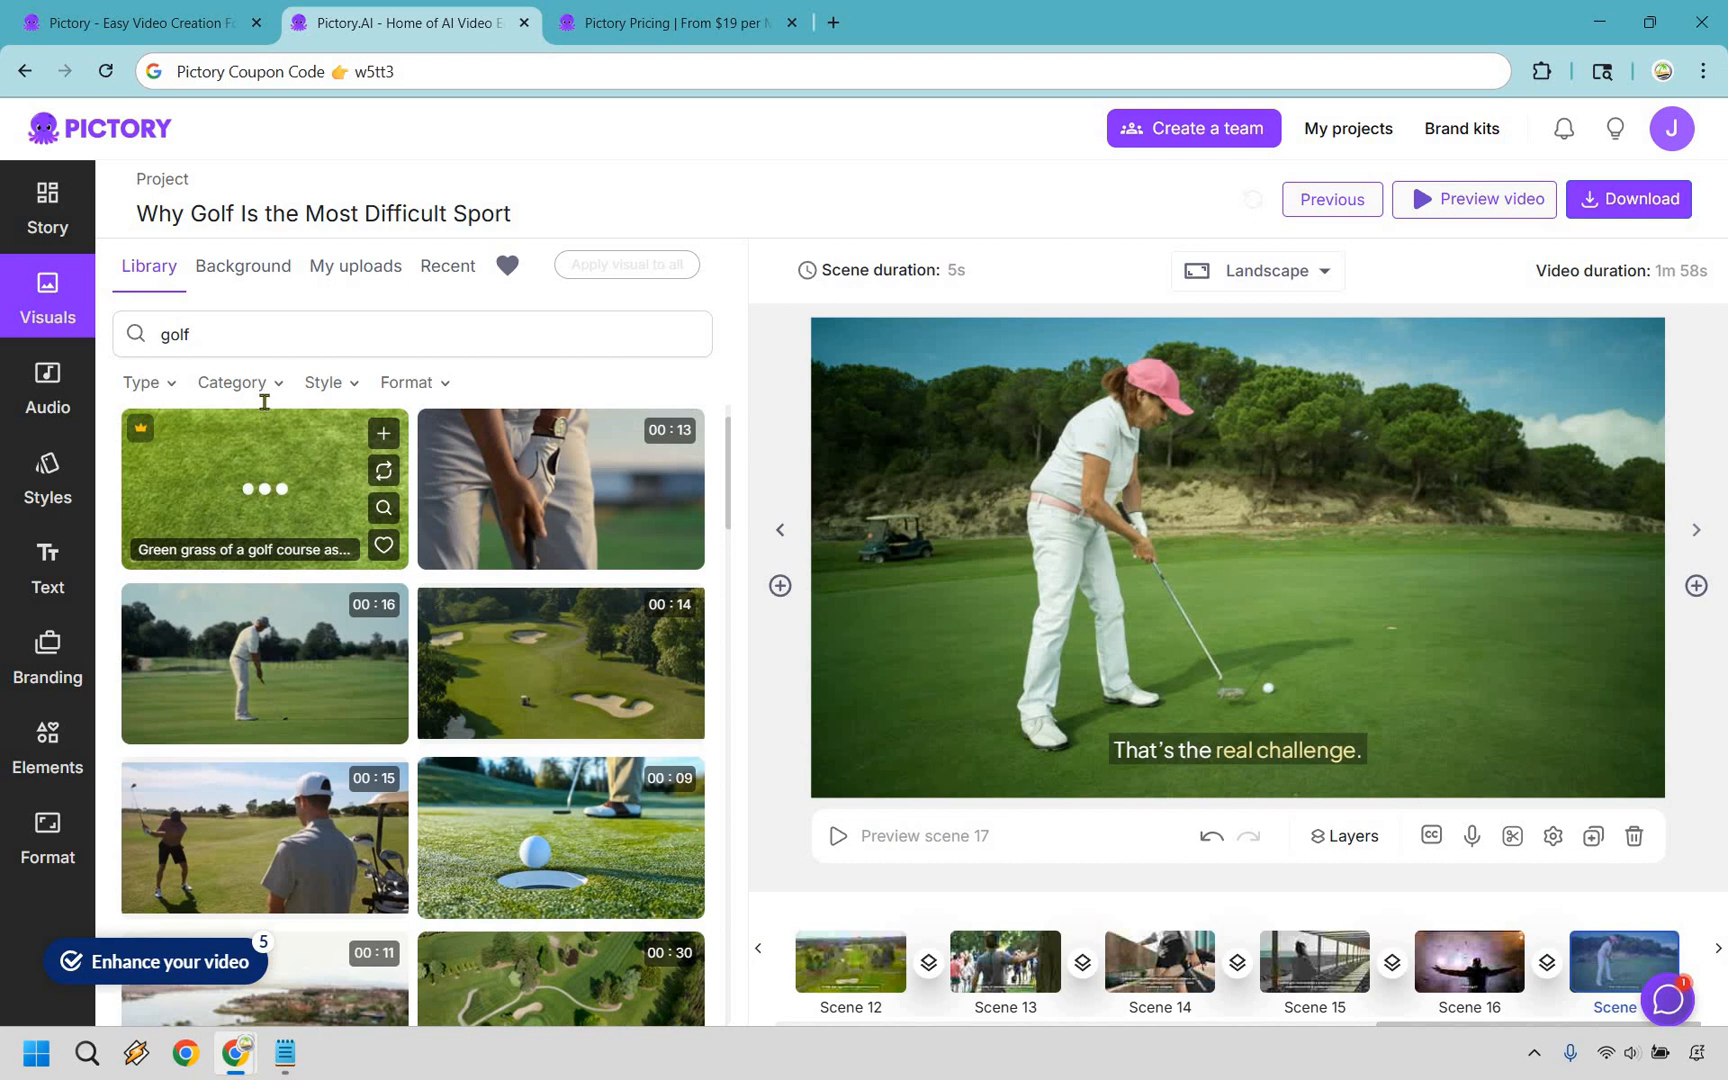
Step: Leave the golf search and switch to the Pictory Pricing page
{"action": "left_click", "coordinate": [386, 334]}
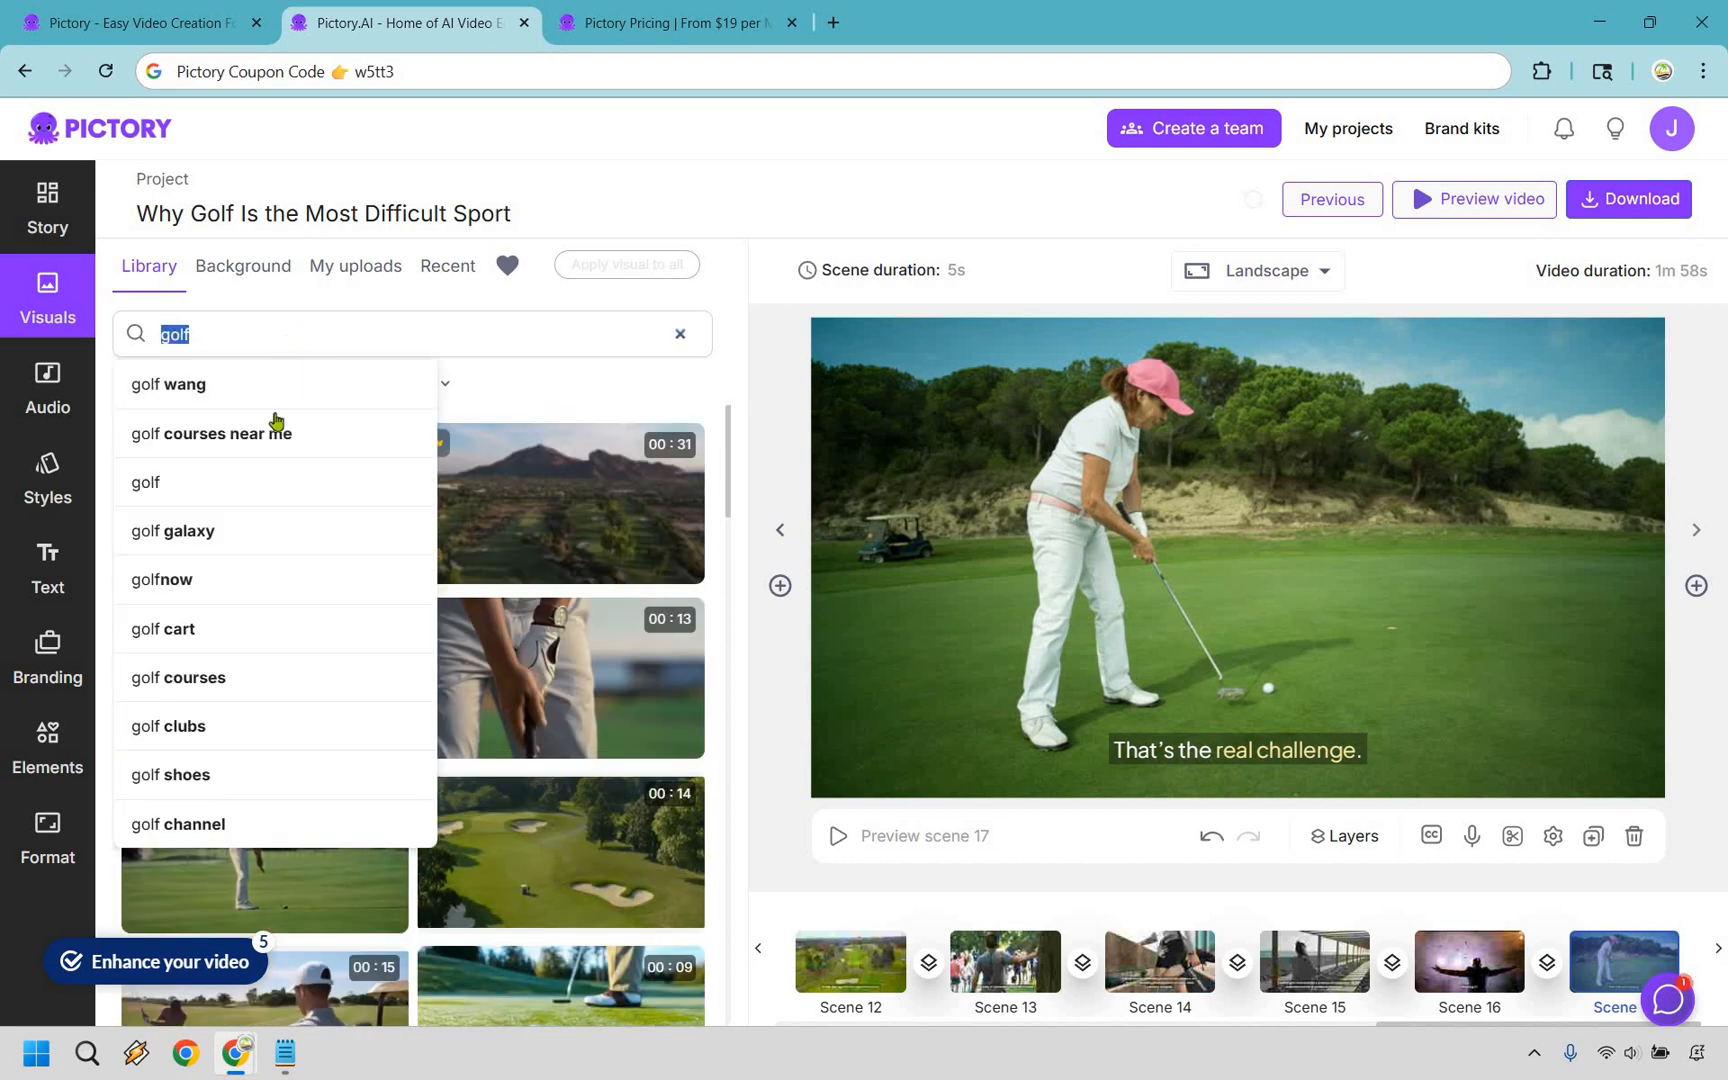
{"action": "left_click", "coordinate": [212, 432]}
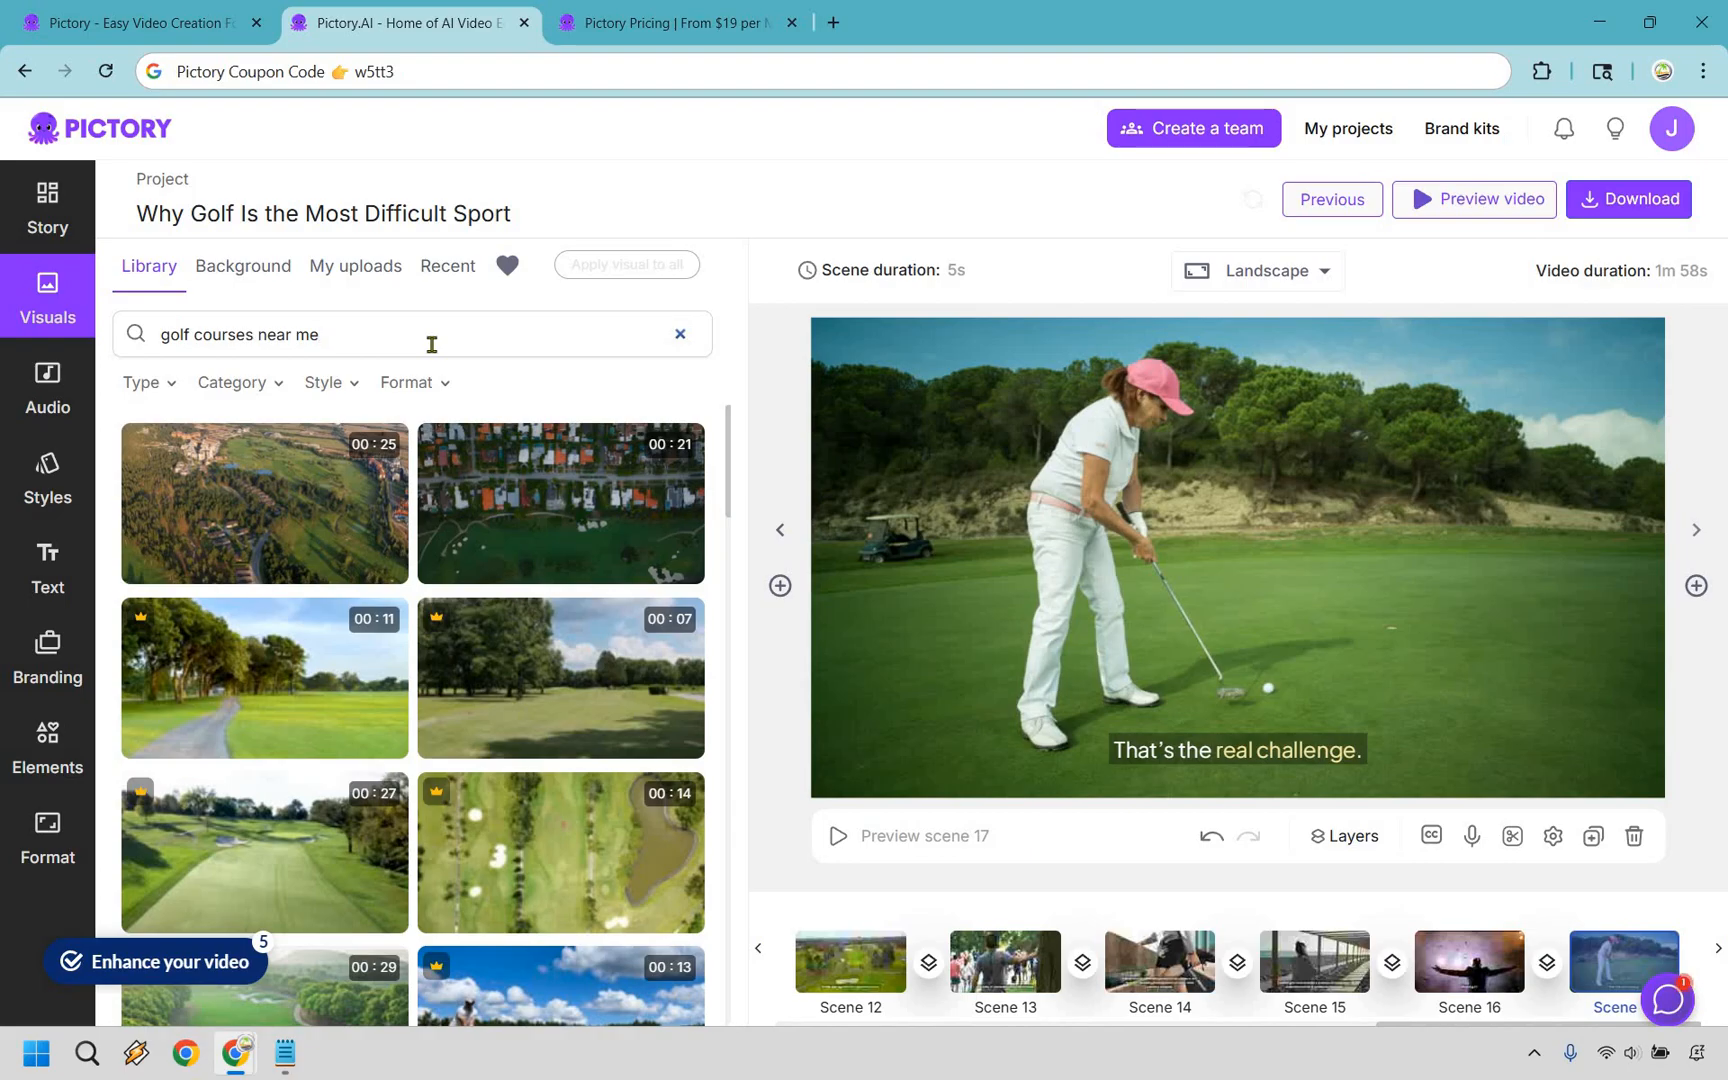
{"action": "left_click", "coordinate": [680, 22]}
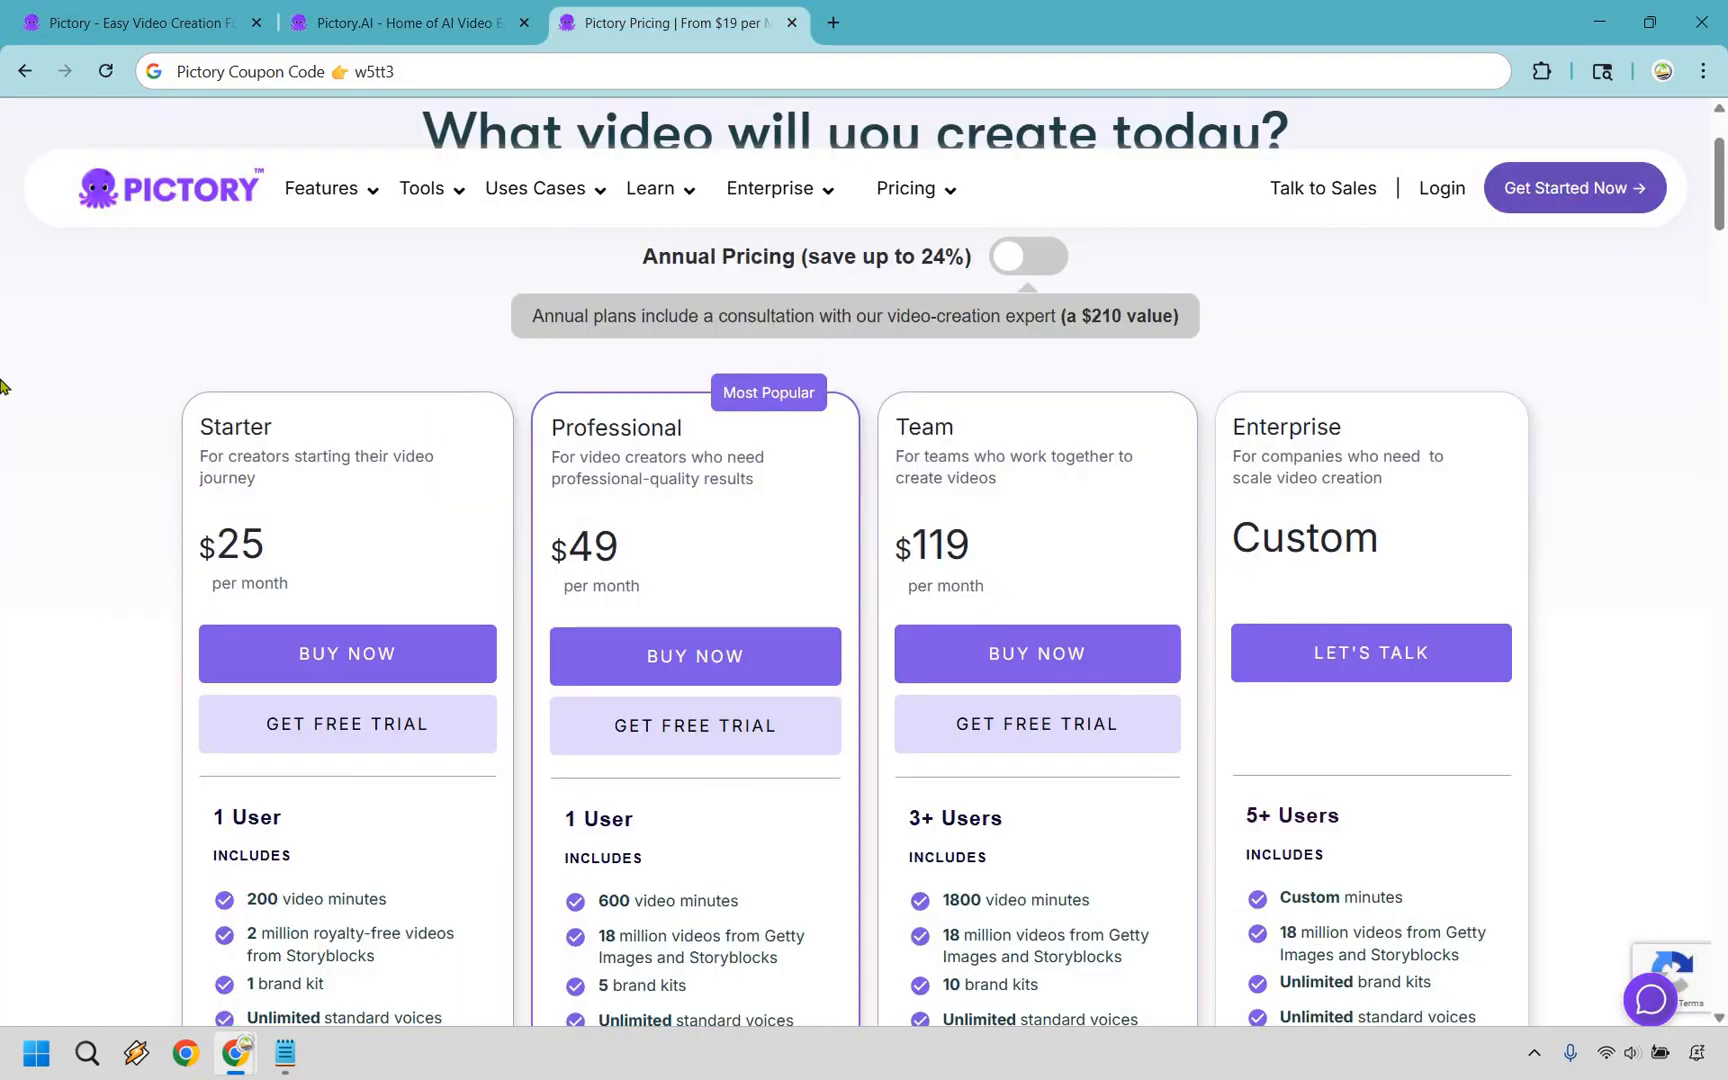
{"action": "mouse_move", "coordinate": [150, 404]}
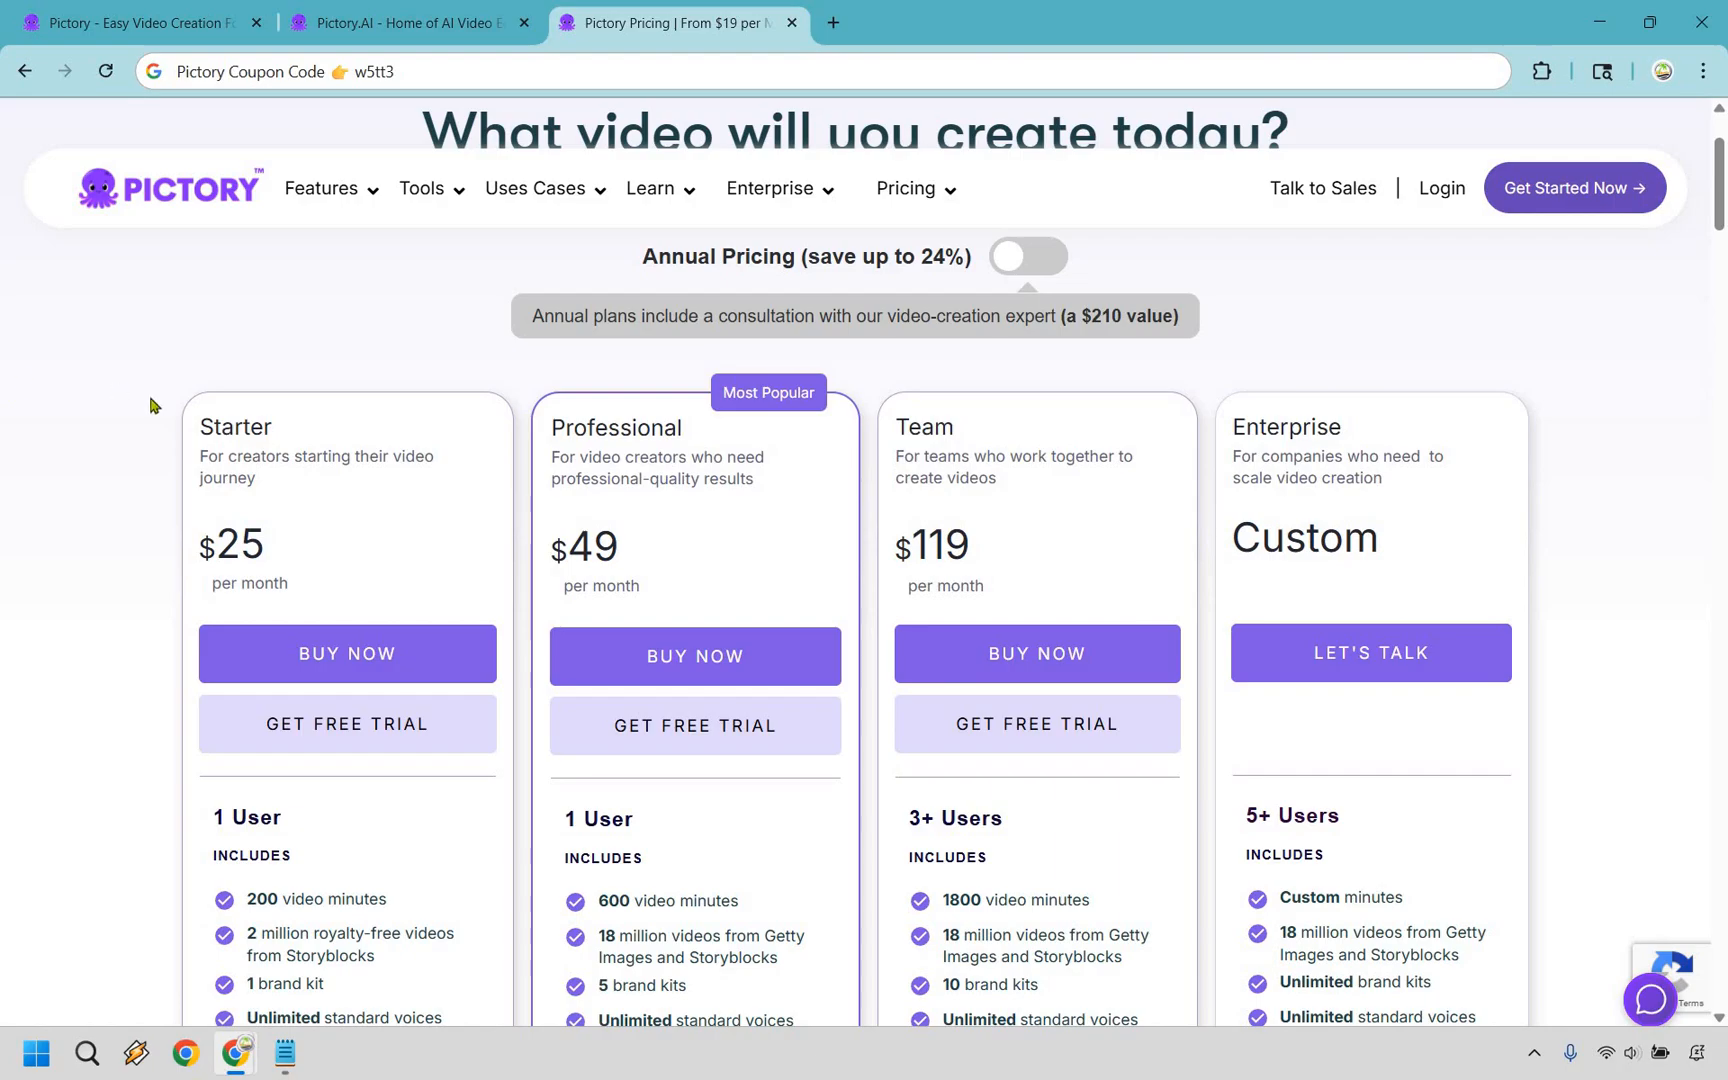
{"action": "mouse_move", "coordinate": [278, 506]}
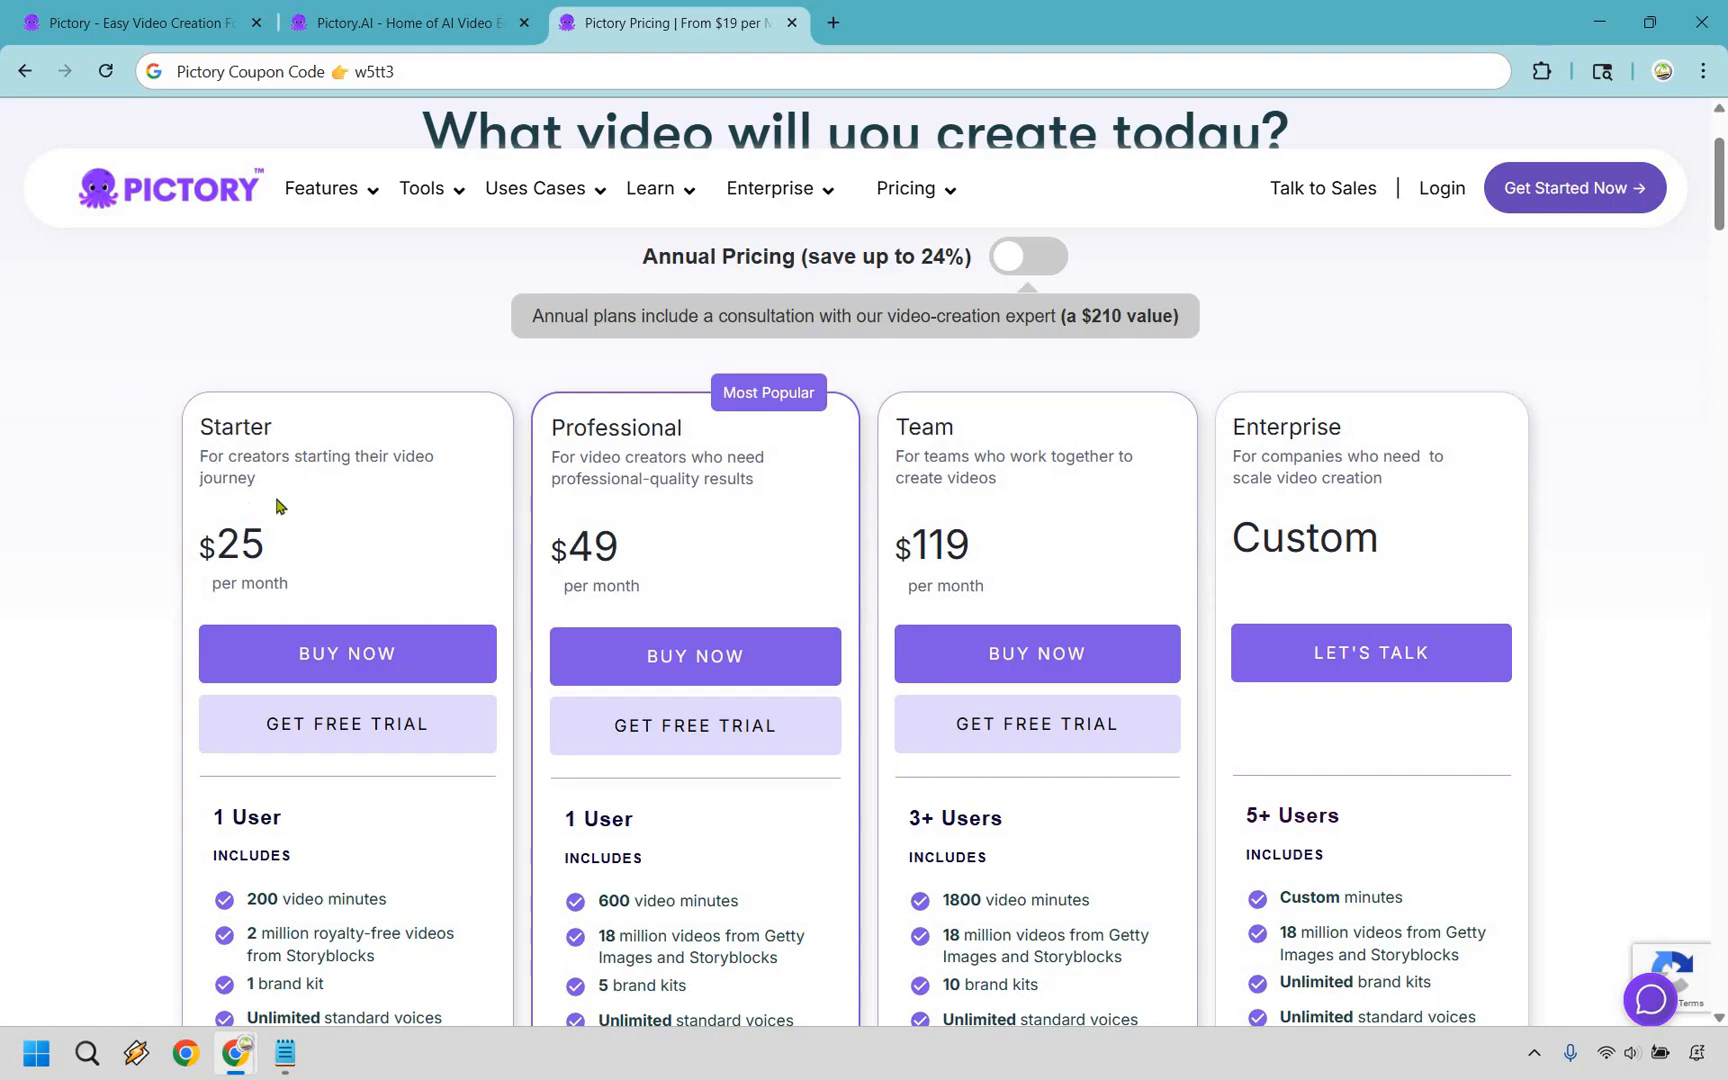
{"action": "mouse_move", "coordinate": [1052, 272]}
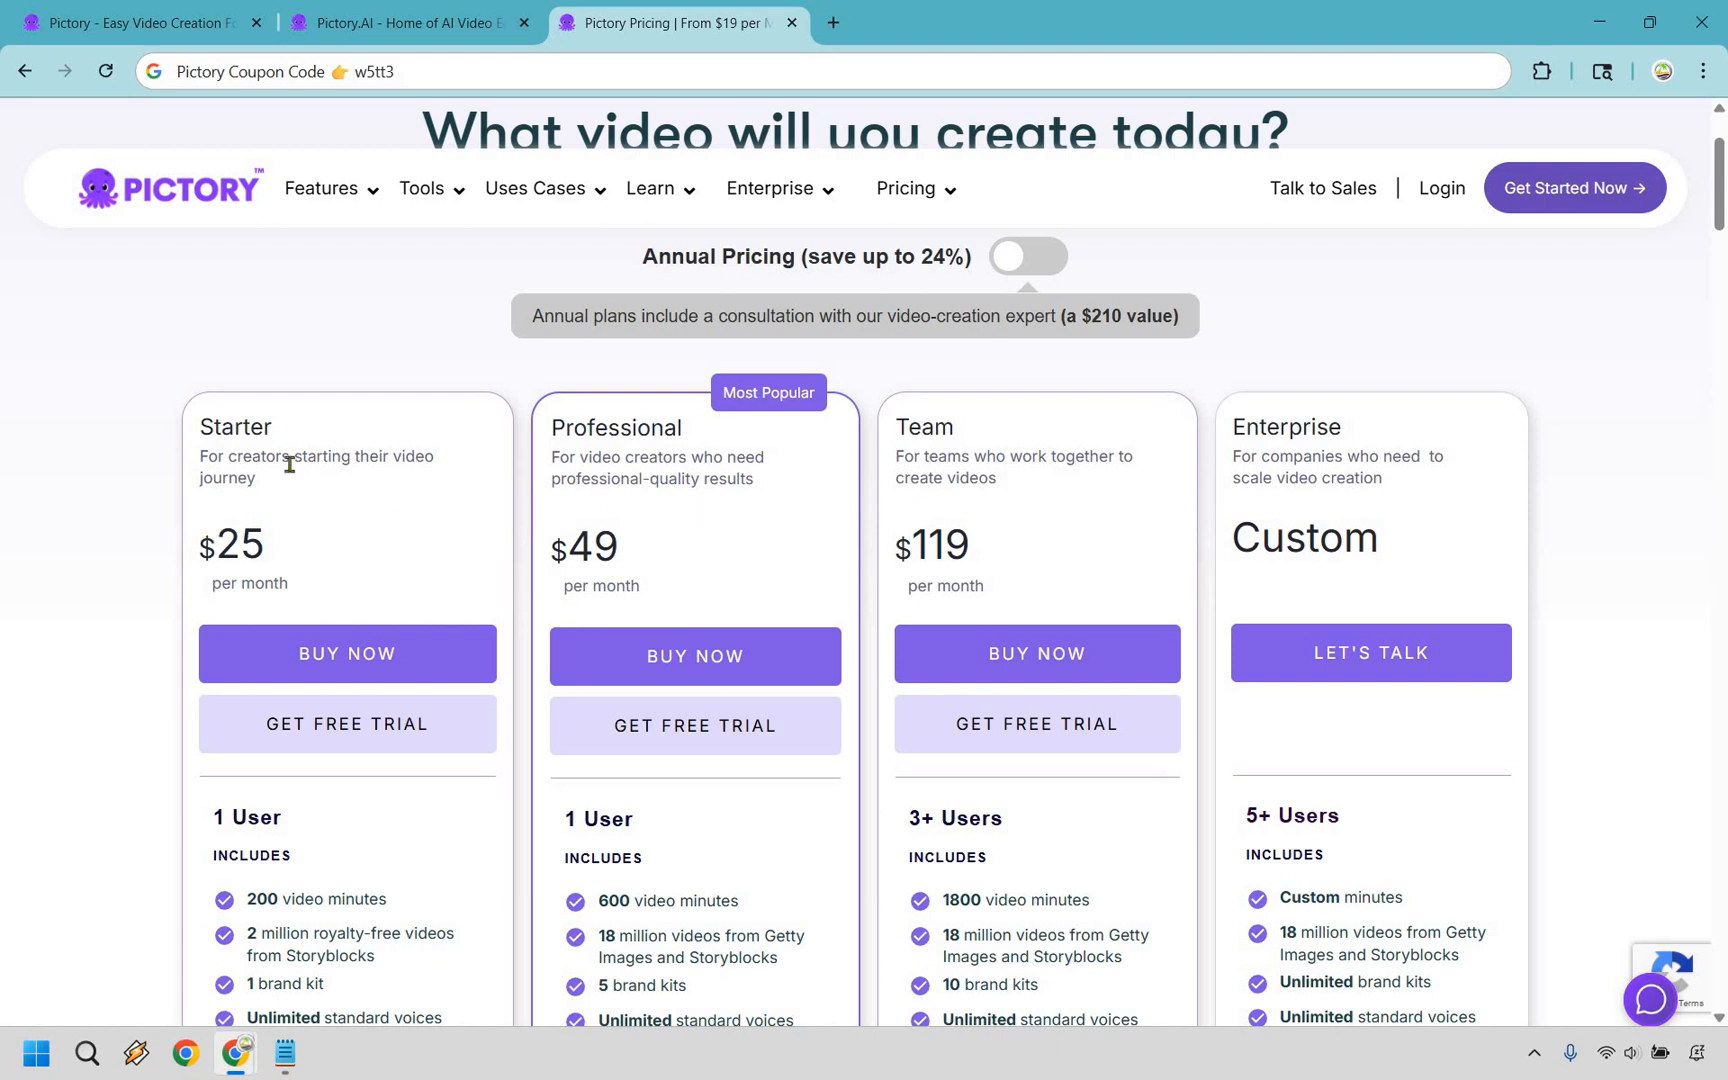
{"action": "mouse_move", "coordinate": [154, 870]}
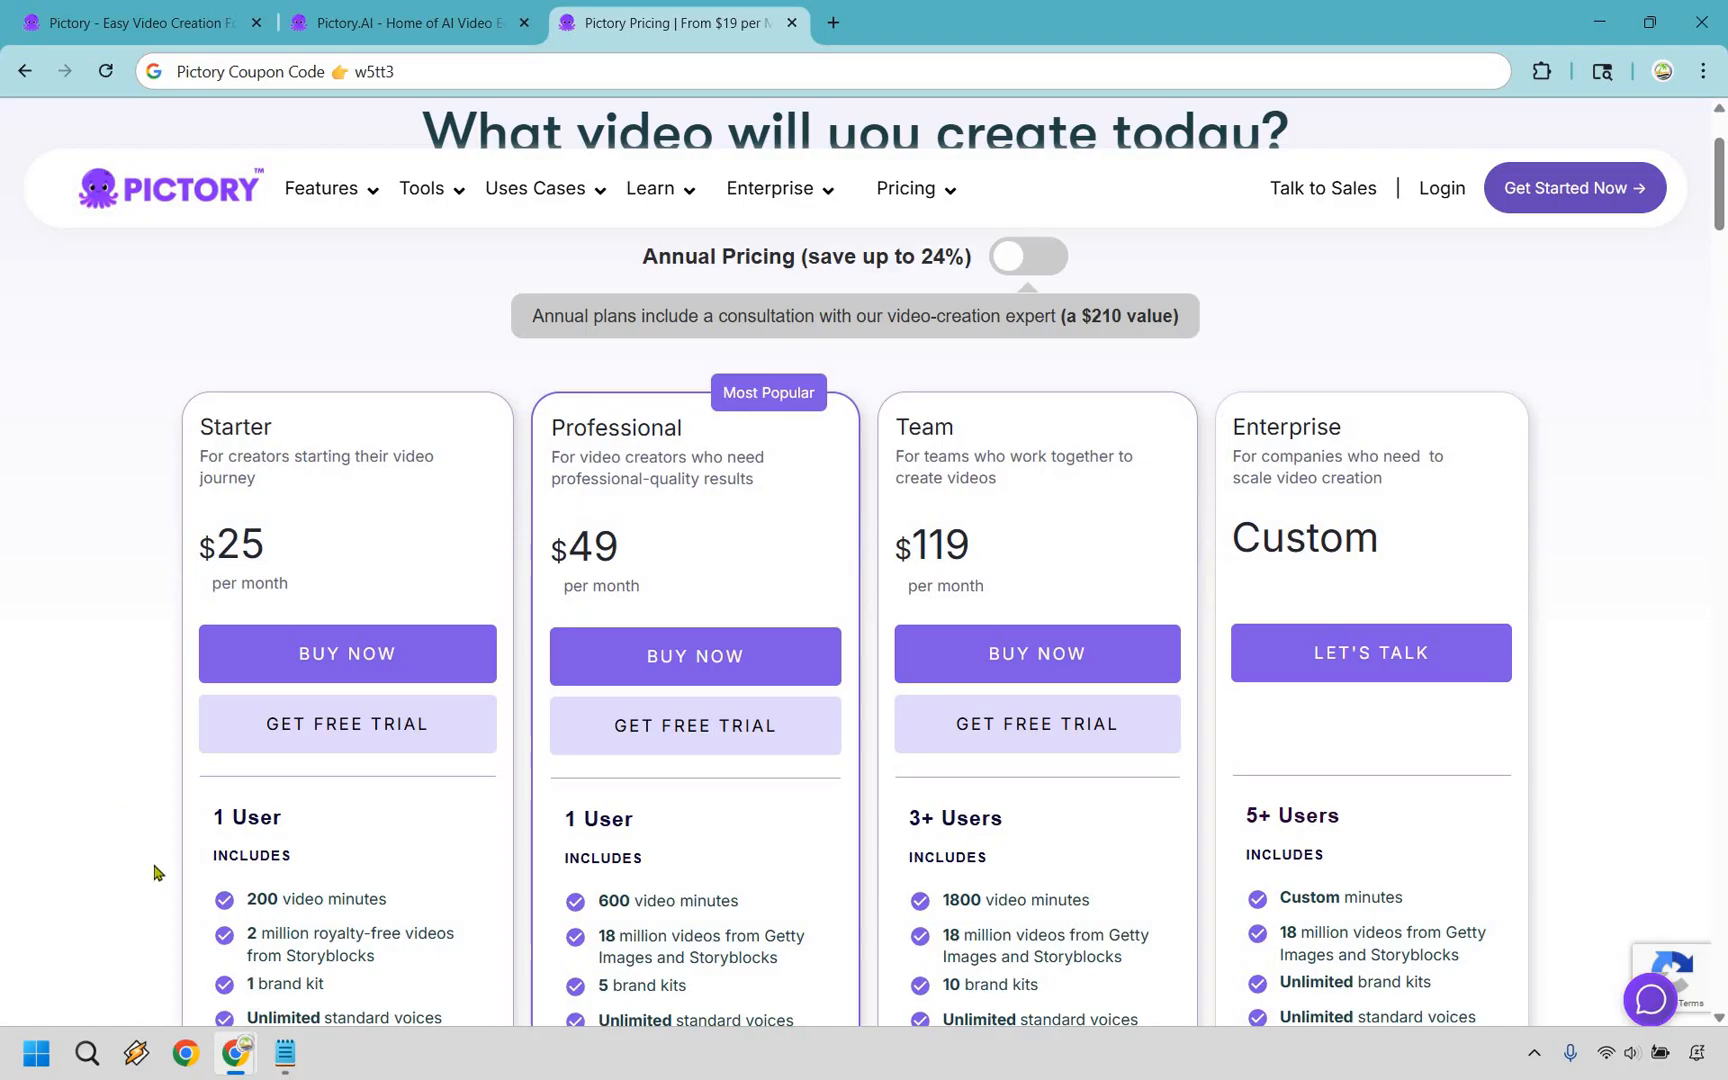
{"action": "mouse_move", "coordinate": [114, 886]}
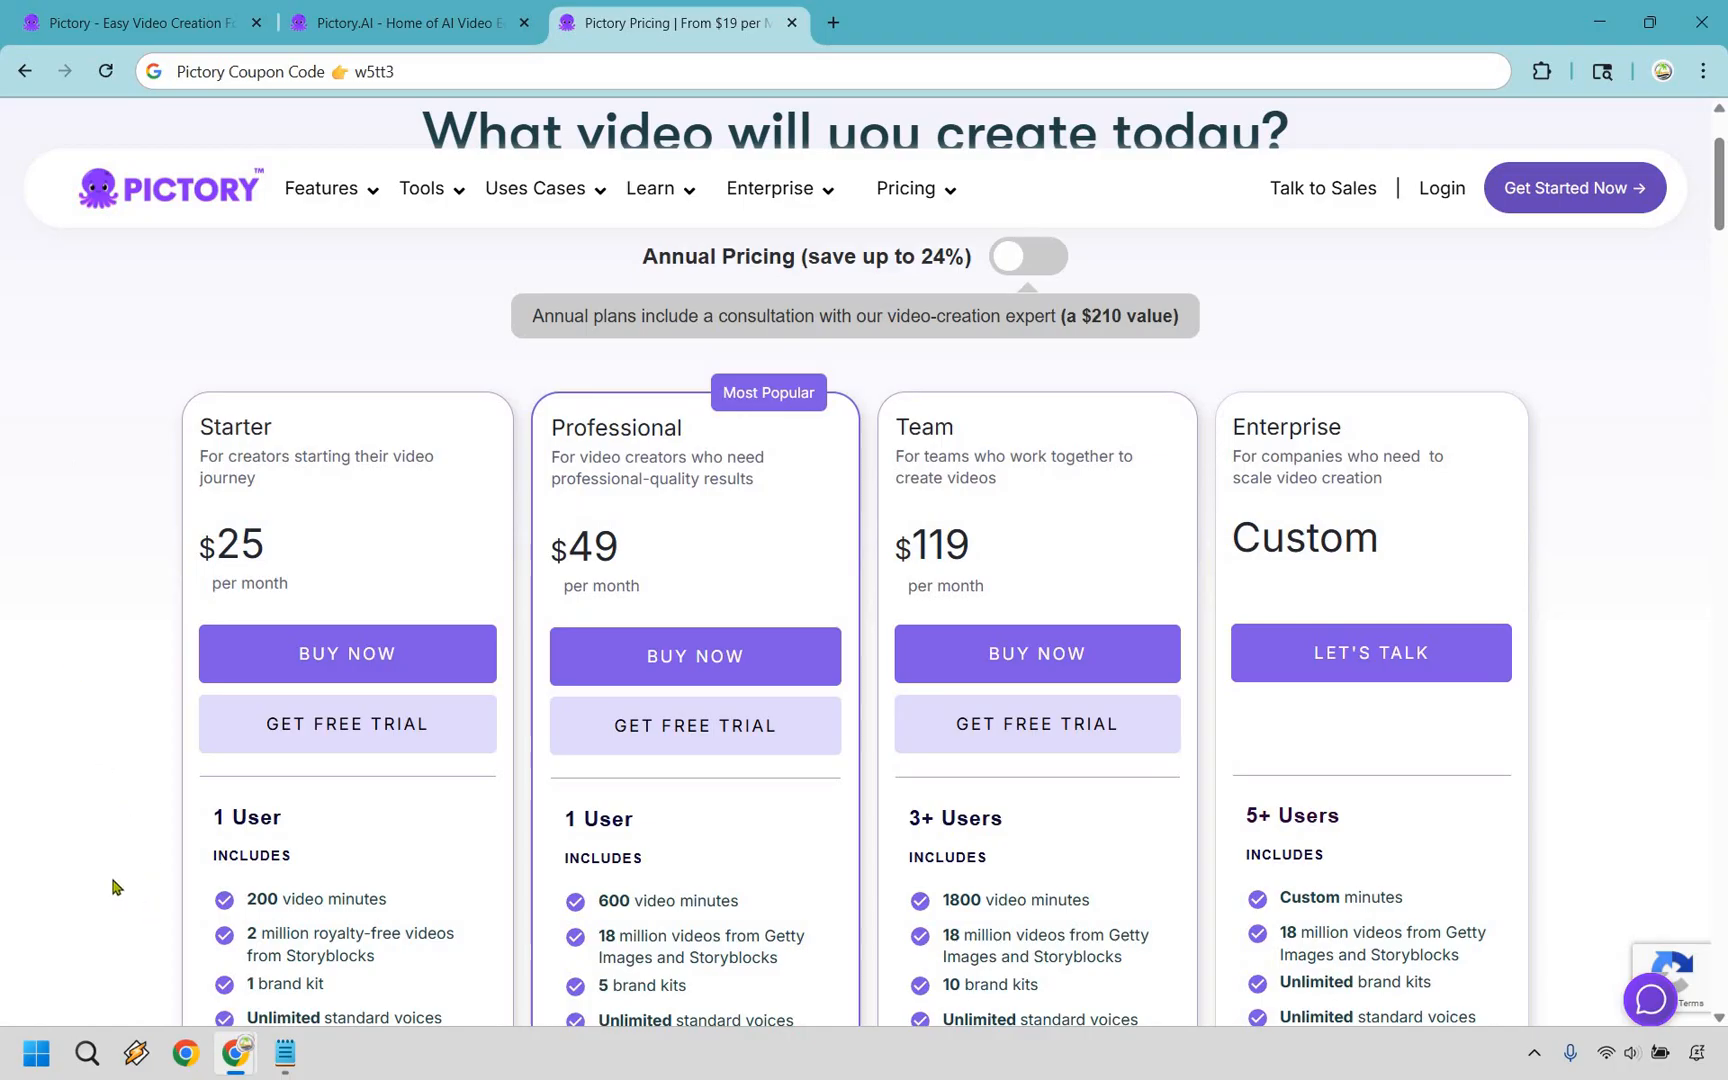
{"action": "mouse_move", "coordinate": [148, 916]}
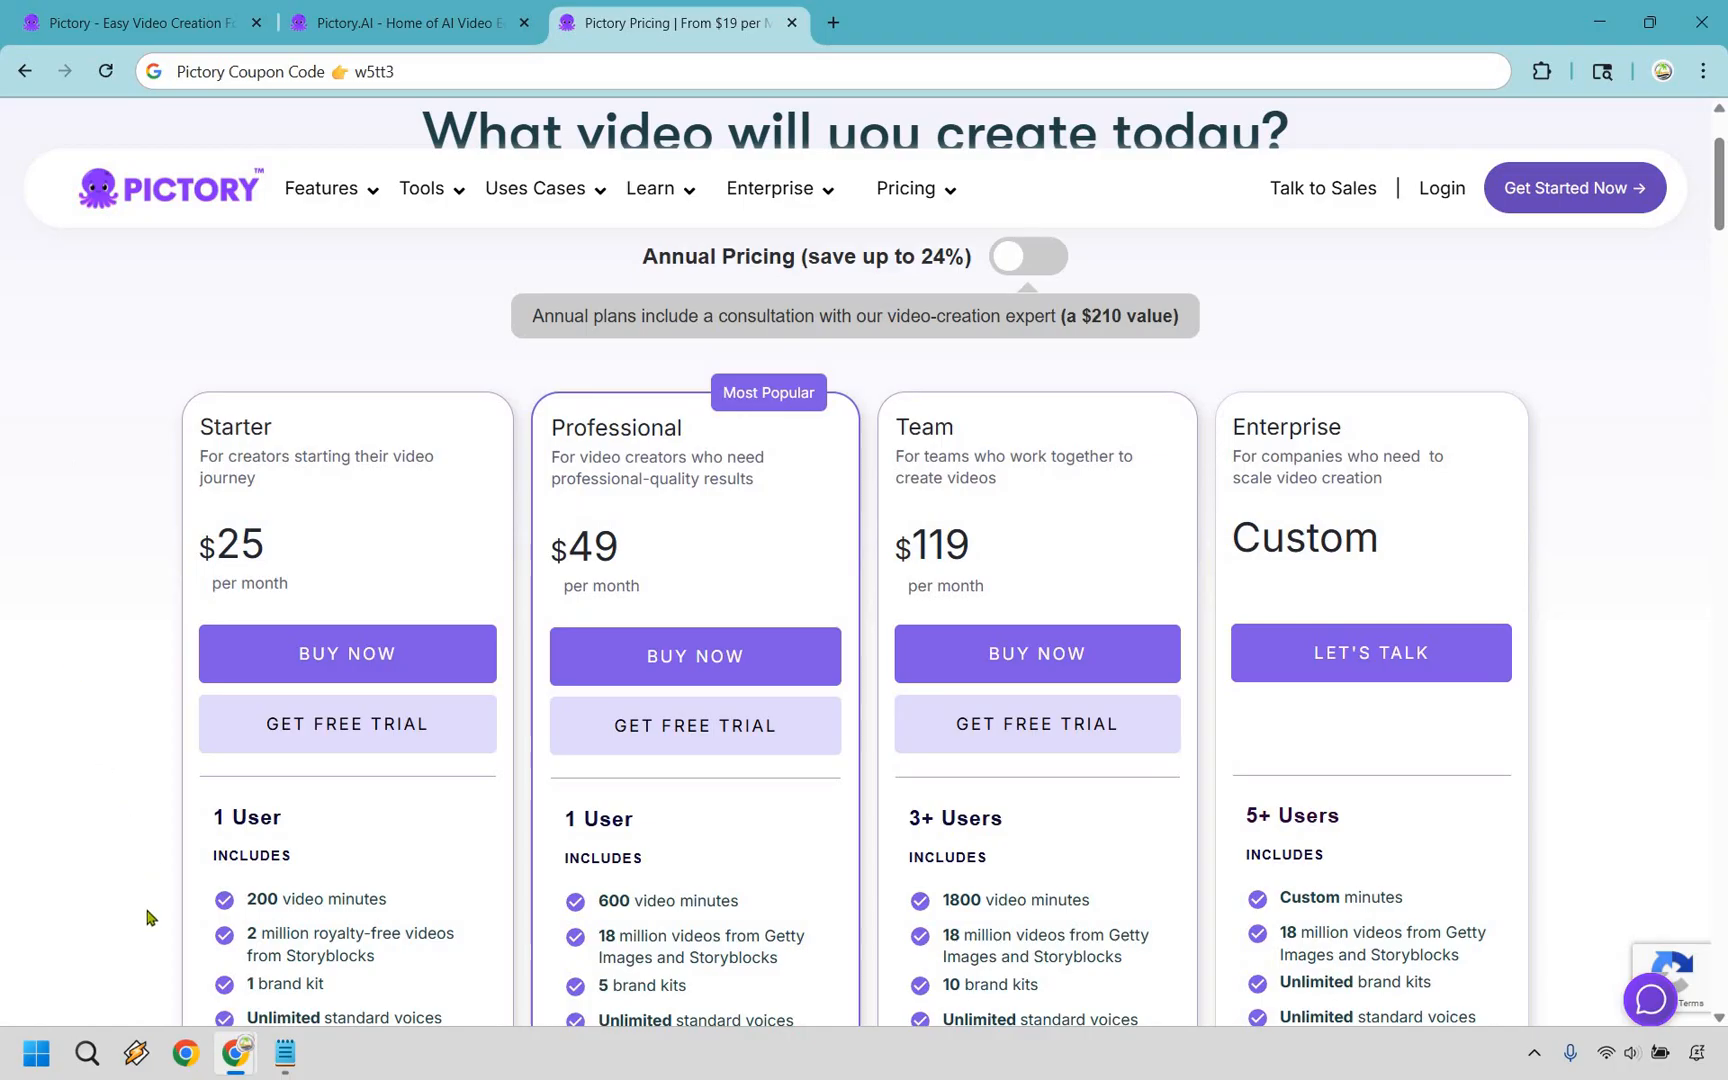
Step: Compare plan features, highlighting the Team plan's 3+ Users text
{"action": "scroll", "scroll_direction": "down", "scroll_amount": 3}
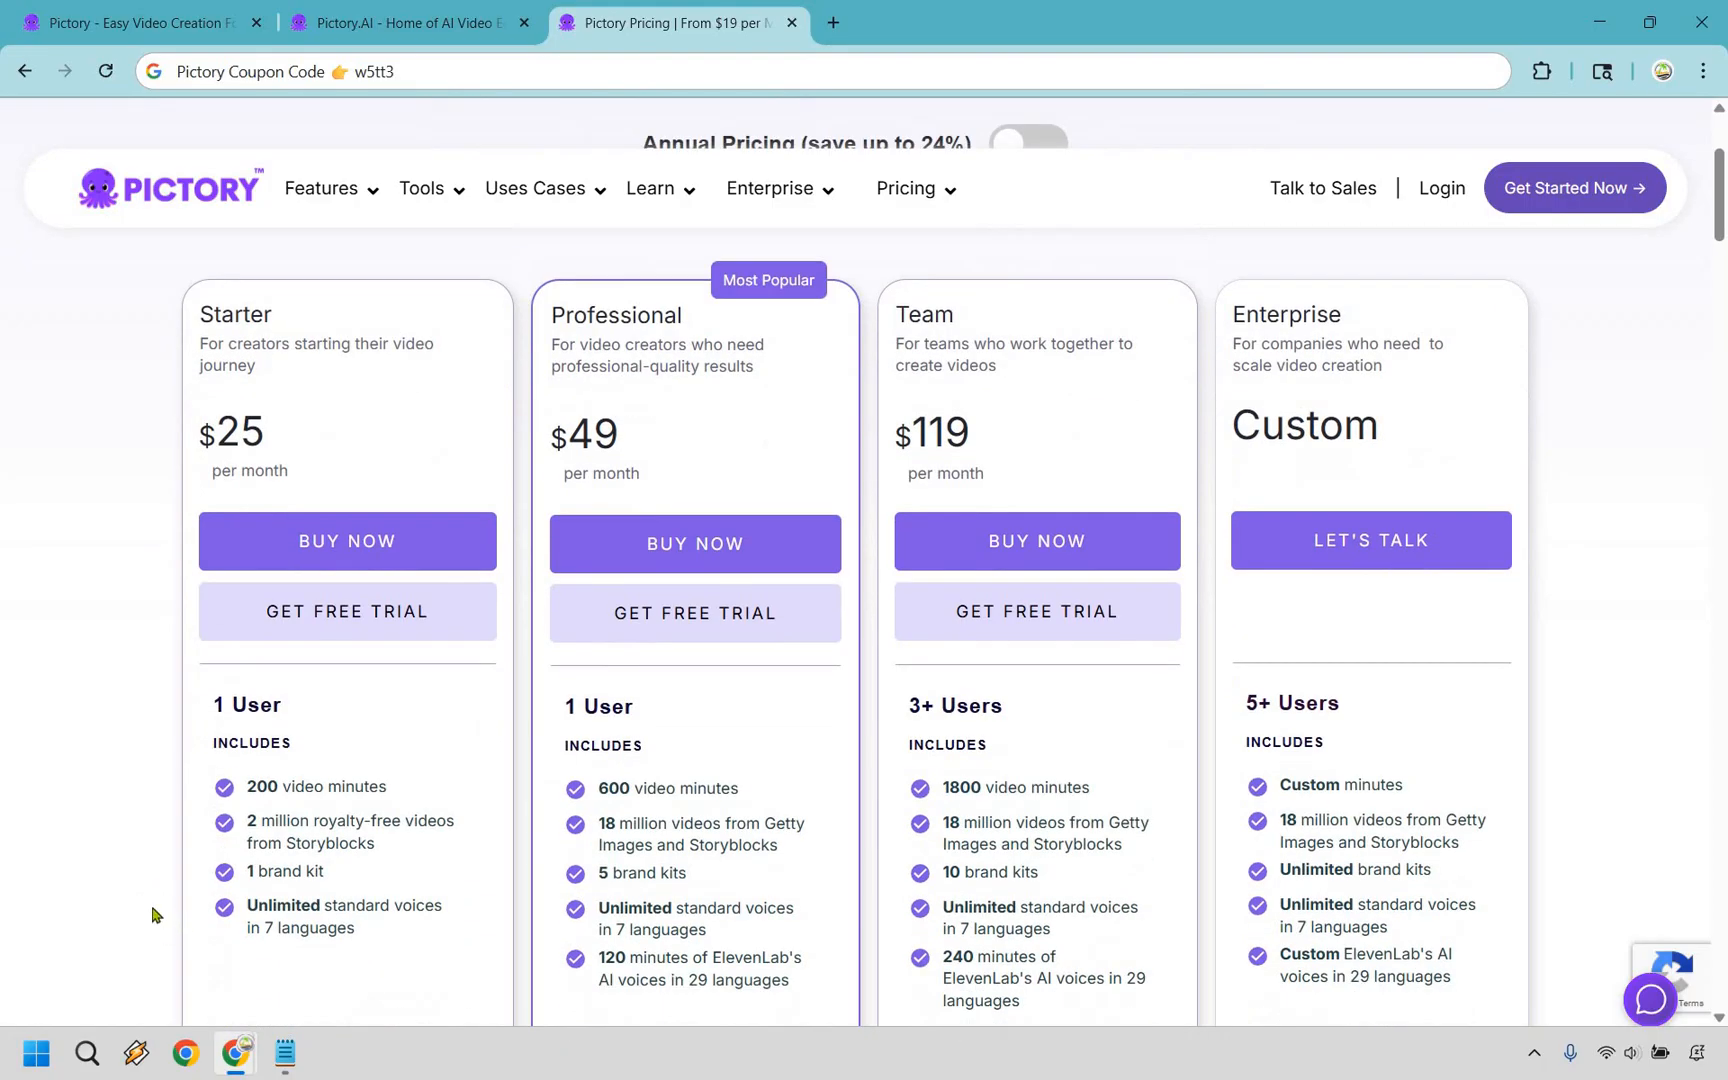
{"action": "mouse_move", "coordinate": [158, 856]}
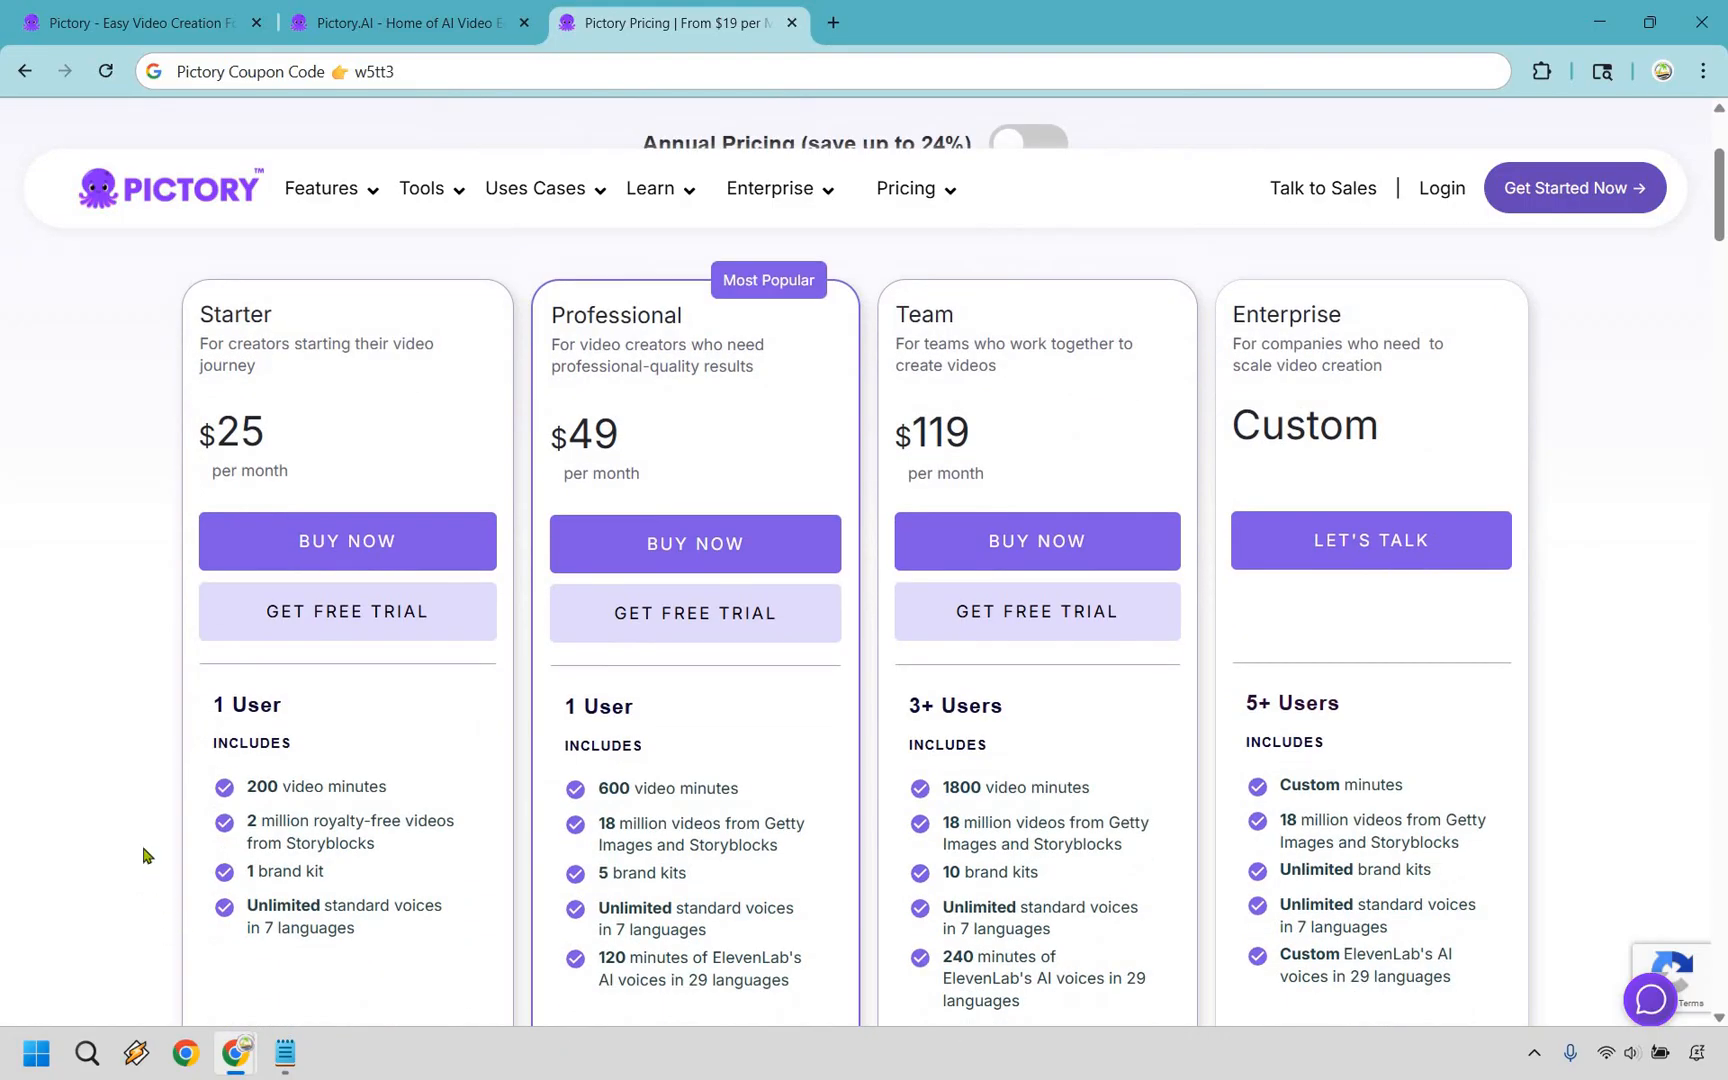
{"action": "mouse_move", "coordinate": [796, 372]}
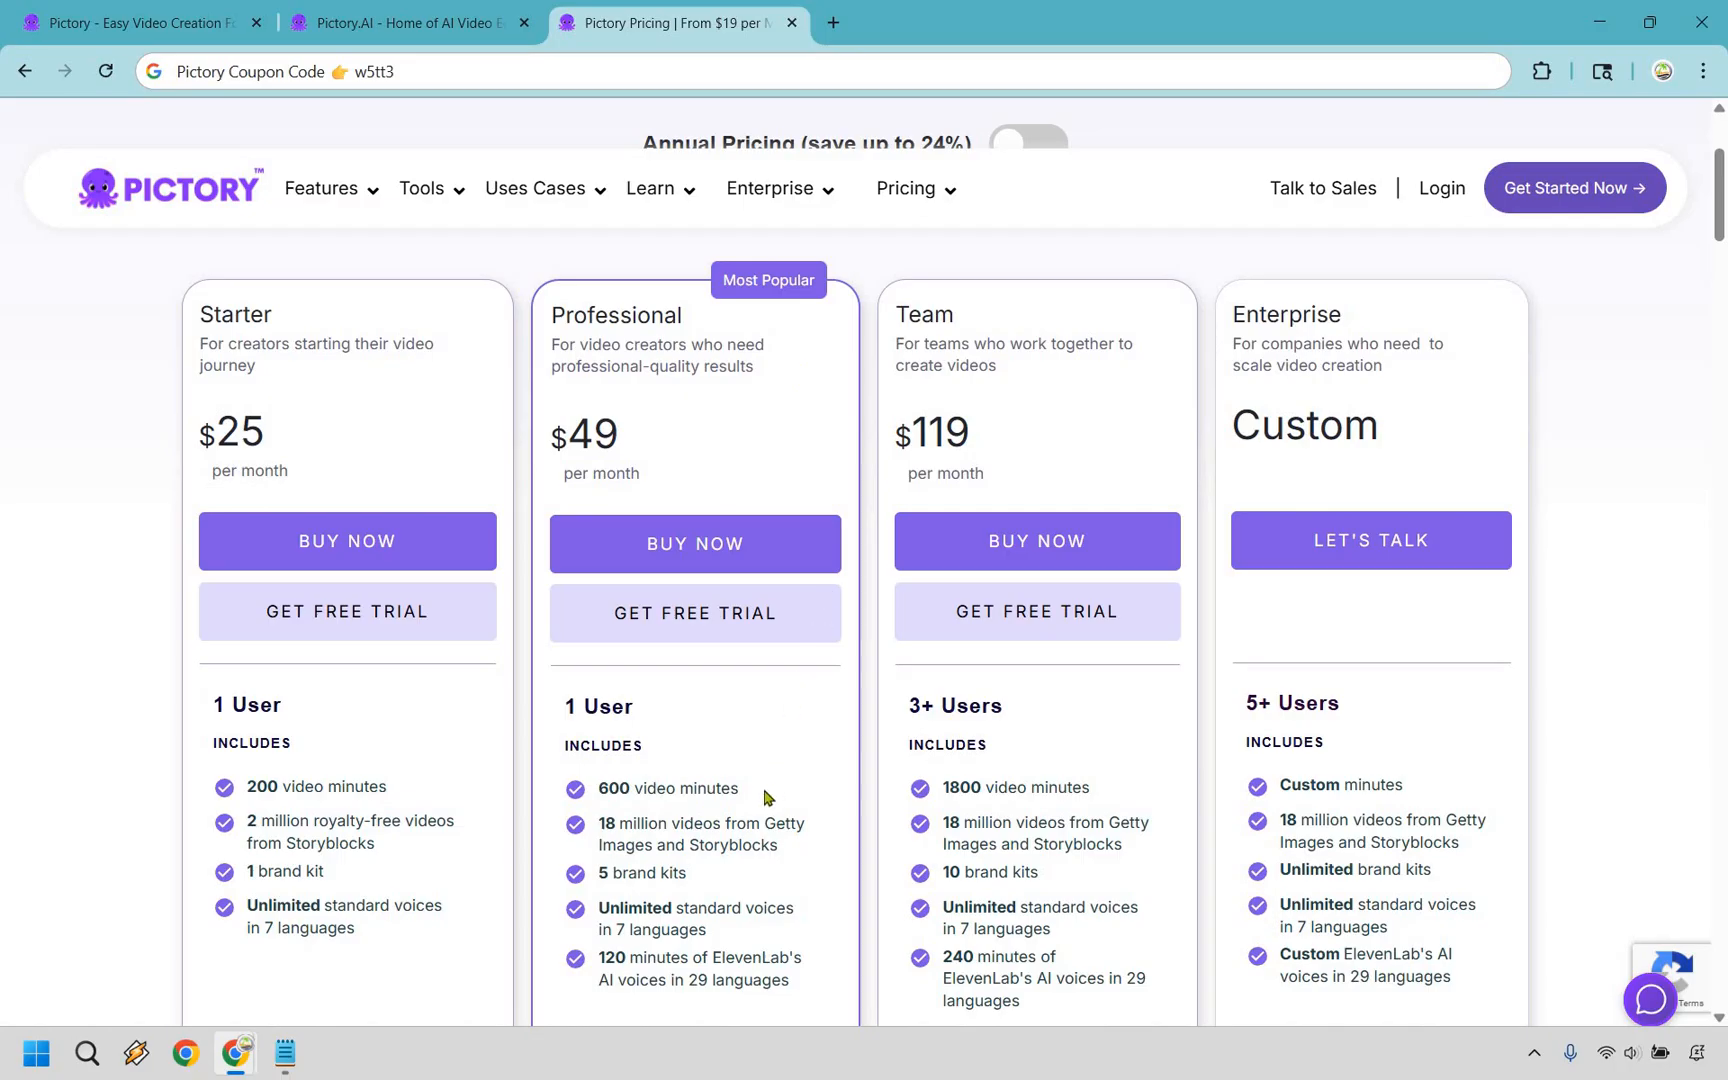
{"action": "mouse_move", "coordinate": [812, 850]}
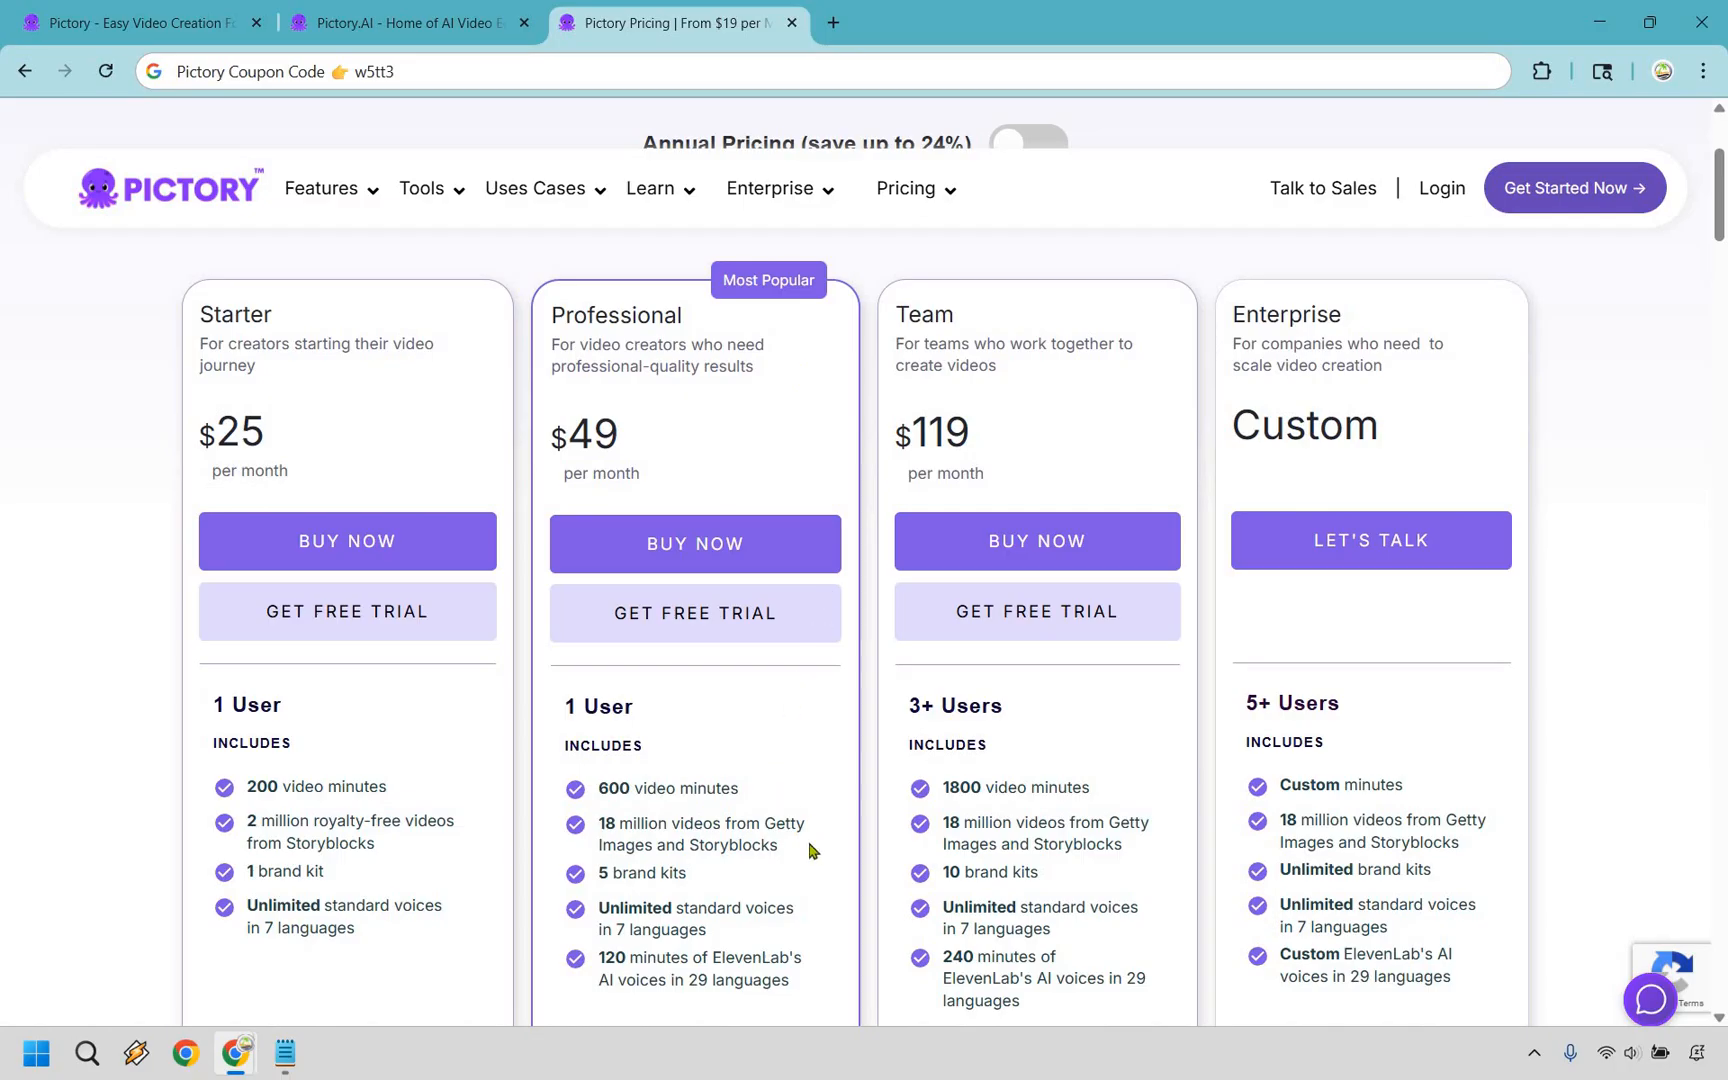
{"action": "mouse_move", "coordinate": [794, 858]}
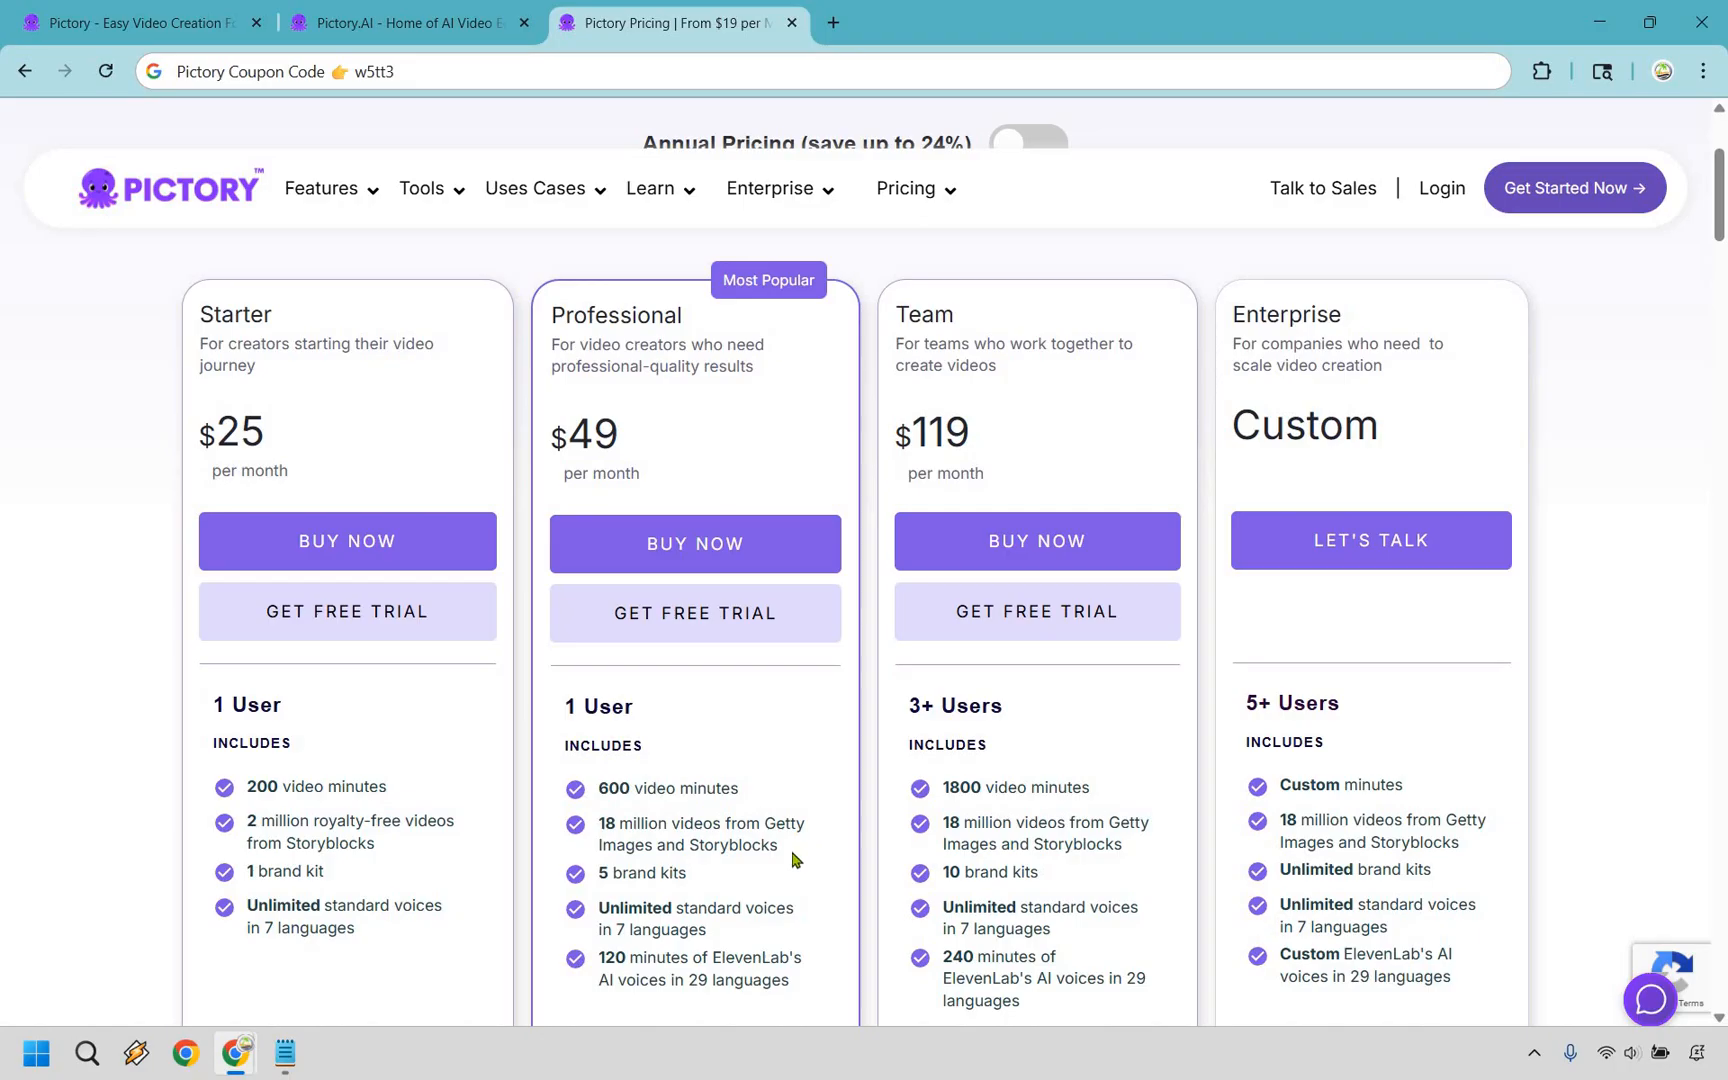
{"action": "mouse_move", "coordinate": [708, 930]}
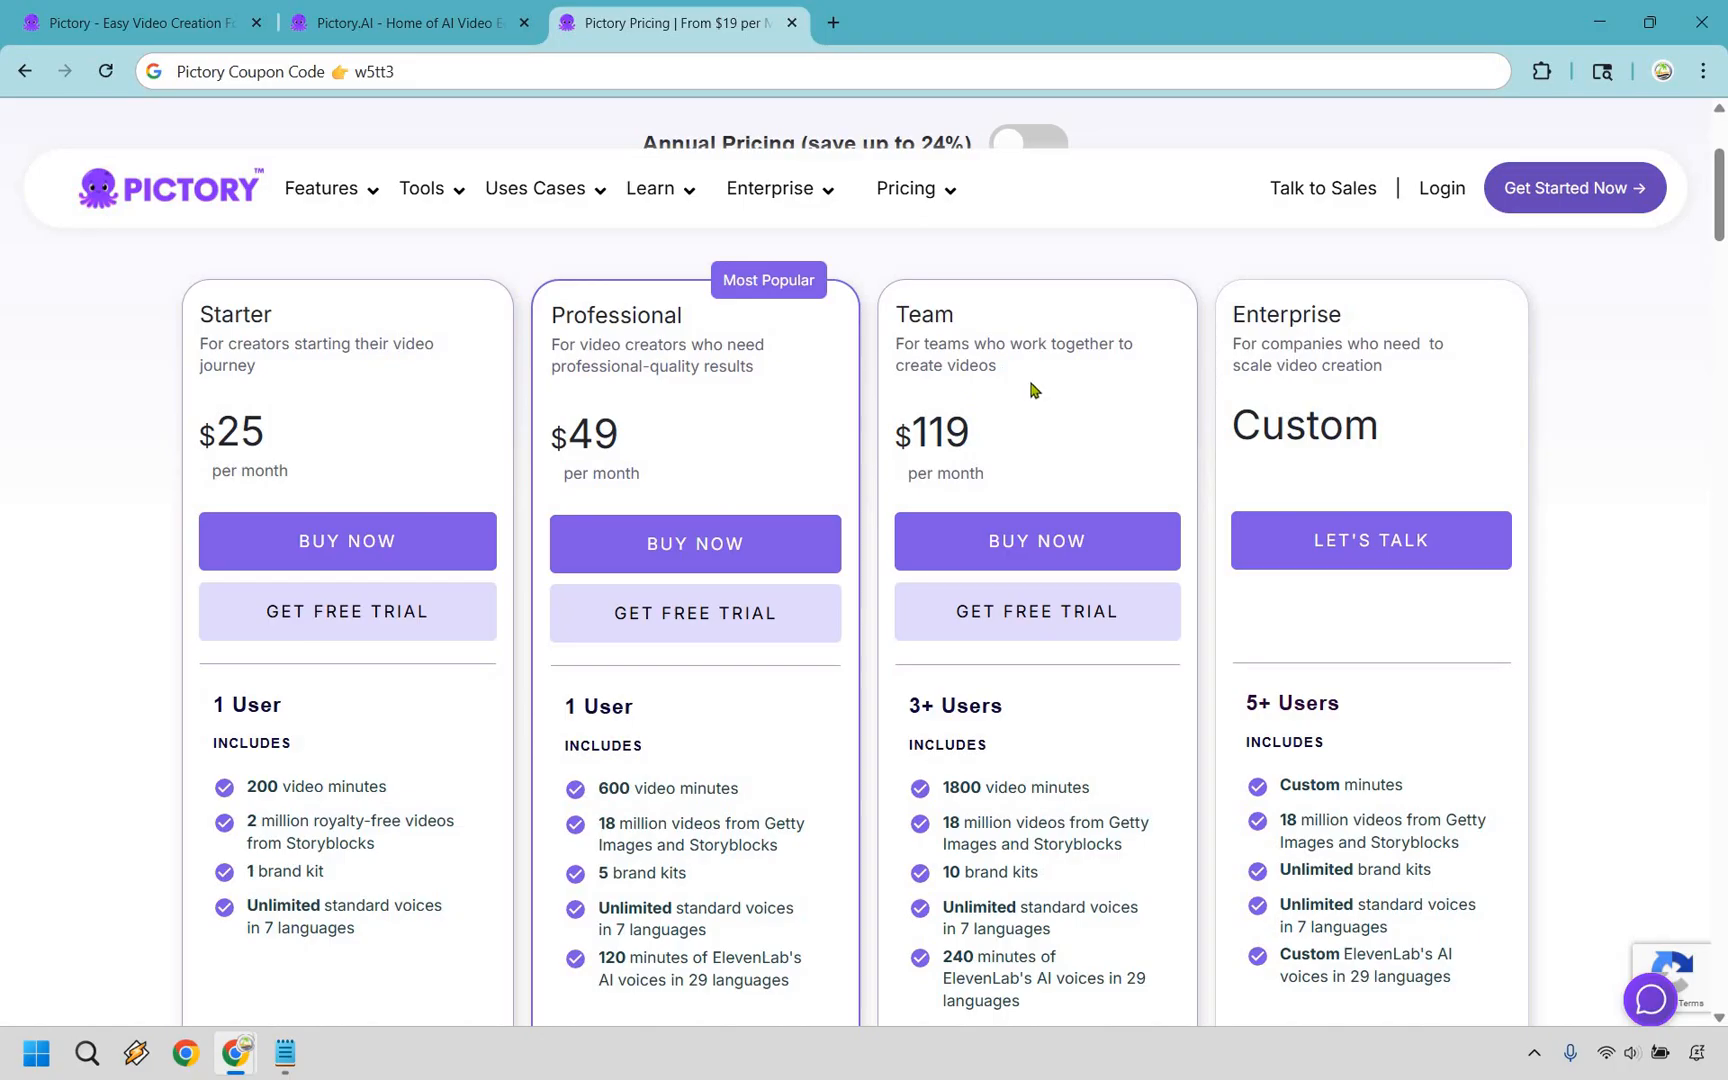
{"action": "mouse_move", "coordinate": [1110, 794]}
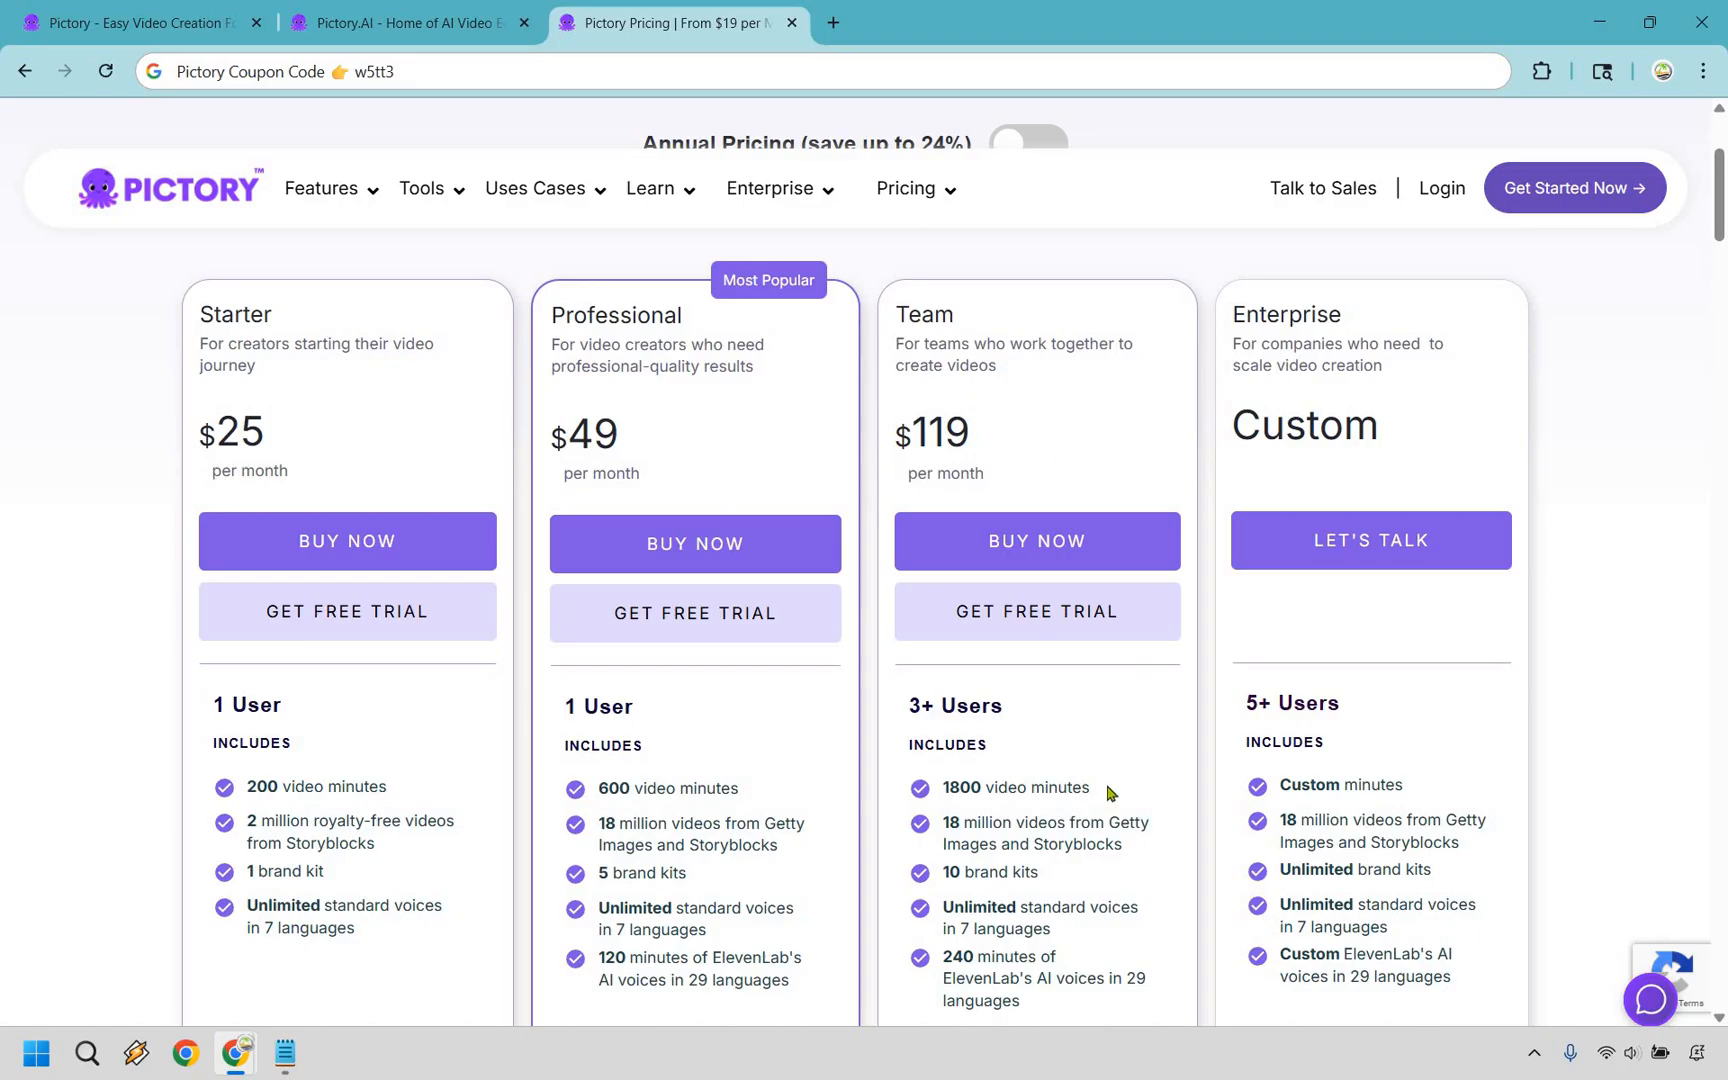
{"action": "mouse_move", "coordinate": [932, 770]}
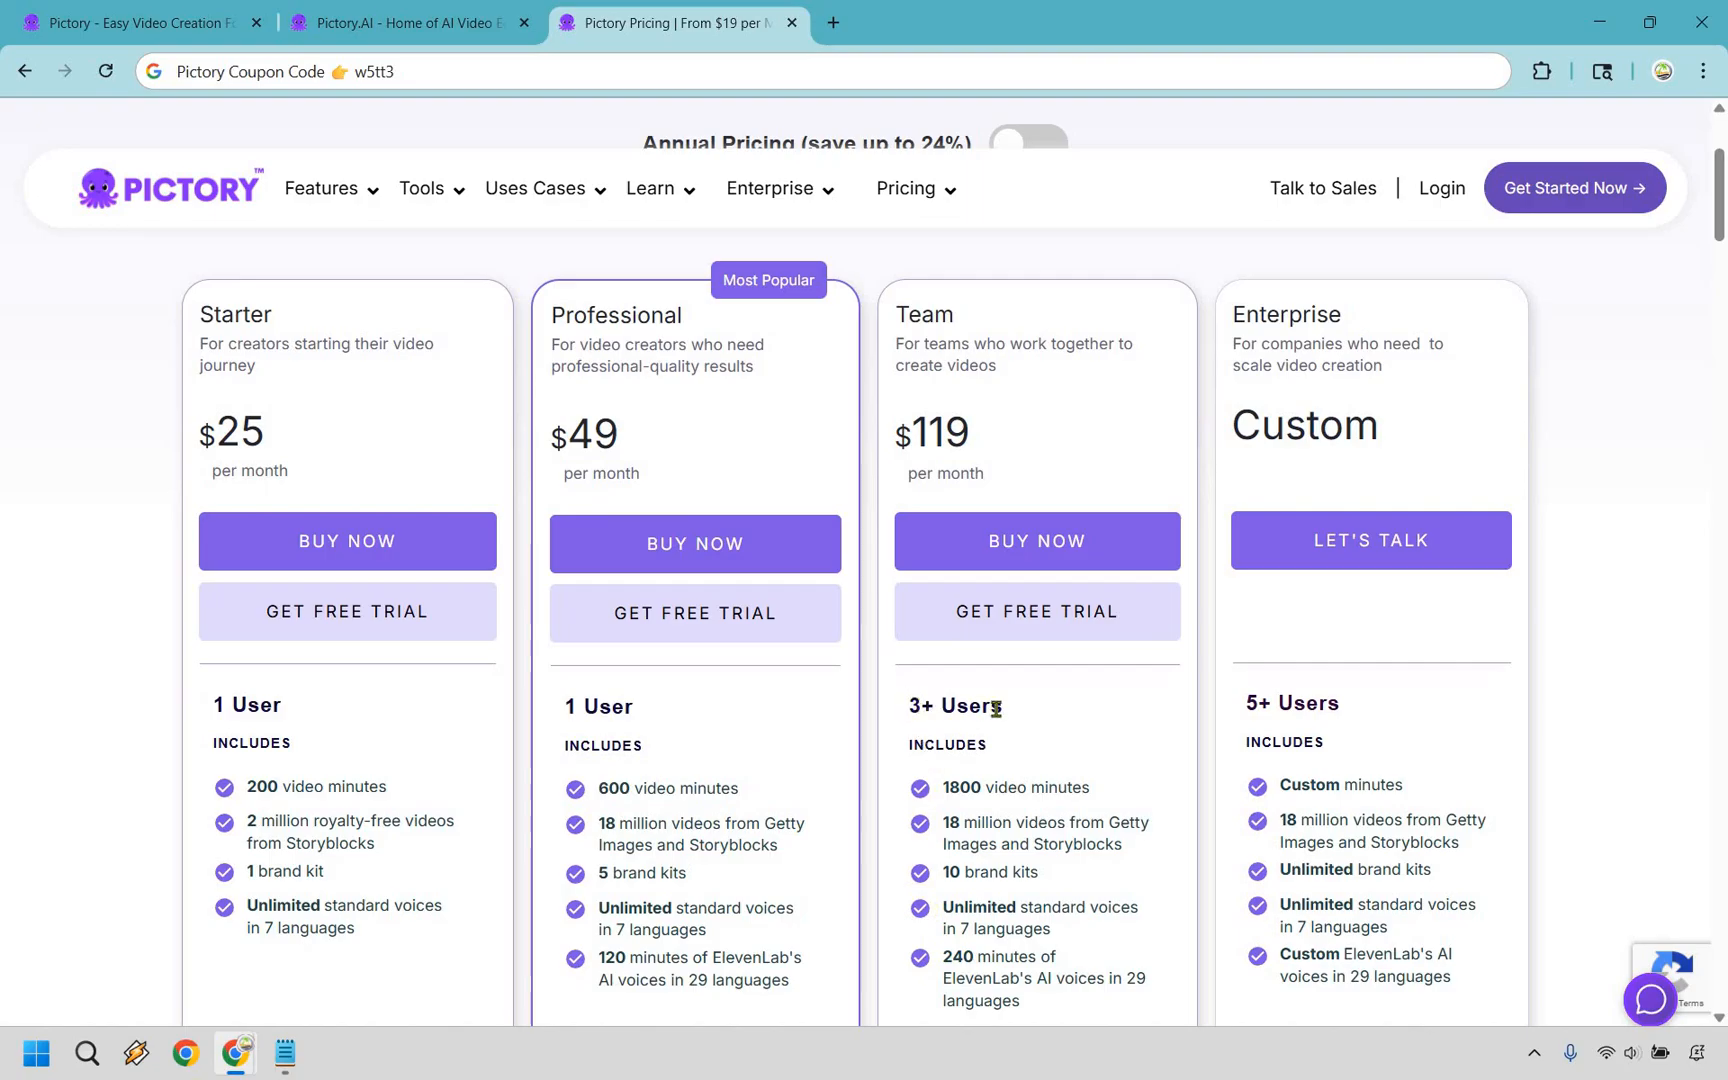
{"action": "double_click", "coordinate": [954, 706]}
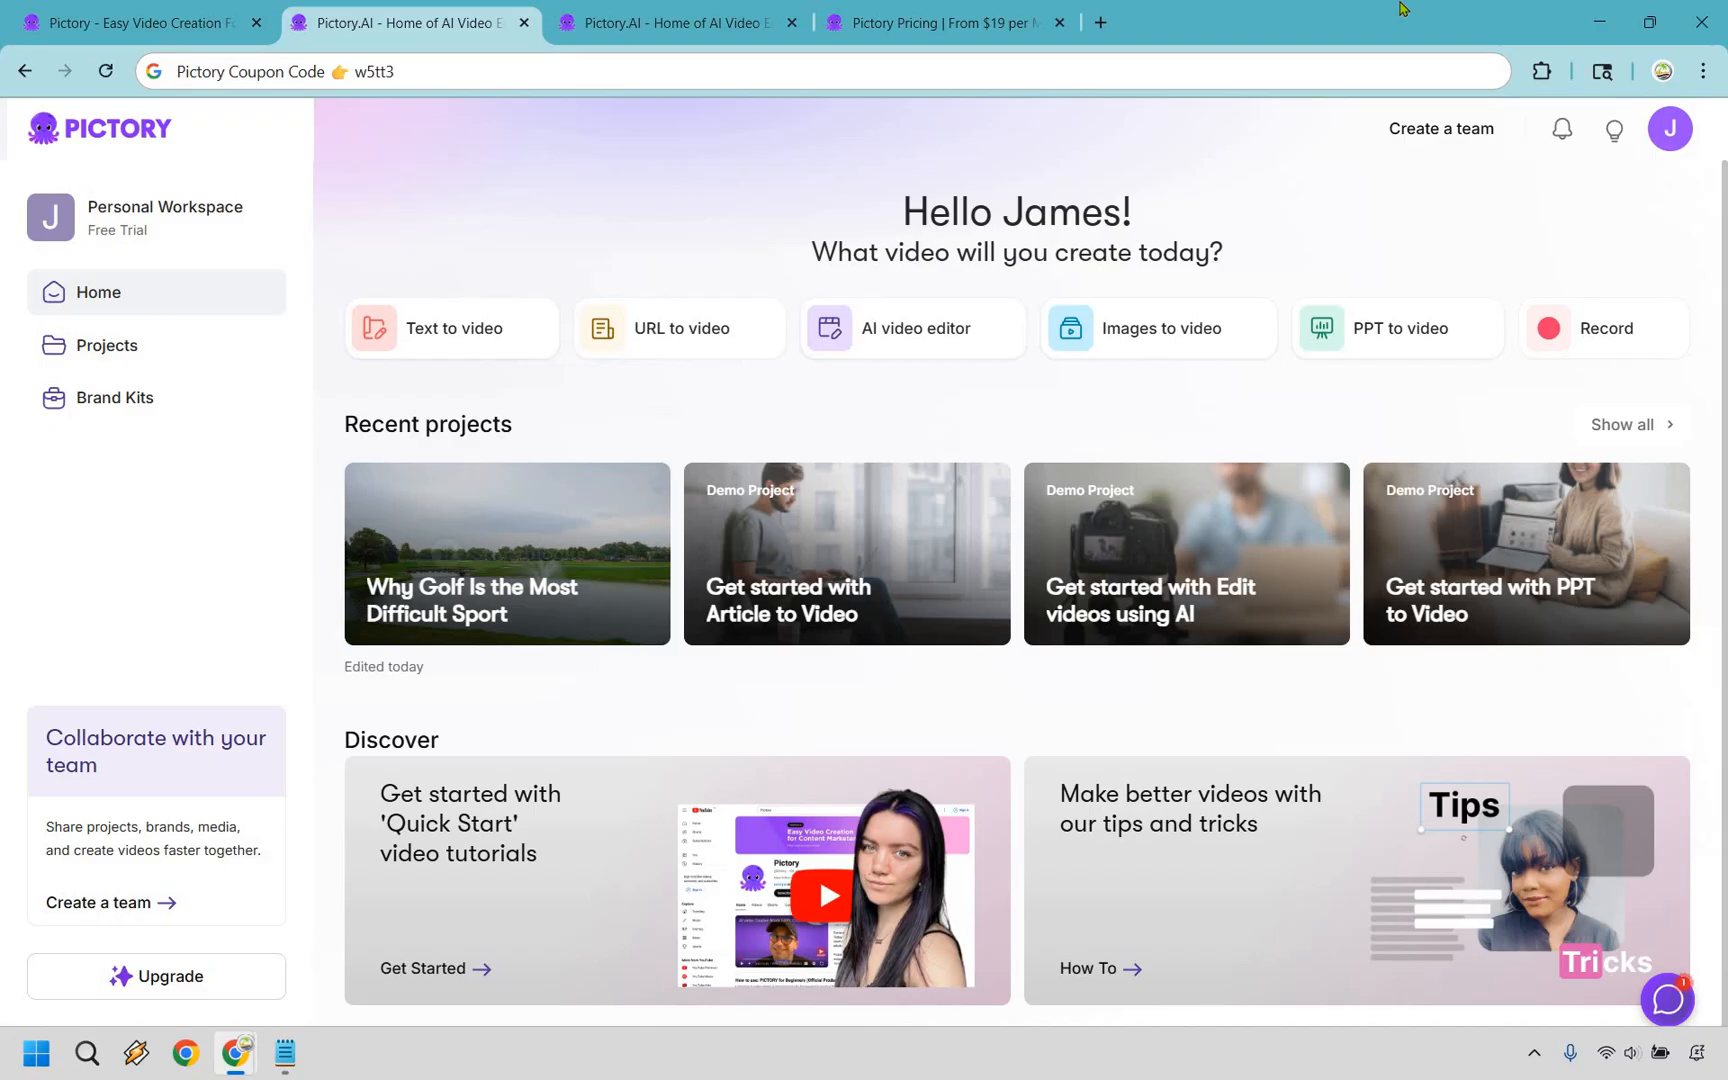
Step: Start Text to video from the dashboard, then return to the golf project editor
{"action": "left_click", "coordinate": [450, 328]}
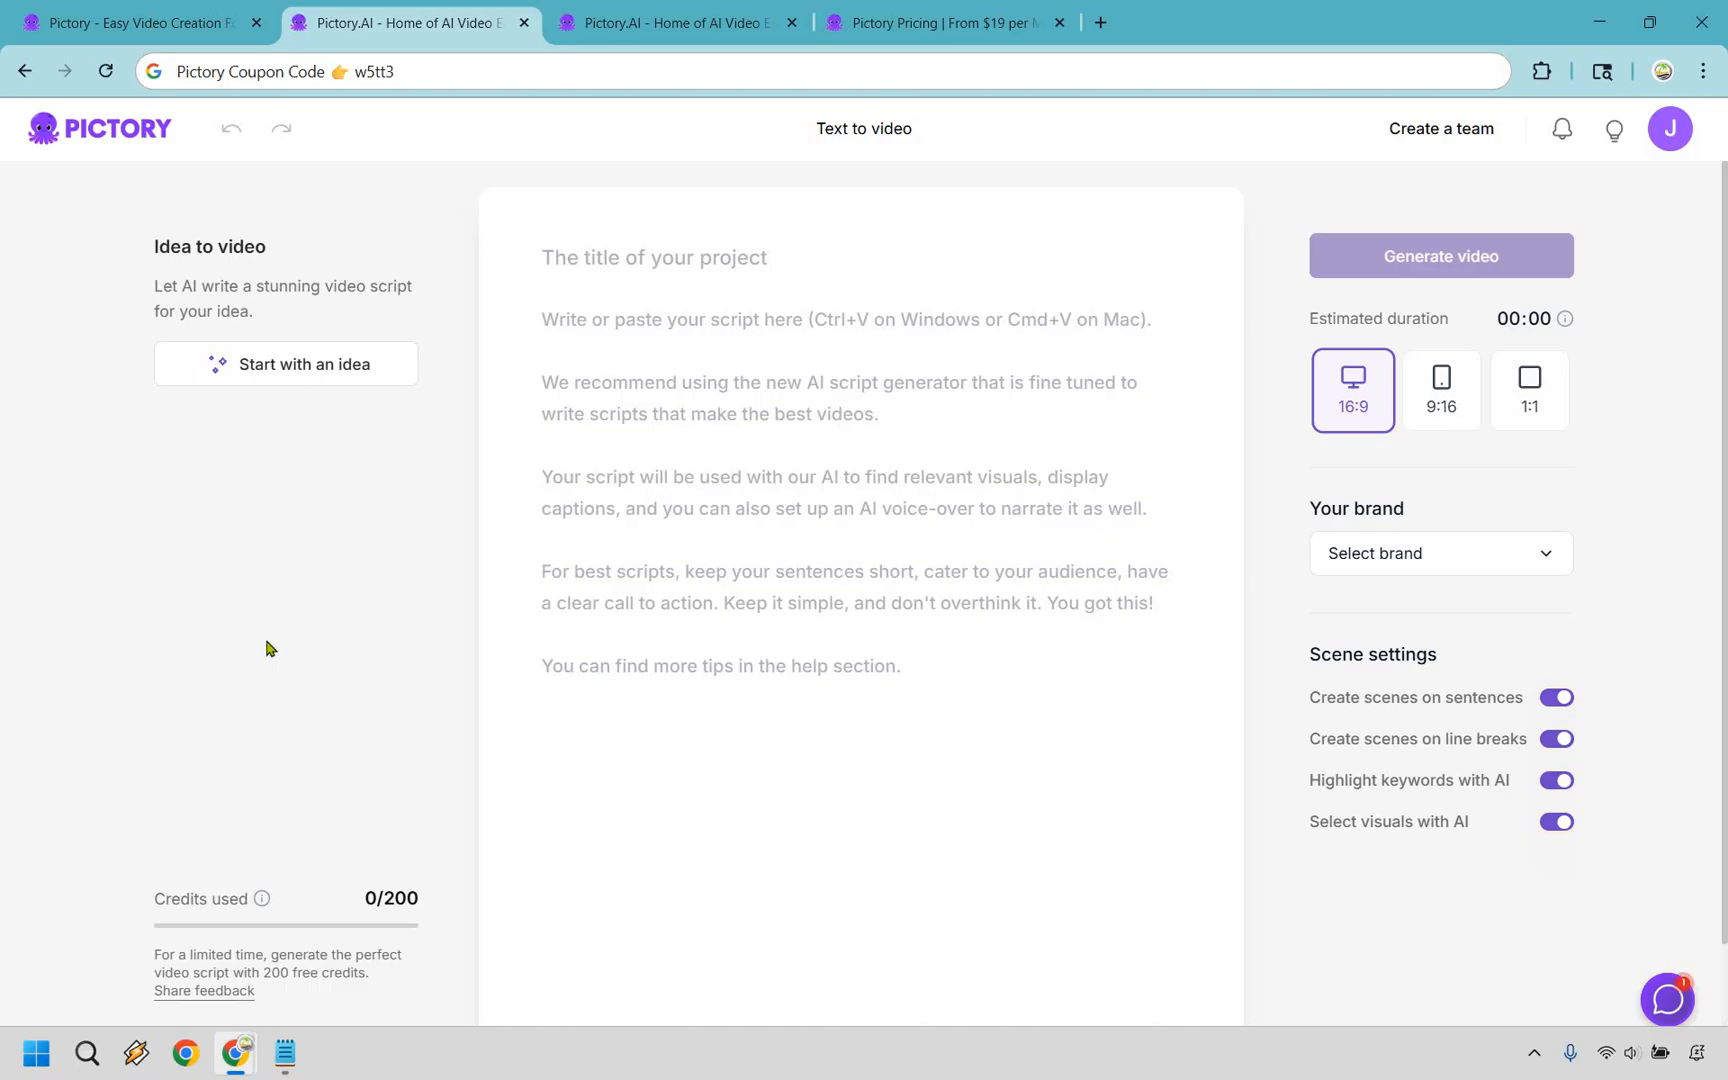
{"action": "left_click", "coordinate": [678, 22]}
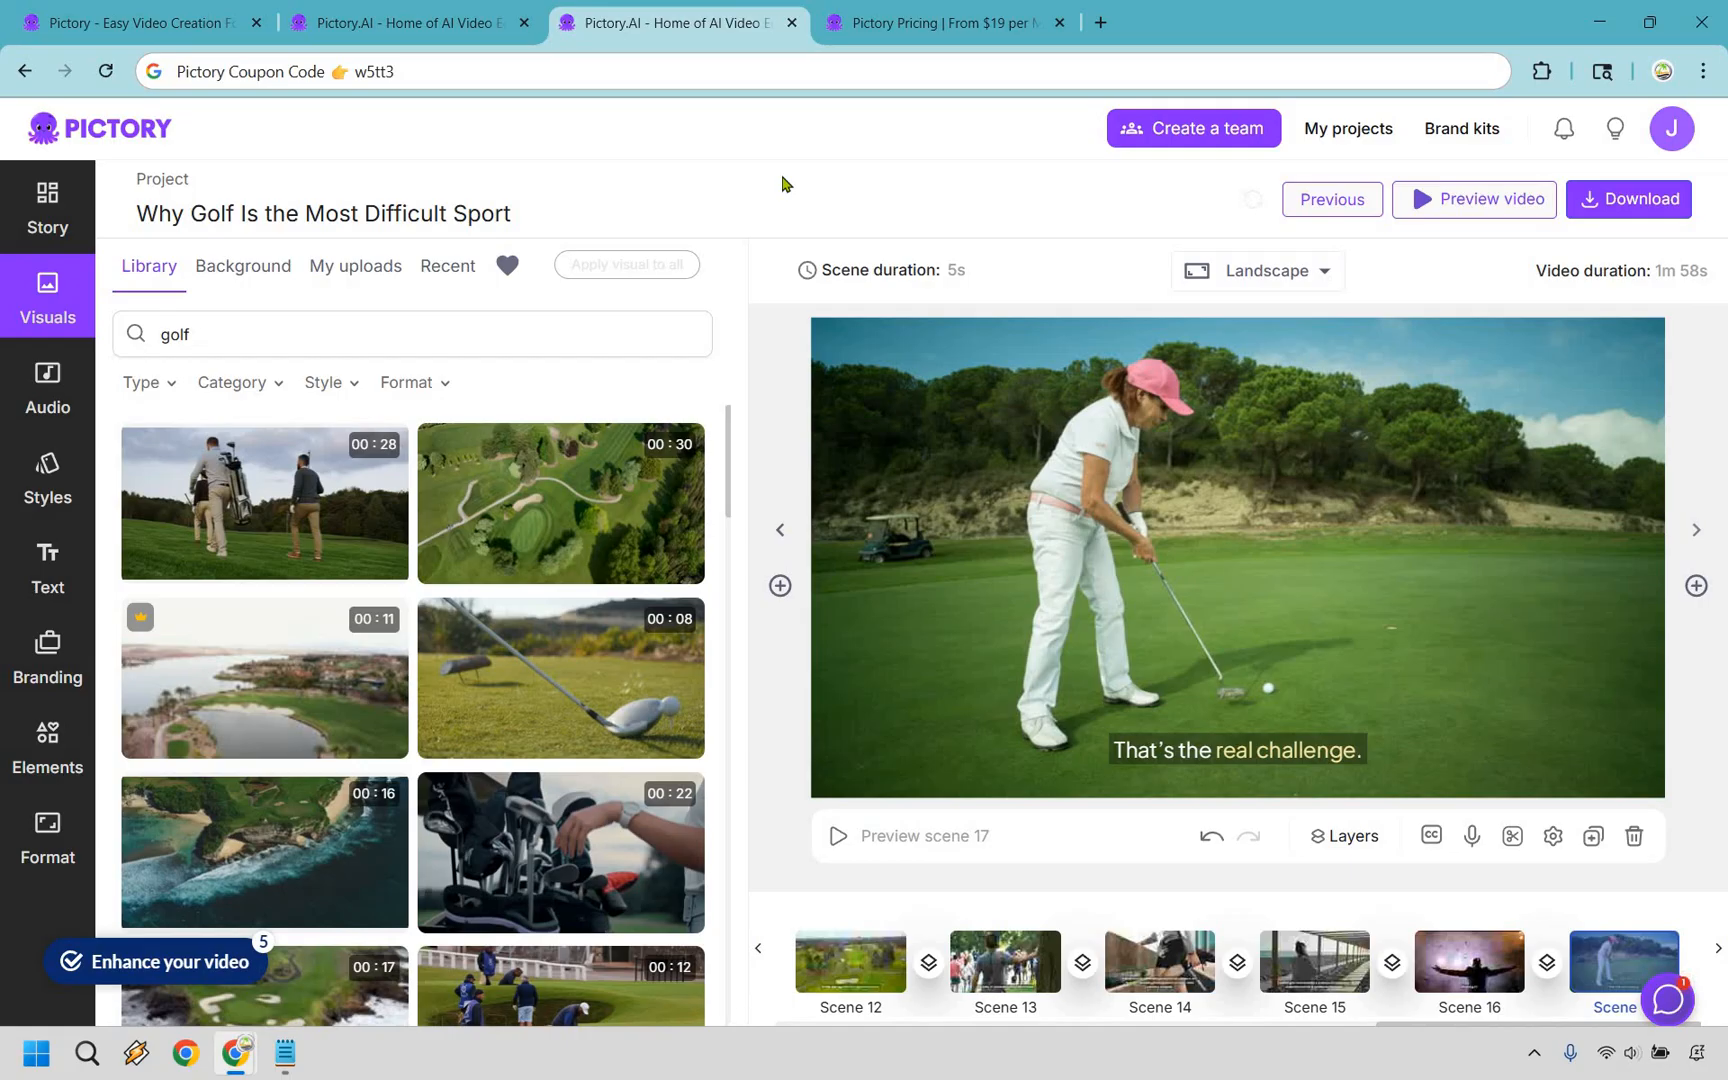
{"action": "mouse_move", "coordinate": [818, 188]}
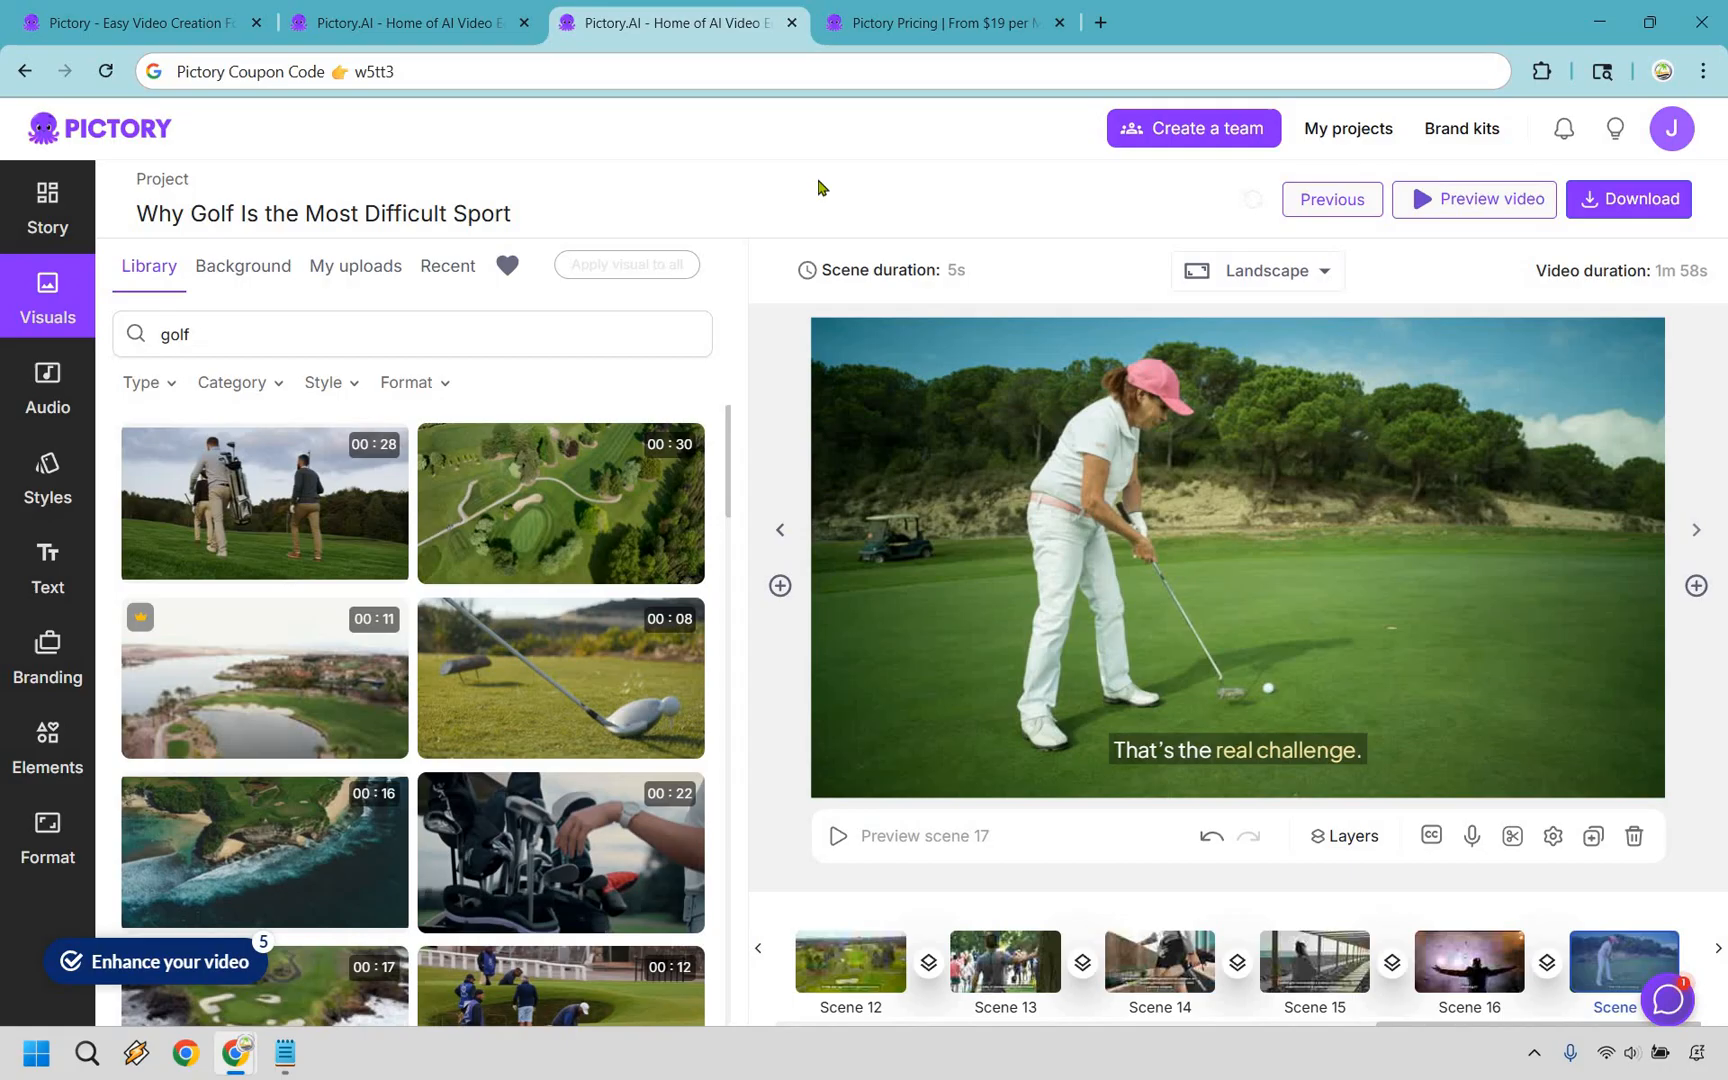
Step: Show the Audio voiceover library listing Standard English voices
{"action": "left_click", "coordinate": [48, 386]}
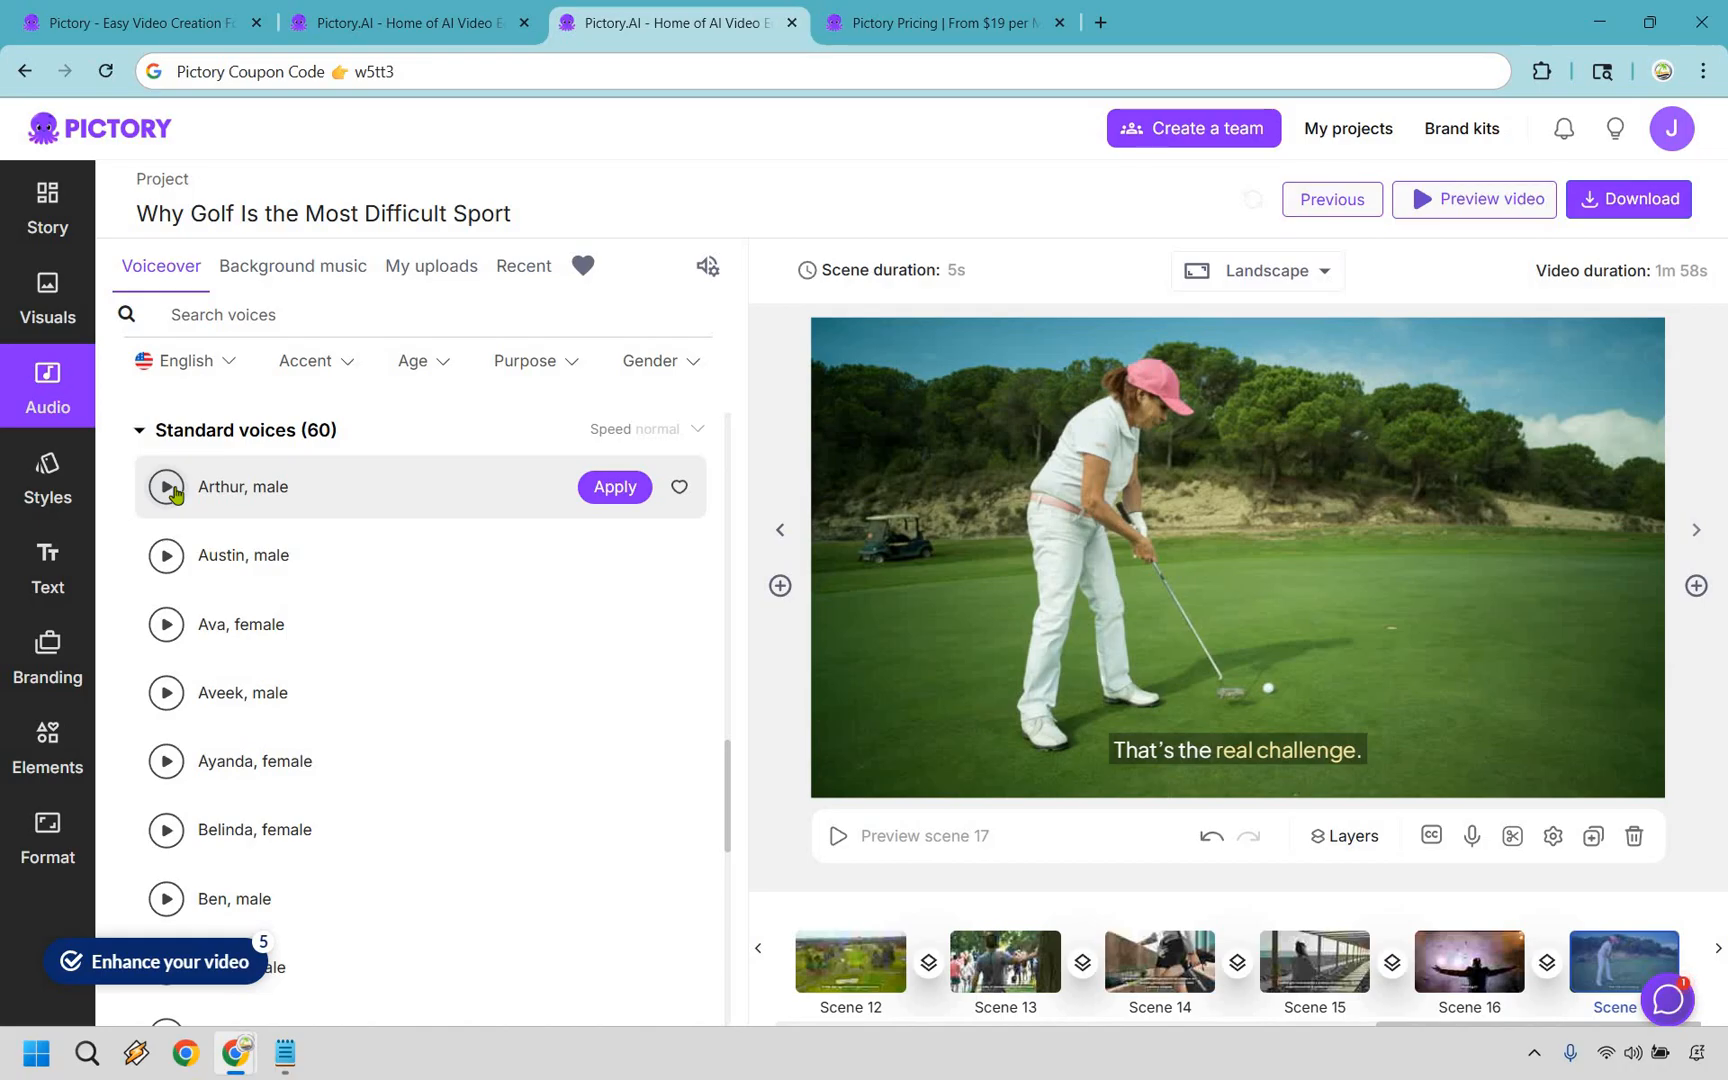
Step: Preview the standard voices Arthur, Austin, Aveek and Ayanda
{"action": "left_click", "coordinate": [166, 486]}
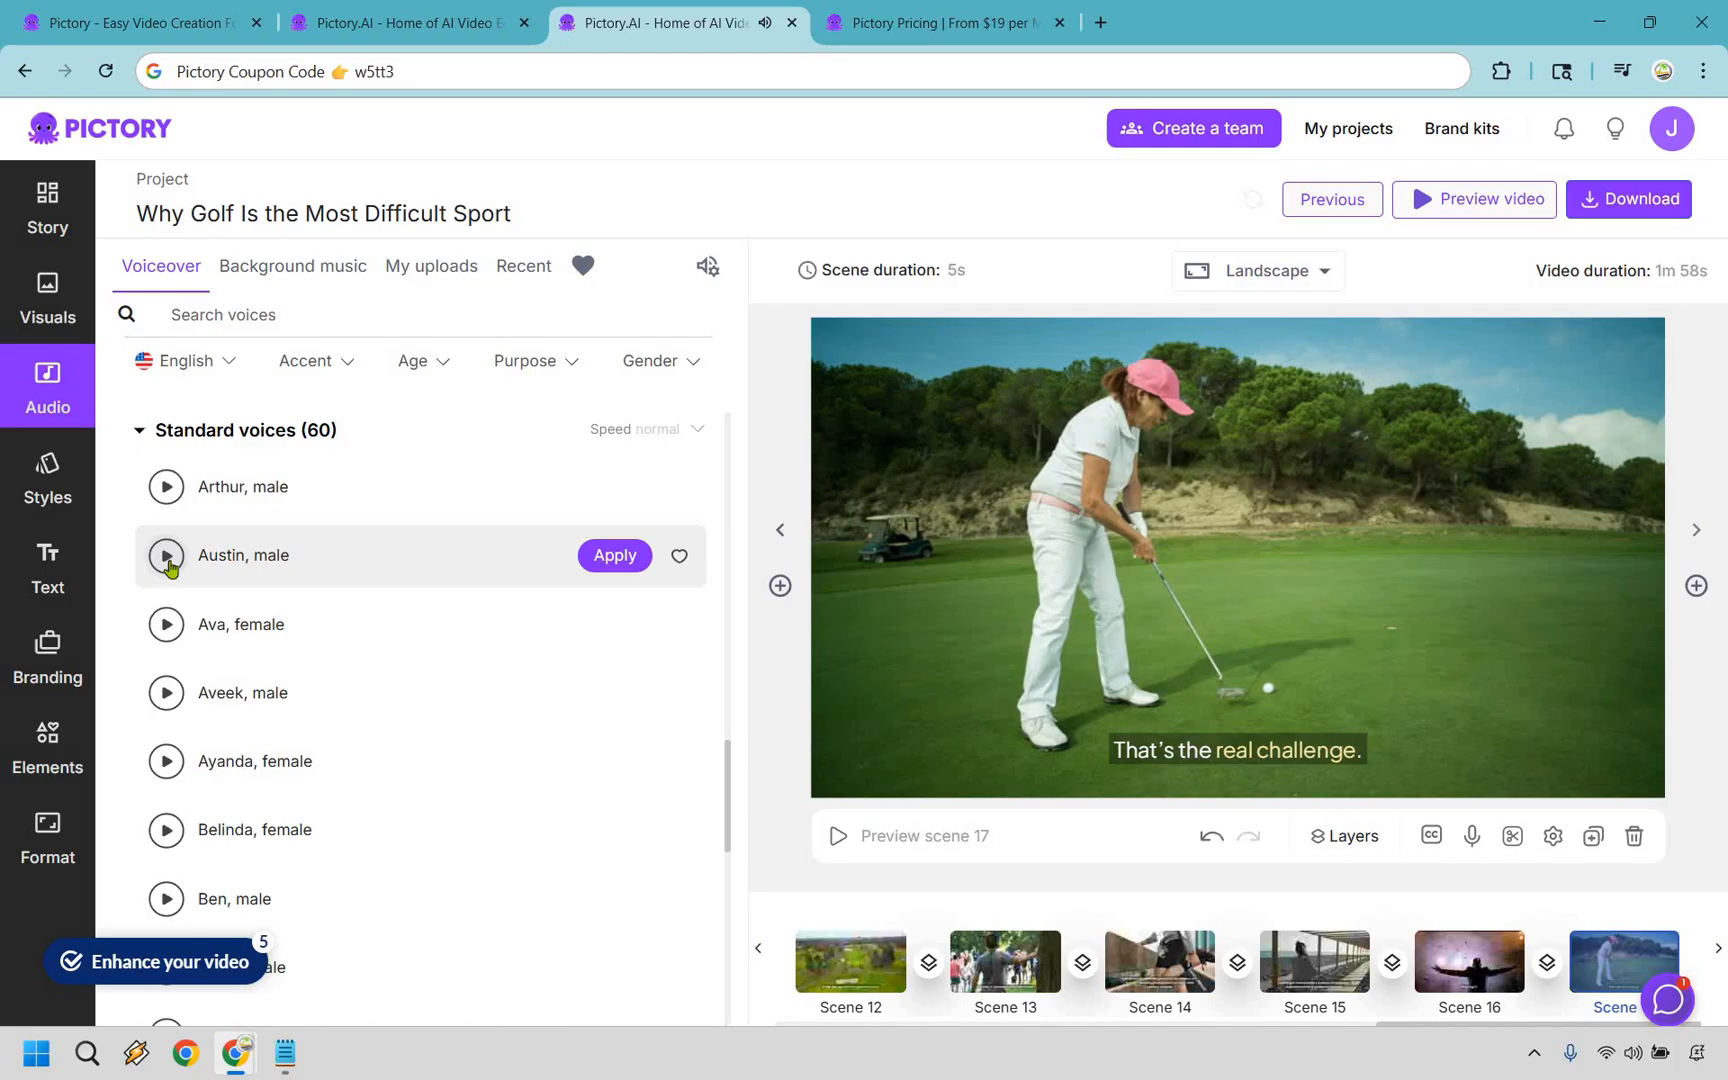
{"action": "left_click", "coordinate": [166, 556]}
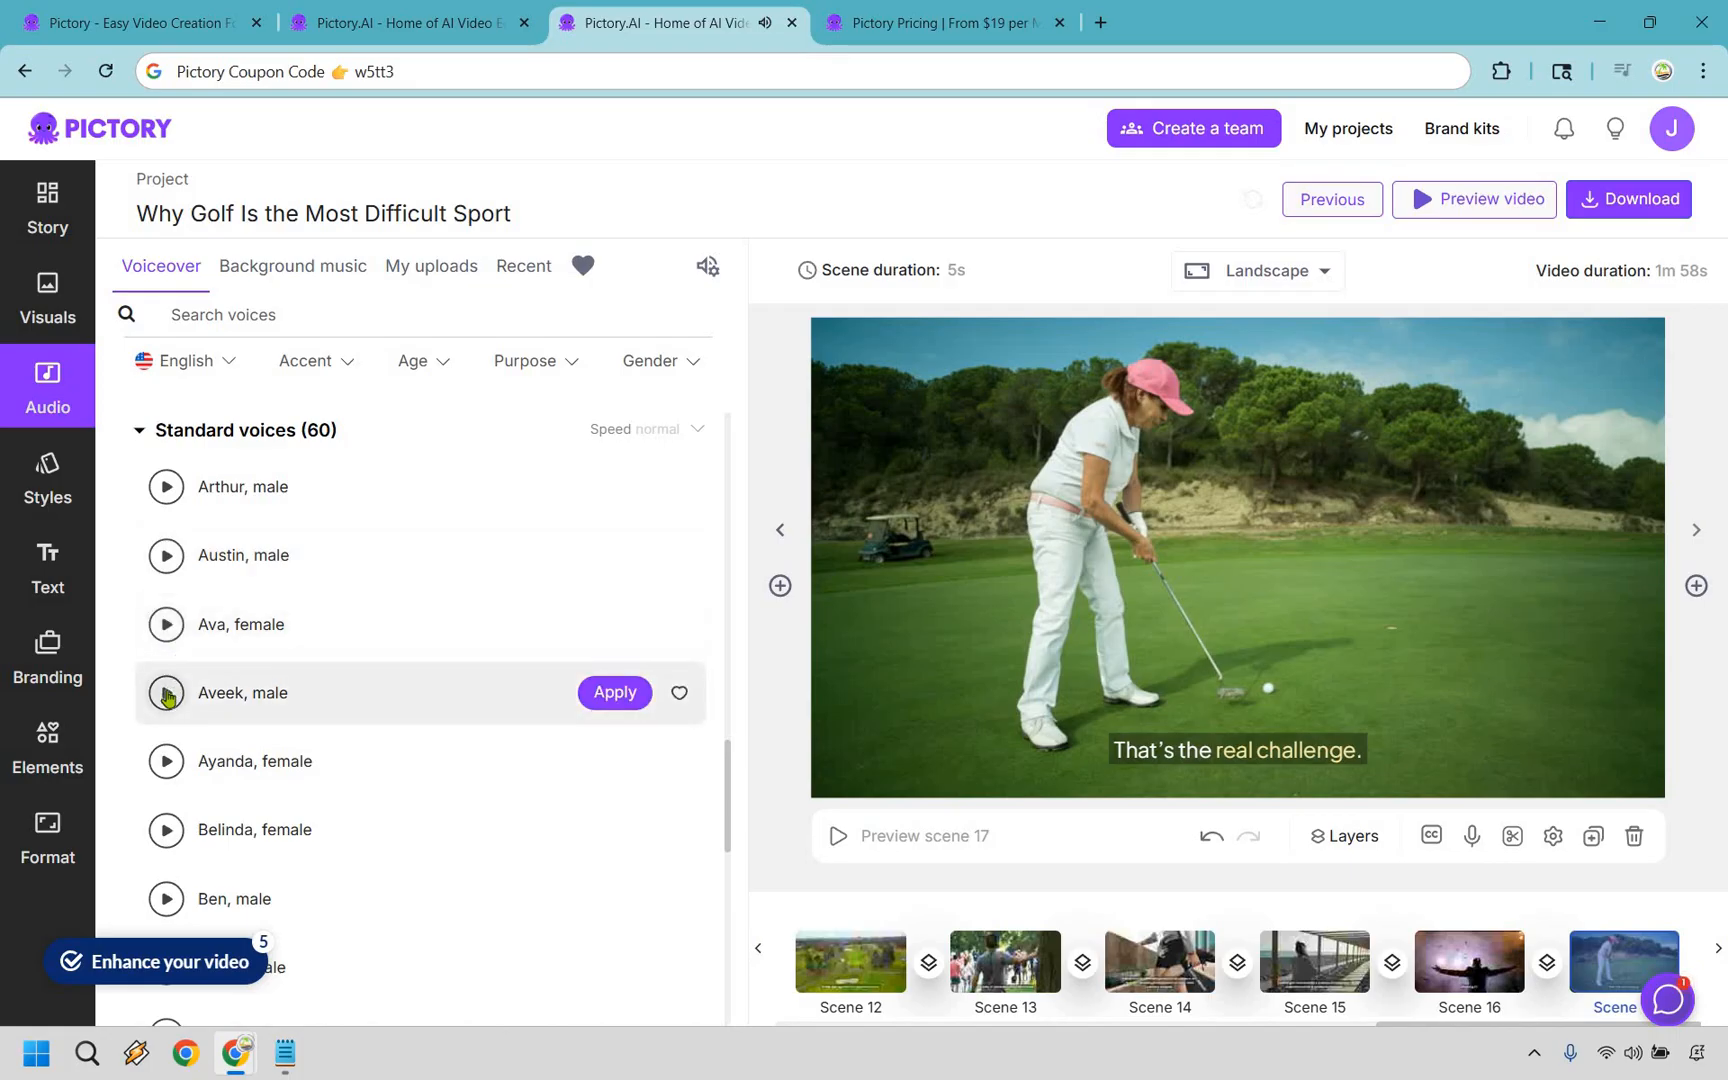
{"action": "left_click", "coordinate": [166, 692]}
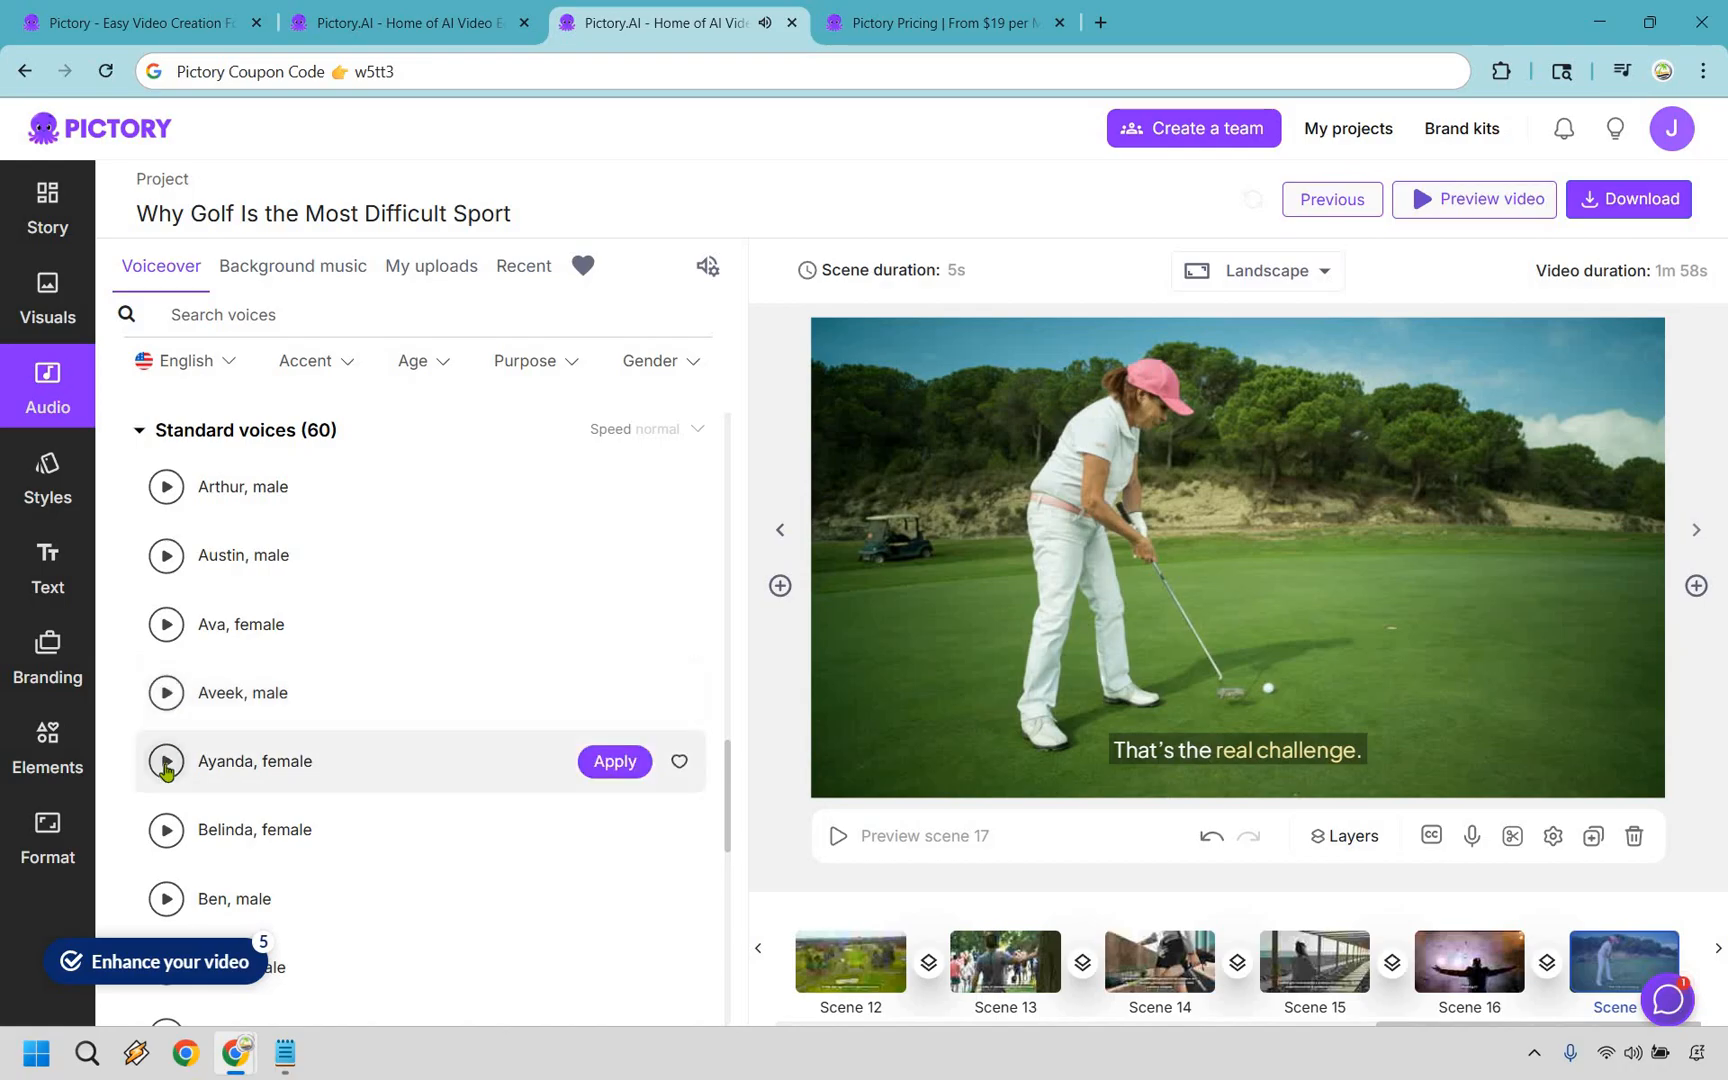
{"action": "left_click", "coordinate": [166, 762]}
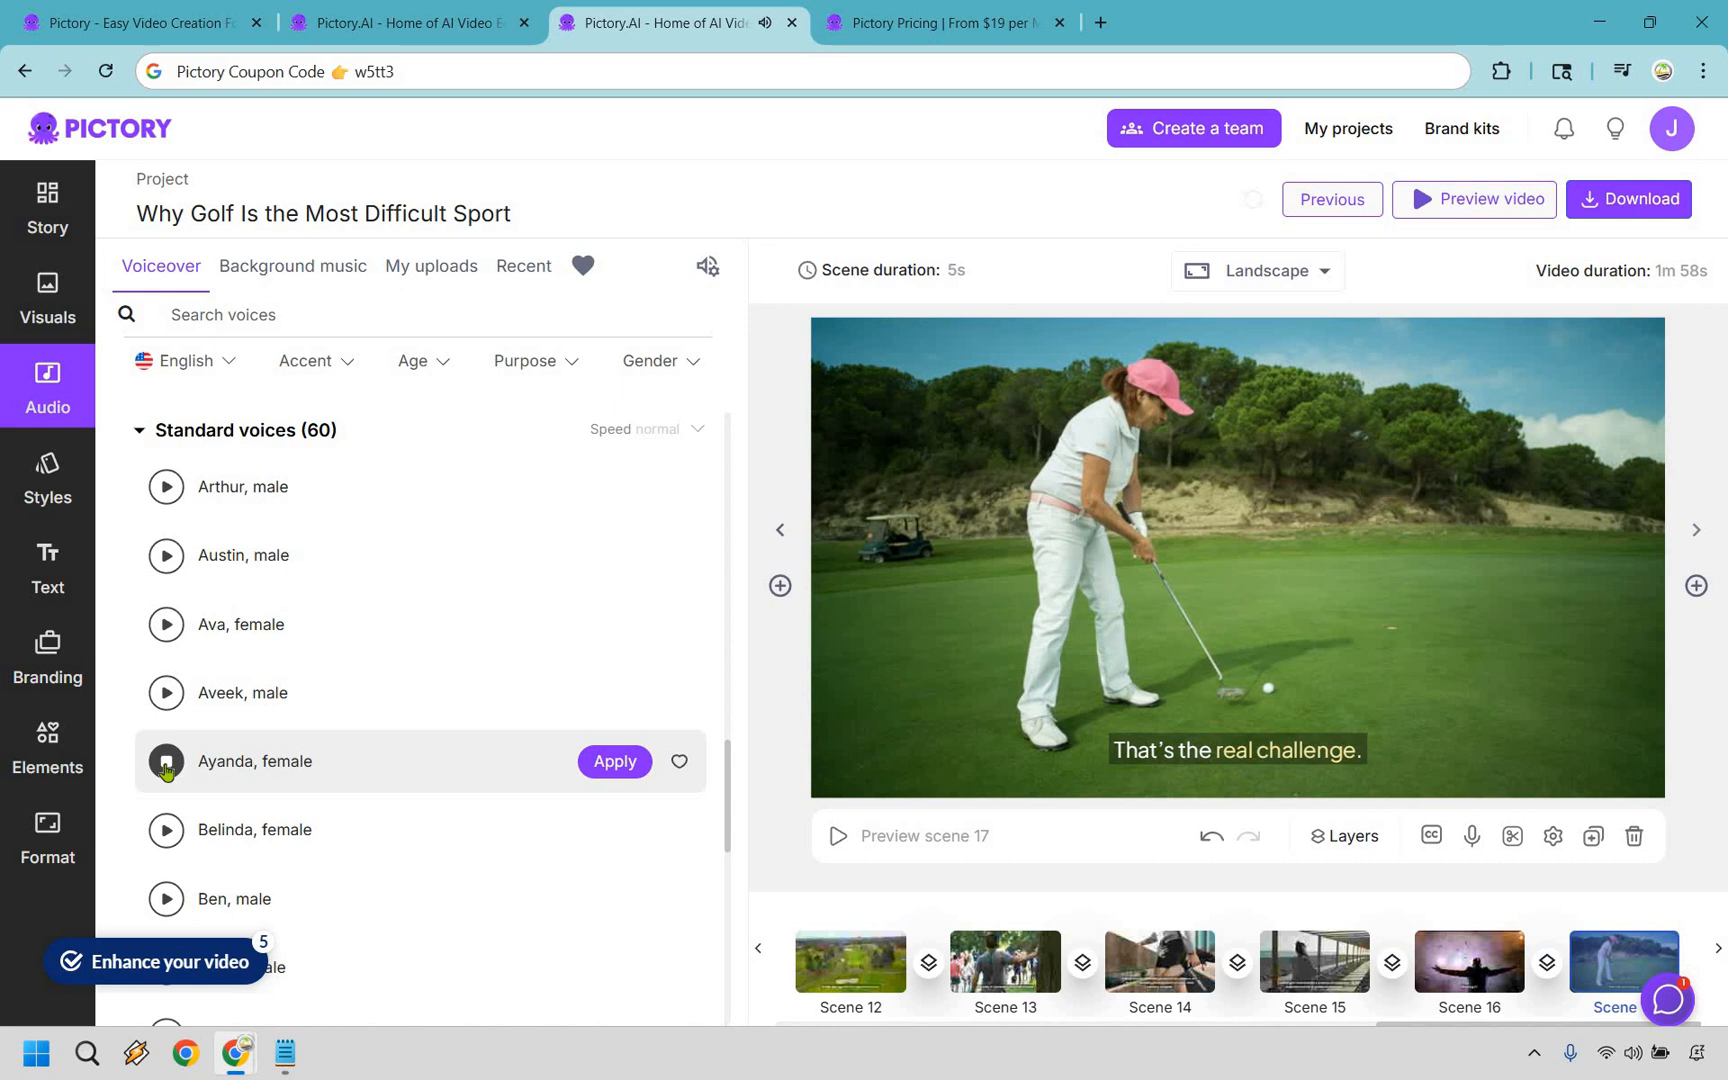
{"action": "mouse_move", "coordinate": [246, 660]}
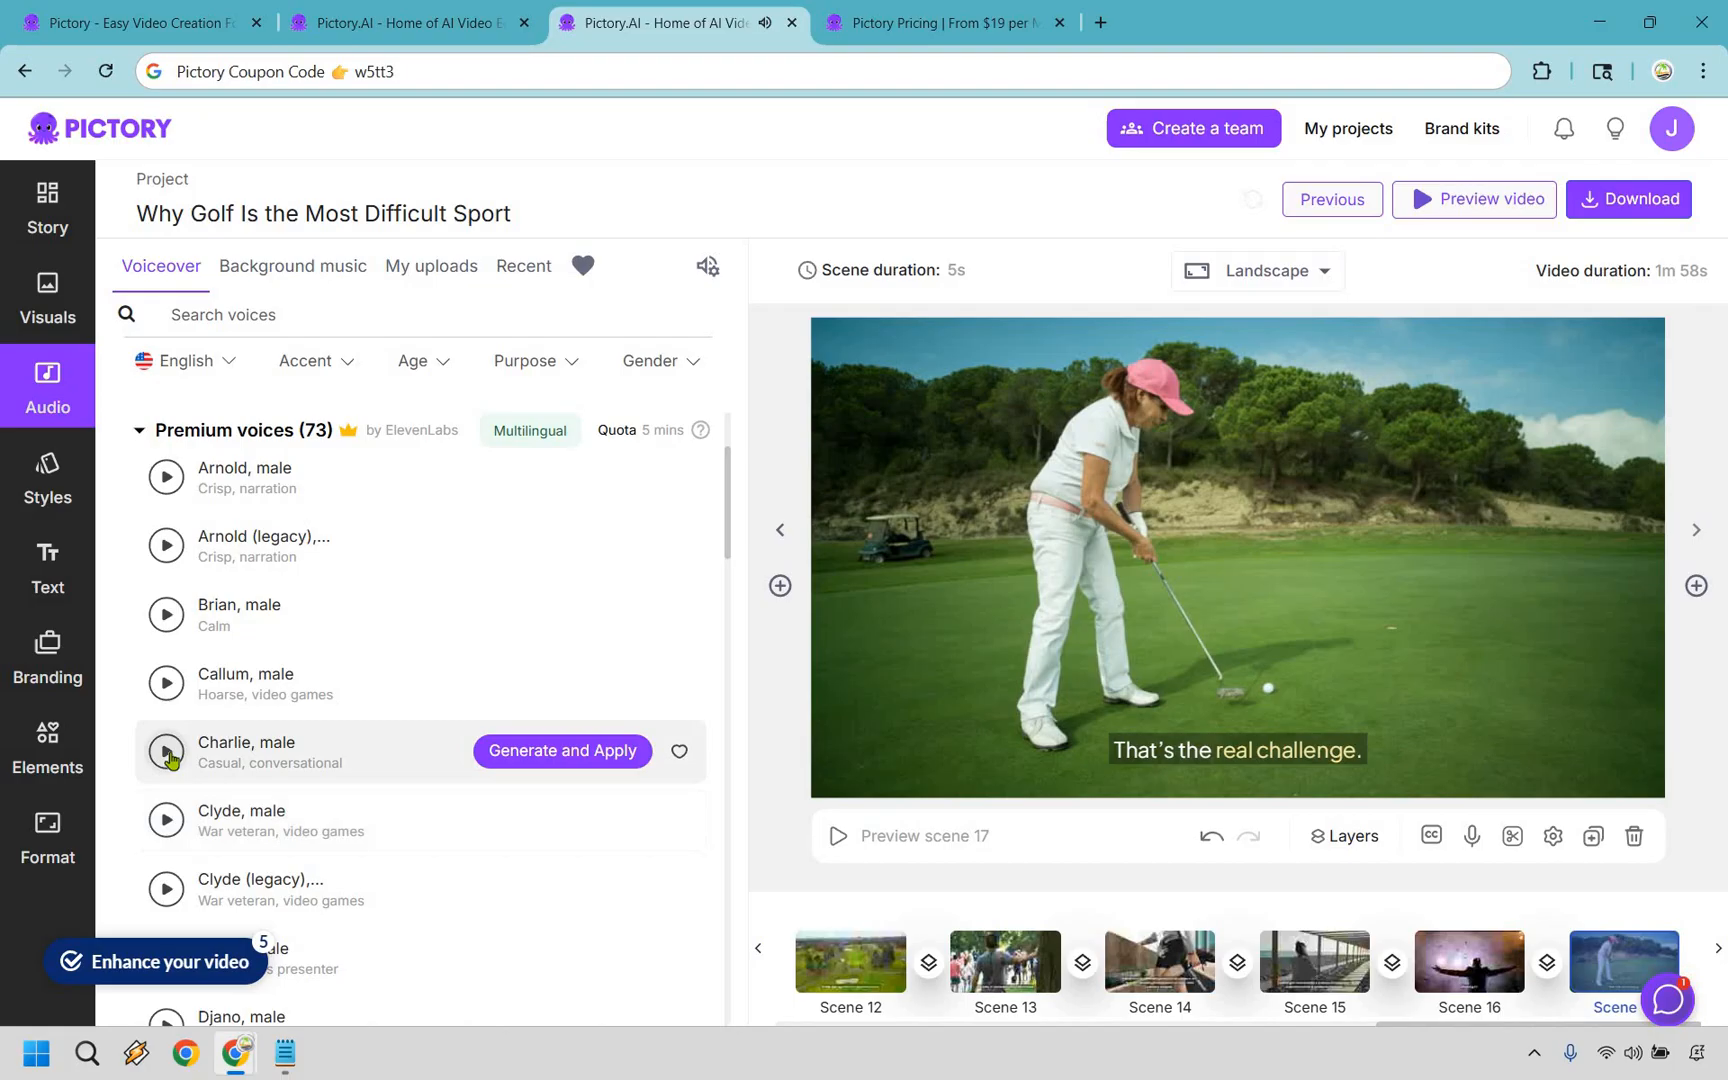
Step: Preview the premium ElevenLabs Charlie male voice
{"action": "left_click", "coordinate": [166, 752]}
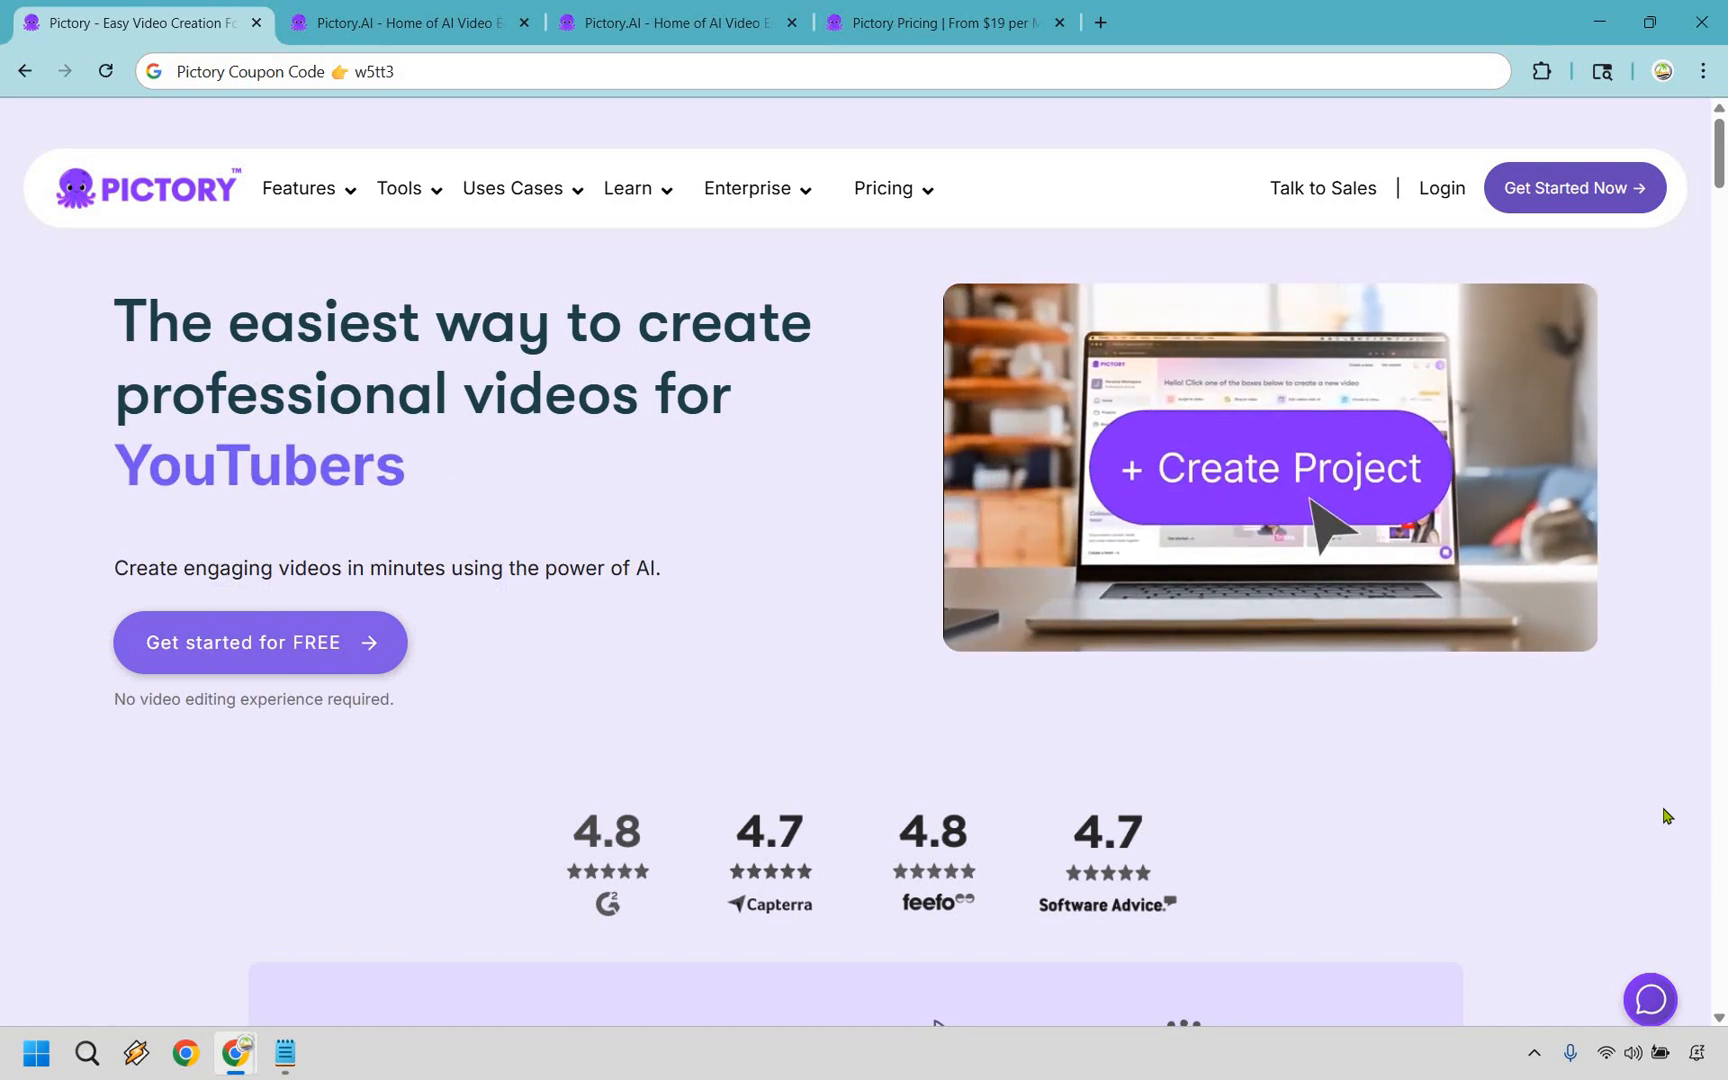
{"action": "scroll", "scroll_direction": "down", "scroll_amount": 3}
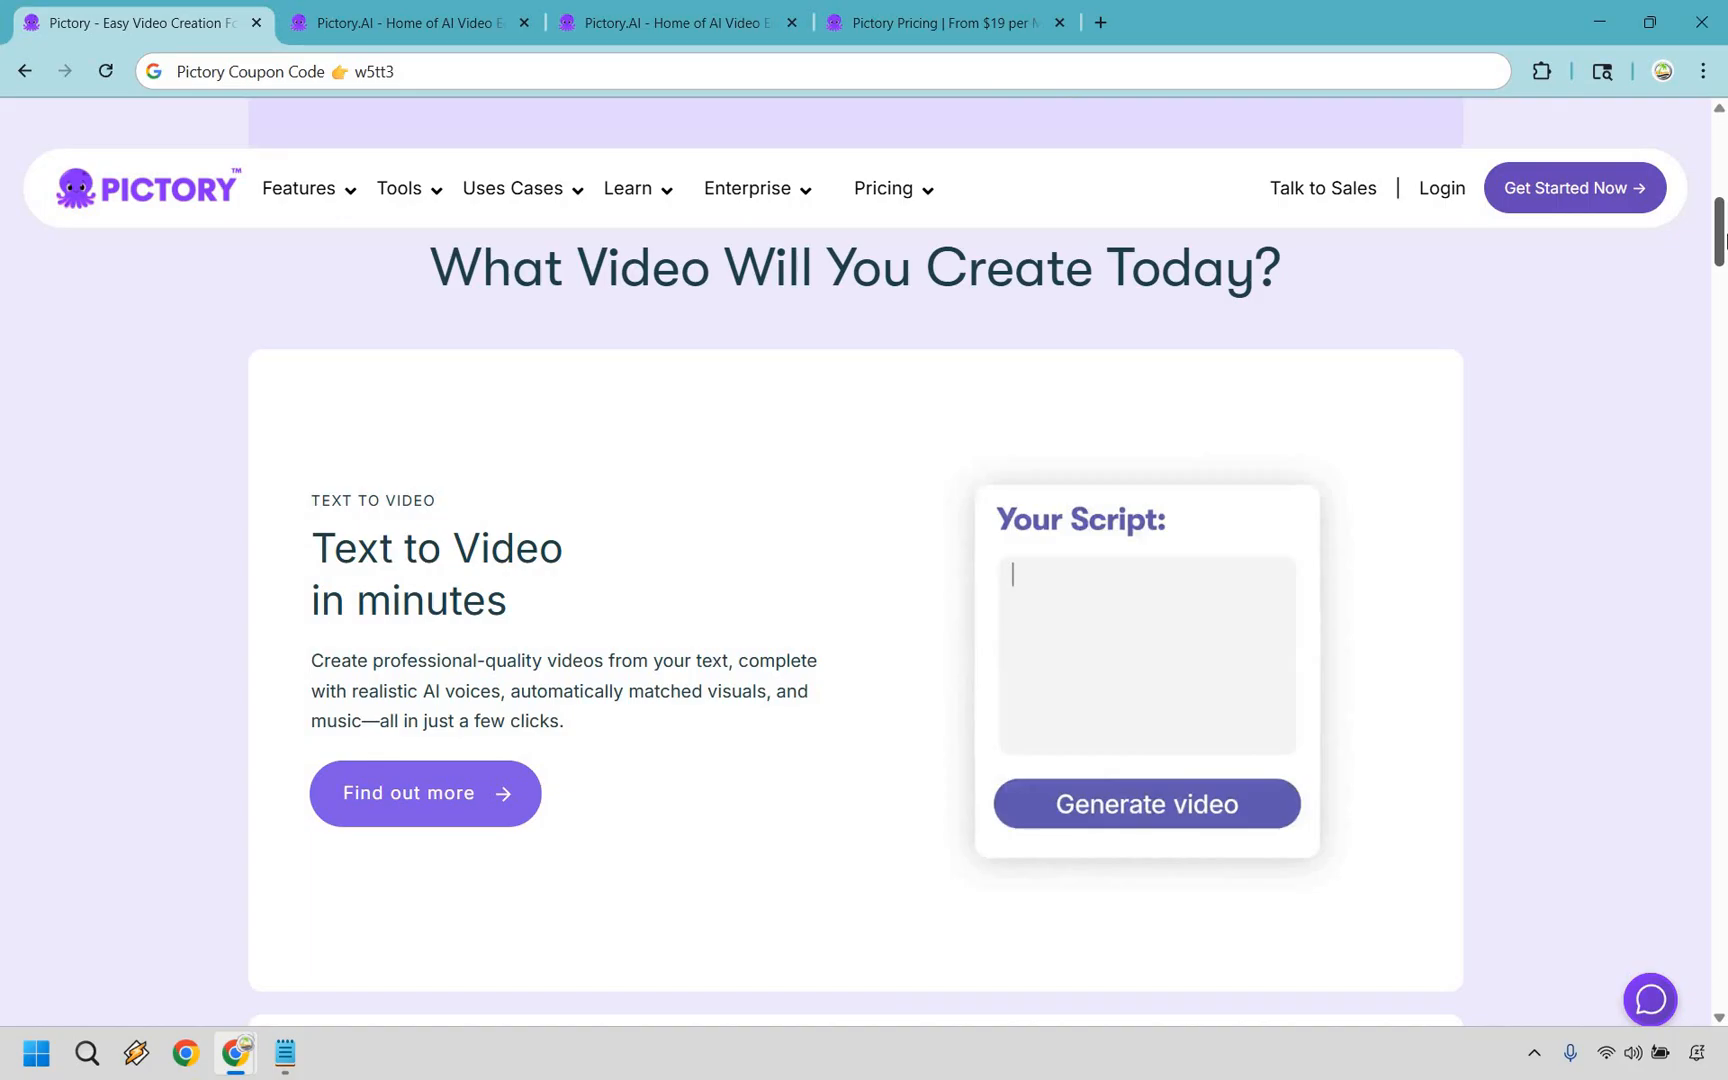
{"action": "scroll", "scroll_direction": "down", "scroll_amount": 3}
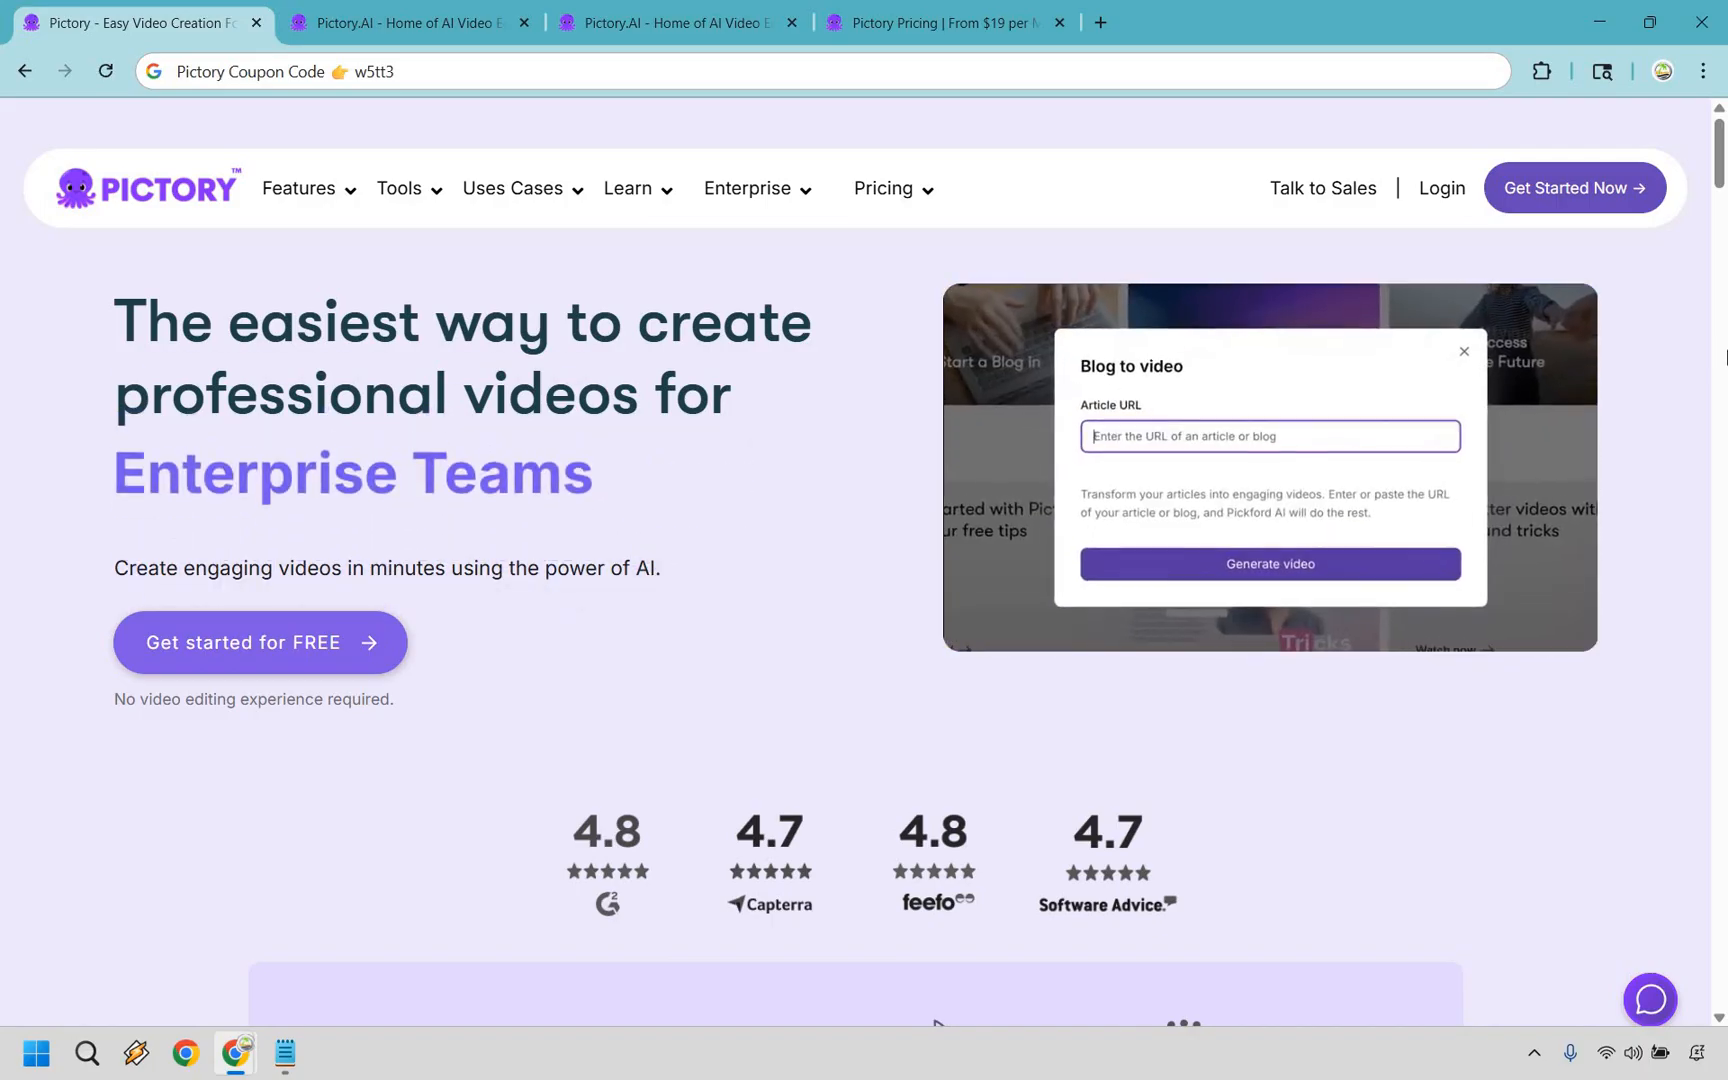
{"action": "left_click", "coordinate": [1464, 352]}
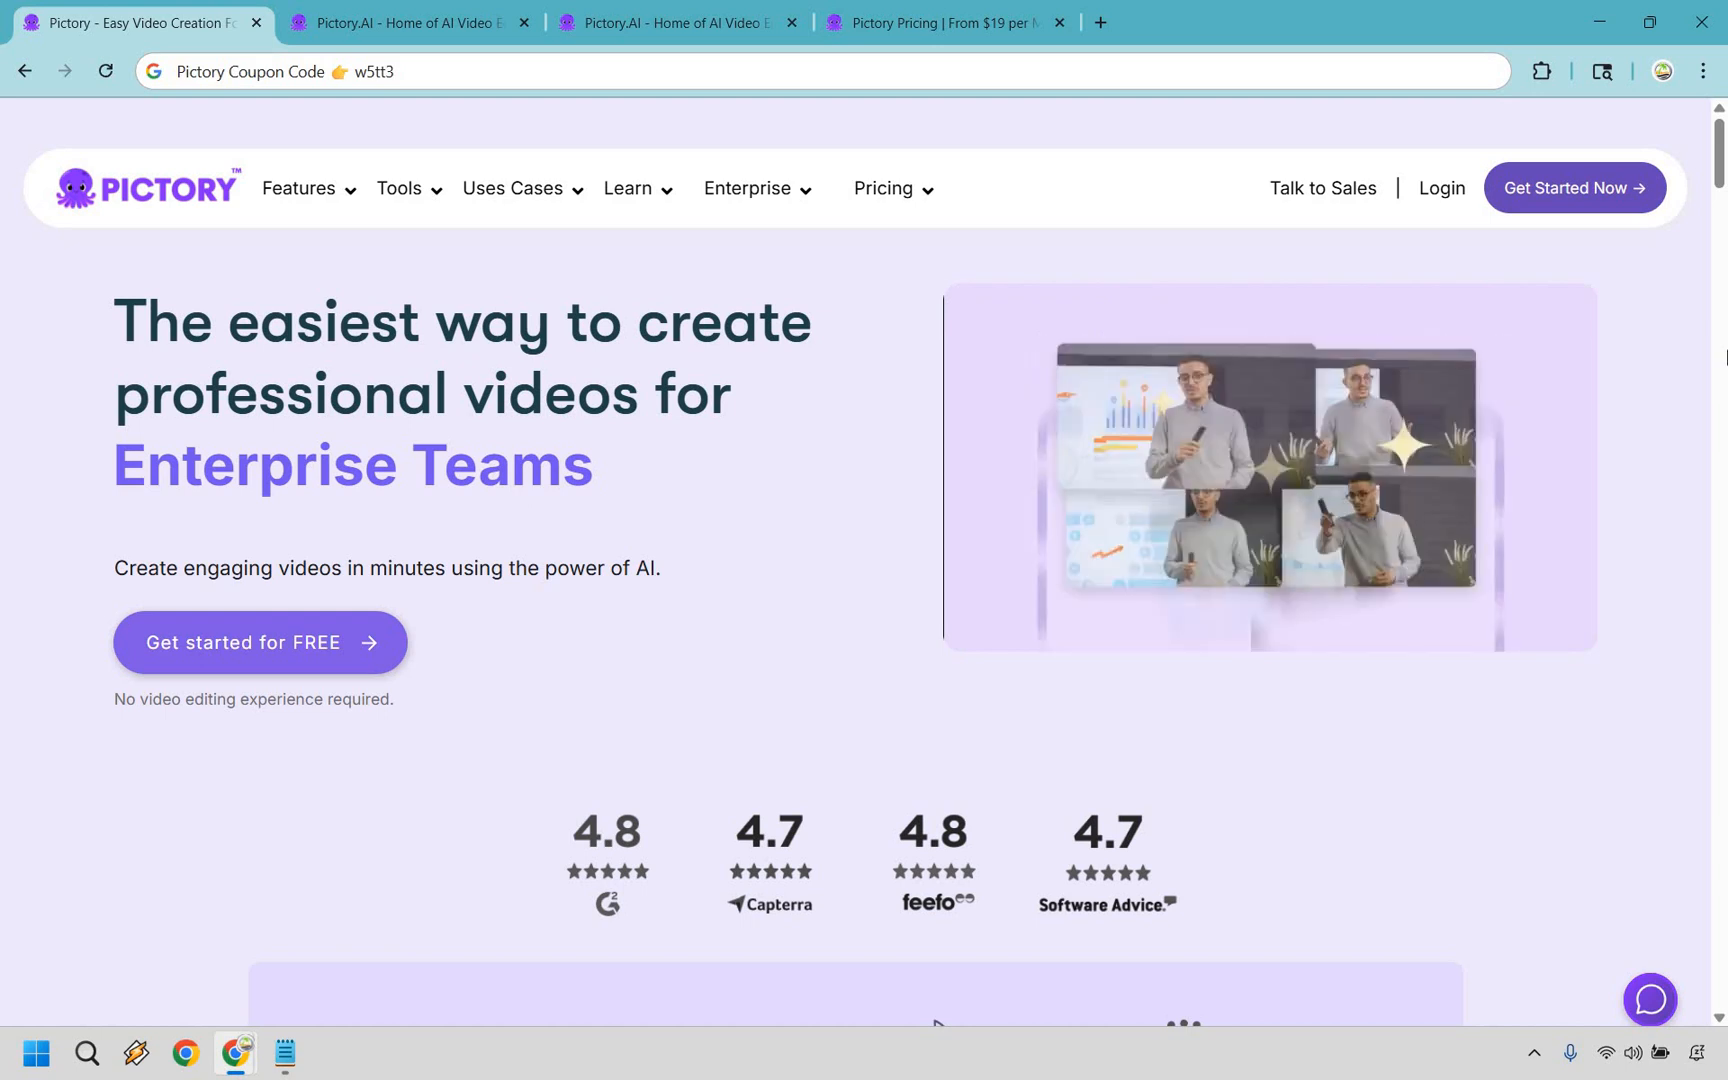